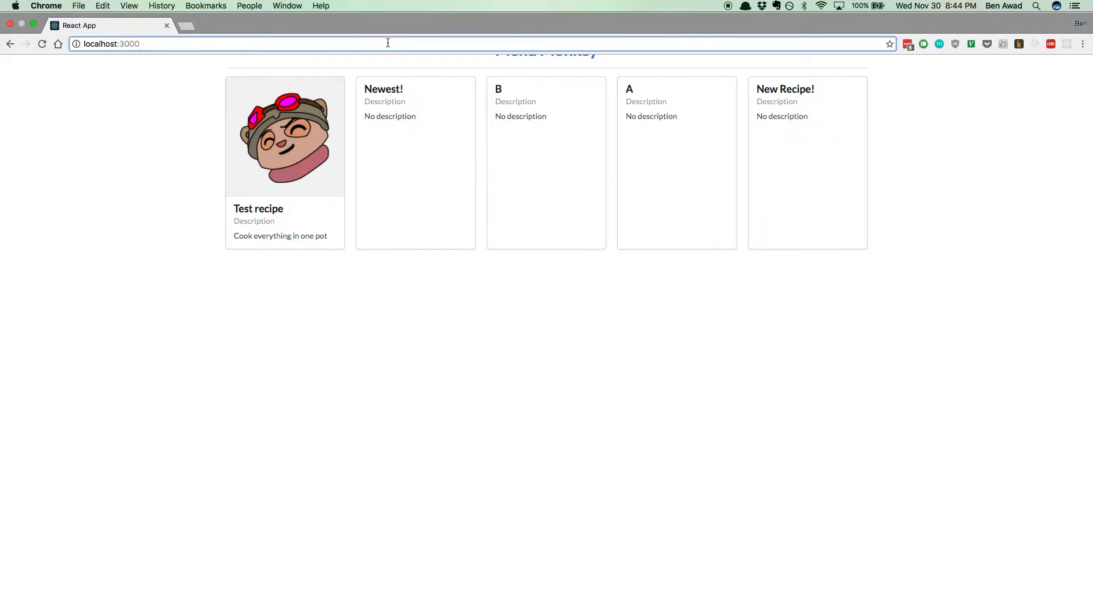
- Load localhost:3000/view/1 in Chrome and check whether every recipe card still appears
text(localhost:3000/view/12410924)
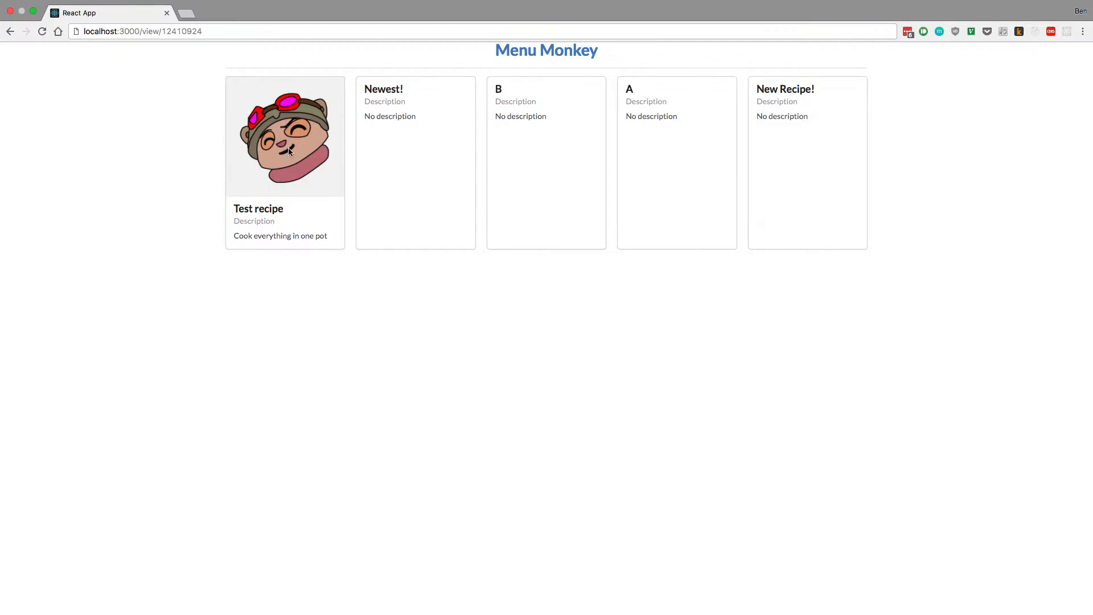
click(488, 31)
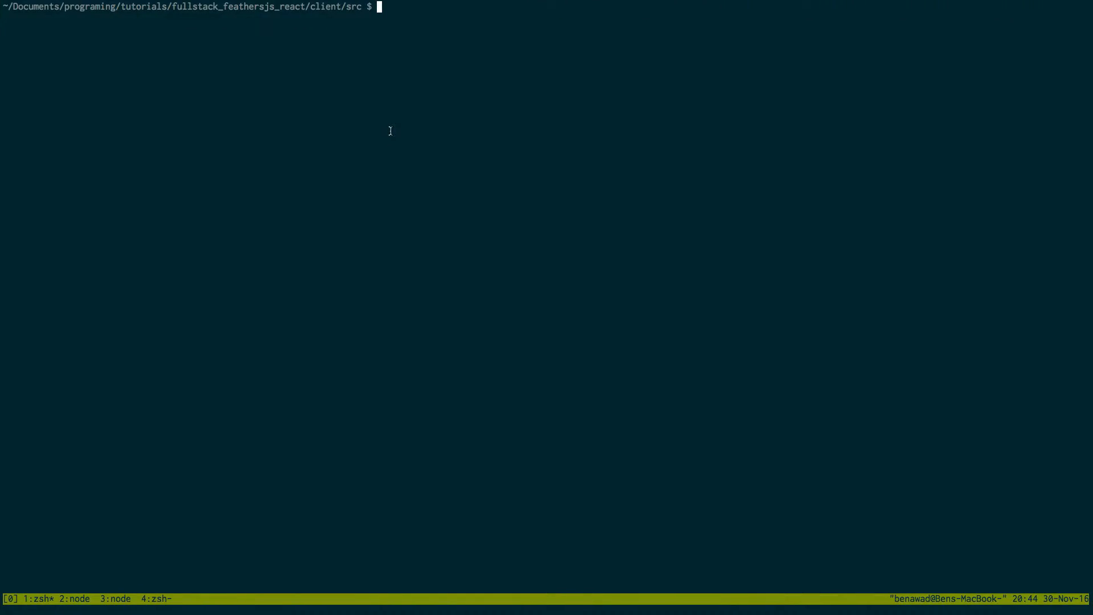
- Create components/SingleRecipe.js in vim and import React and { Component } from 'react'
text(vim)
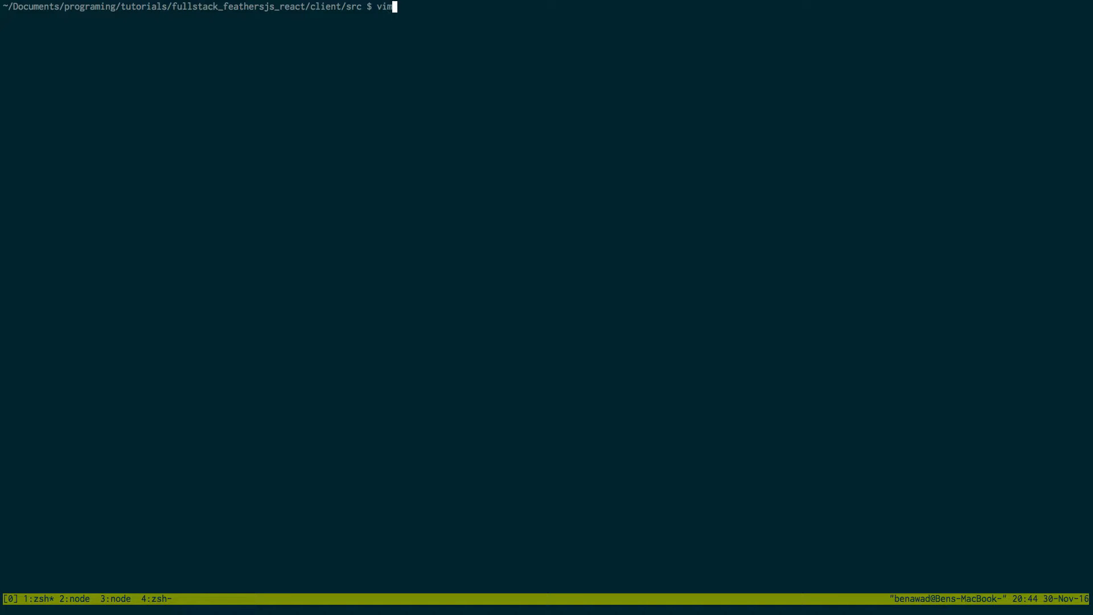
text(components/Sing)
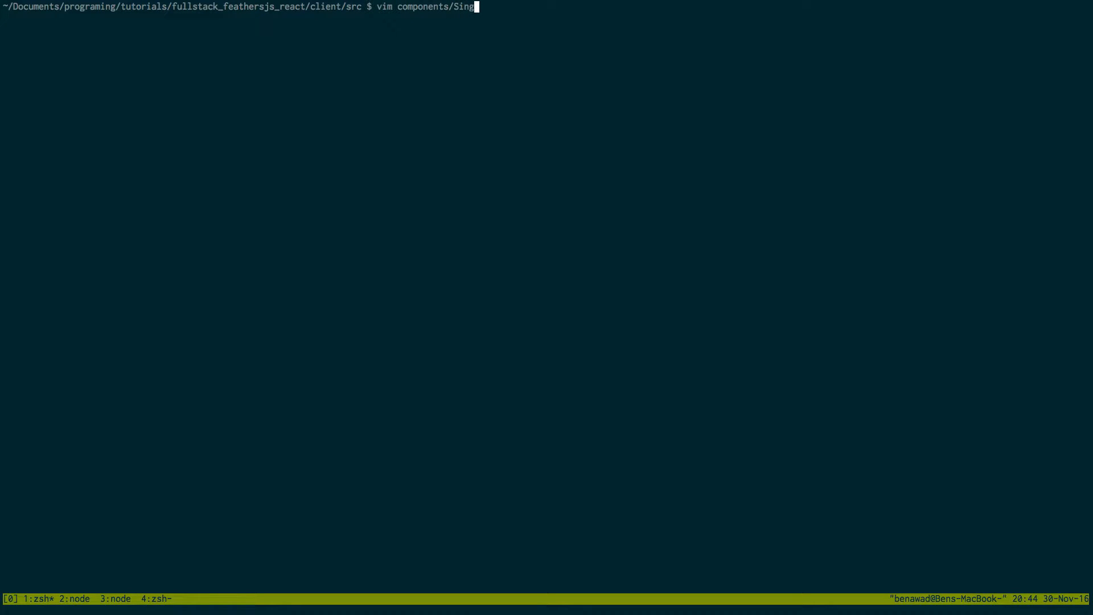
key(Enter)
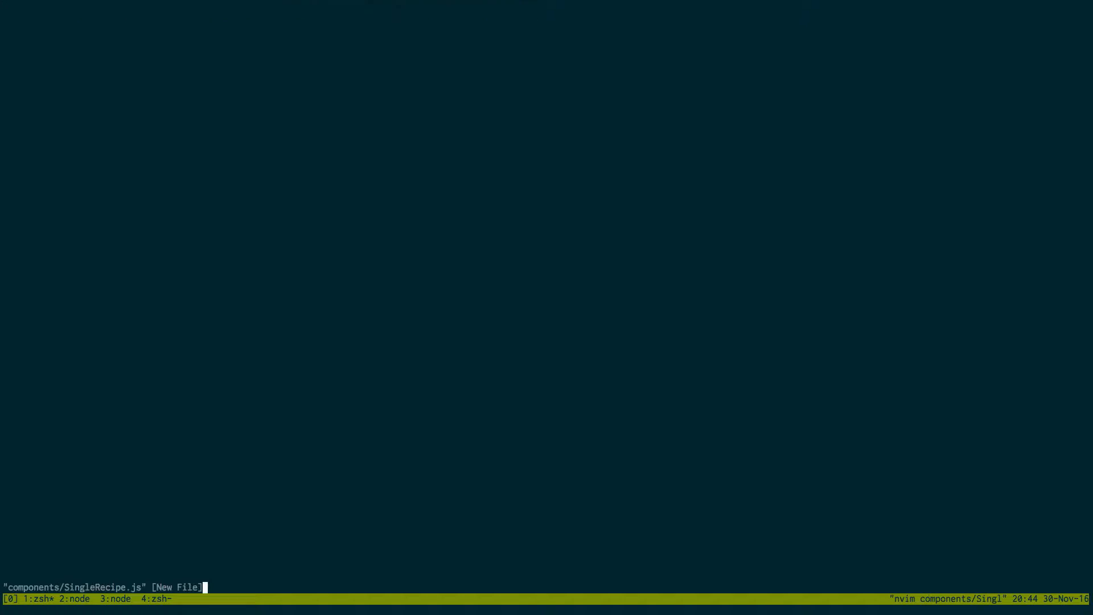
text(import)
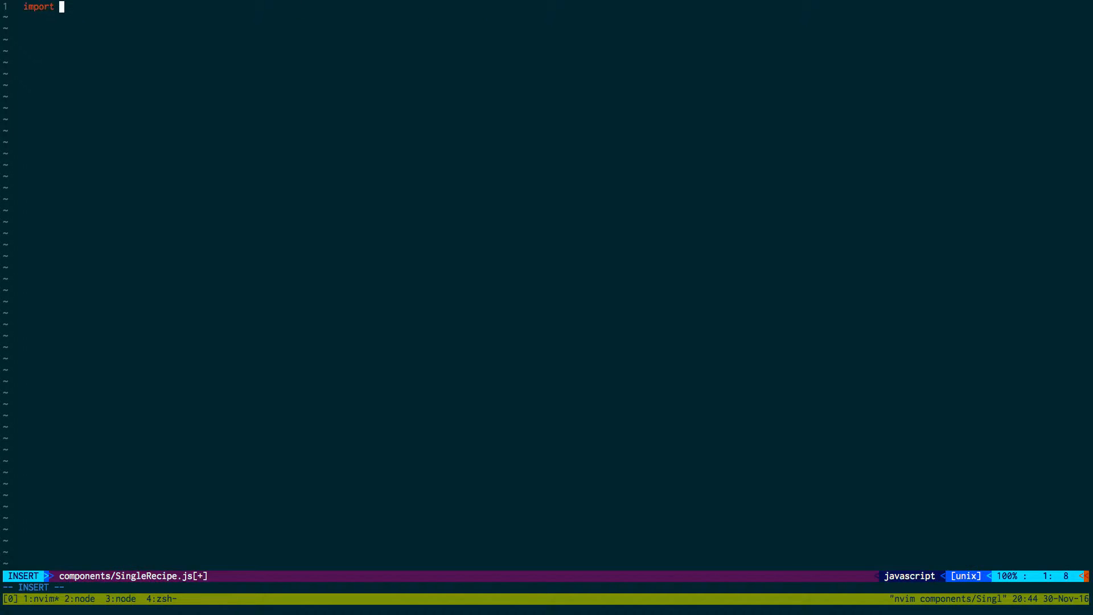
text(React,)
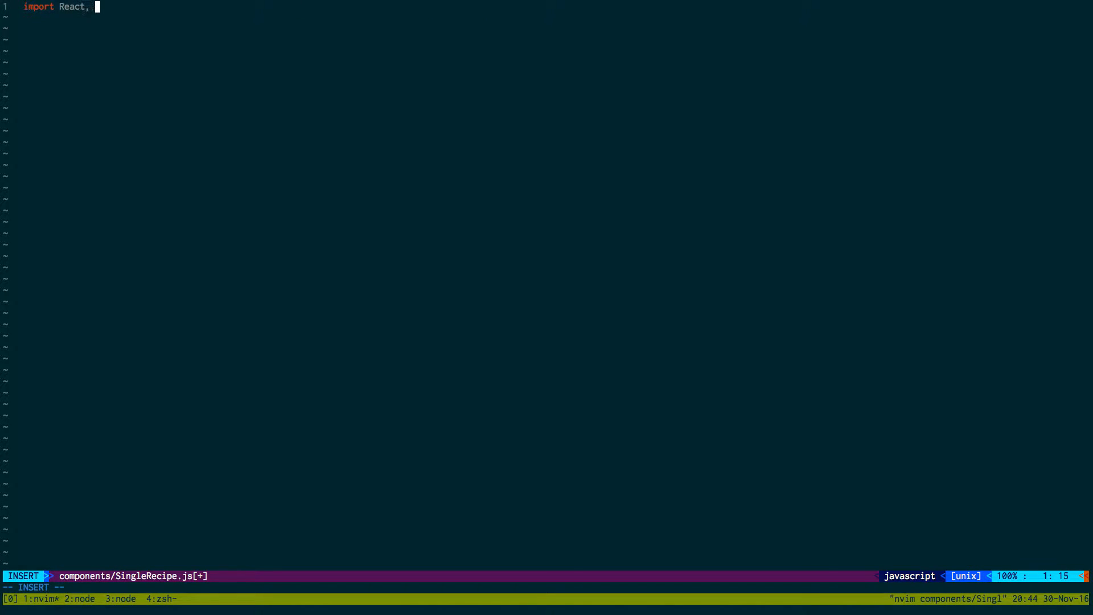
text({ Component })
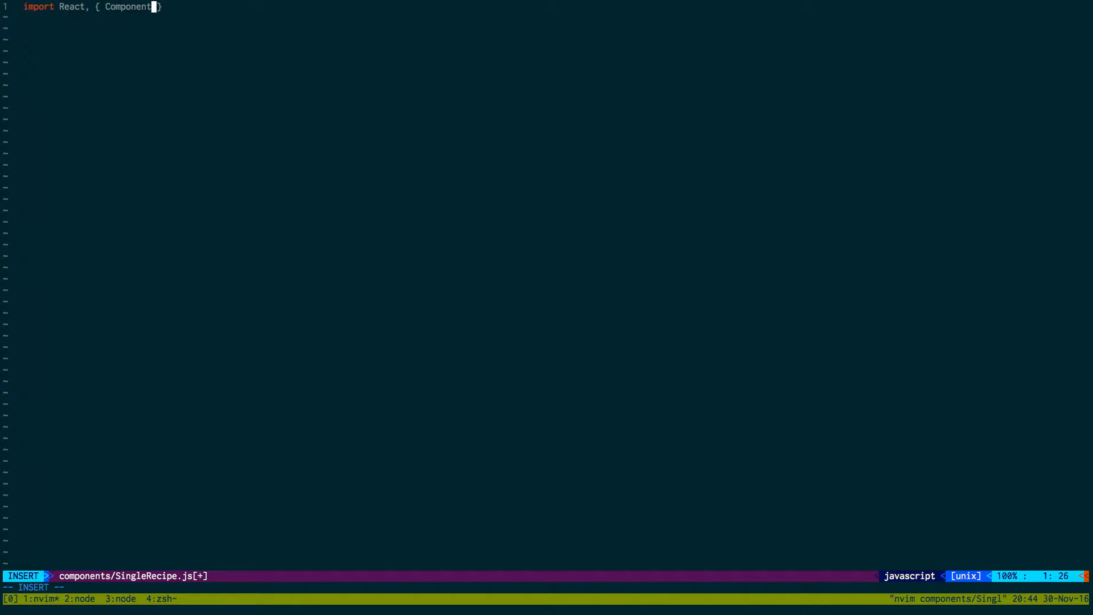
text(from 'react';)
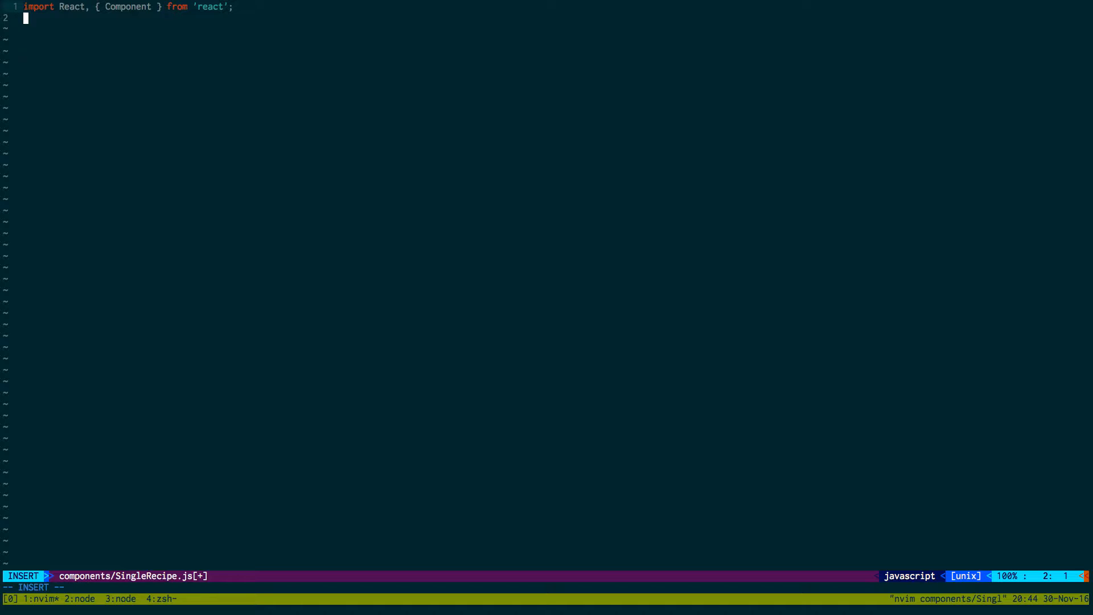
- Import Header, Image, Segment and Container from 'semantic-ui-react'
text(import)
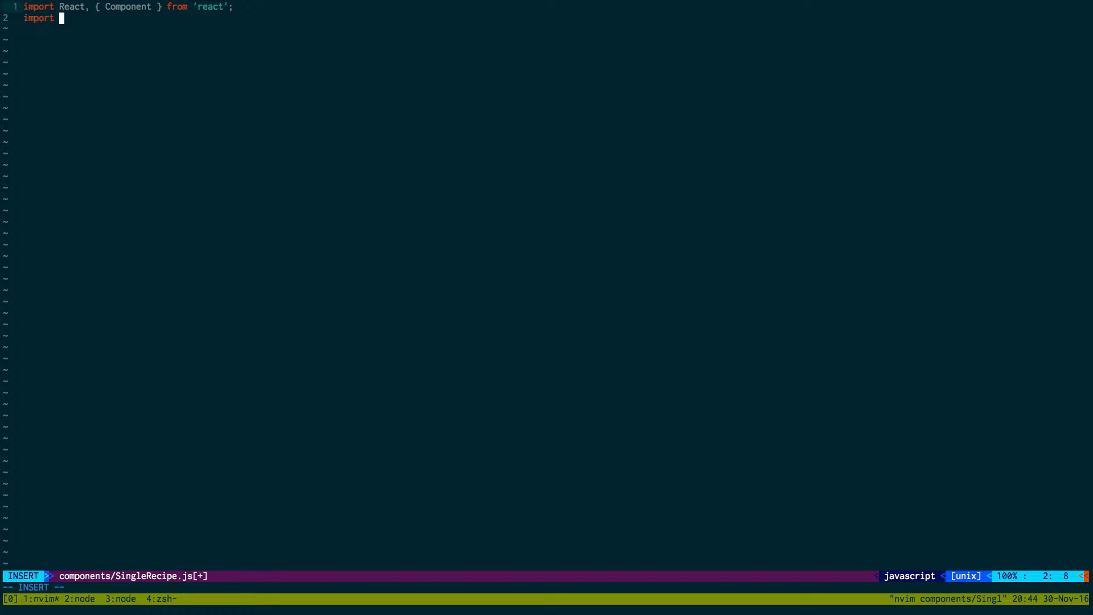
text({ Header, Image, Segment, Container)
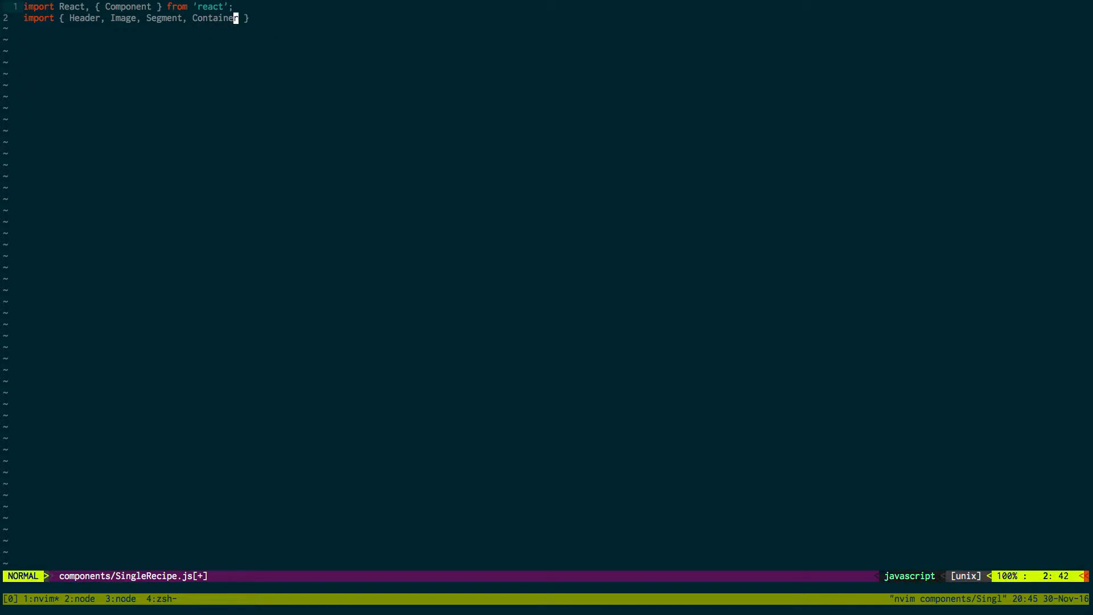
key(i)
text( from)
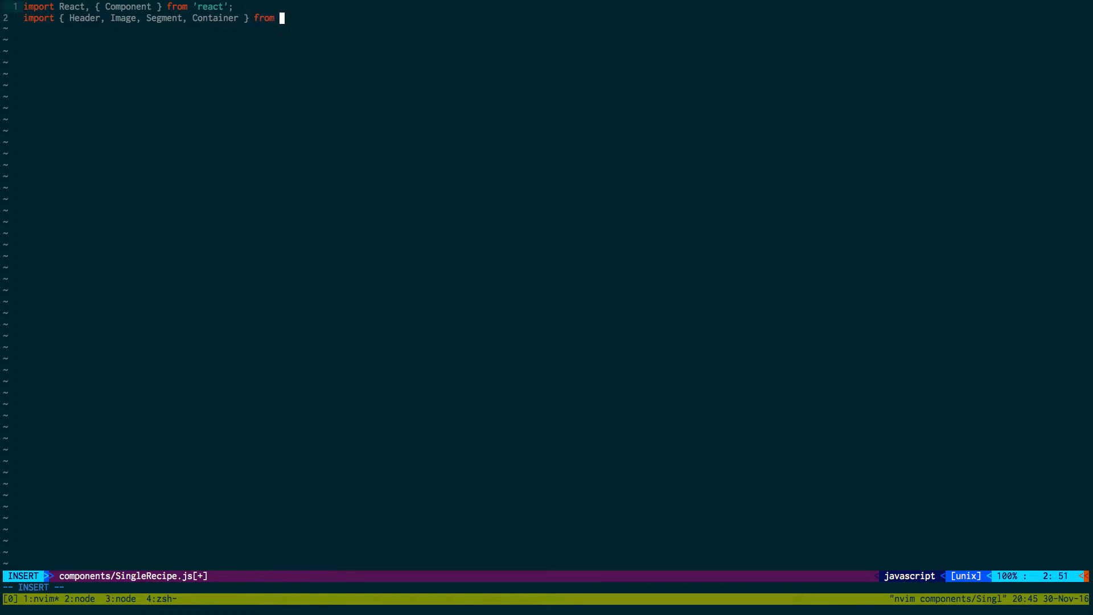
text('semantic-)
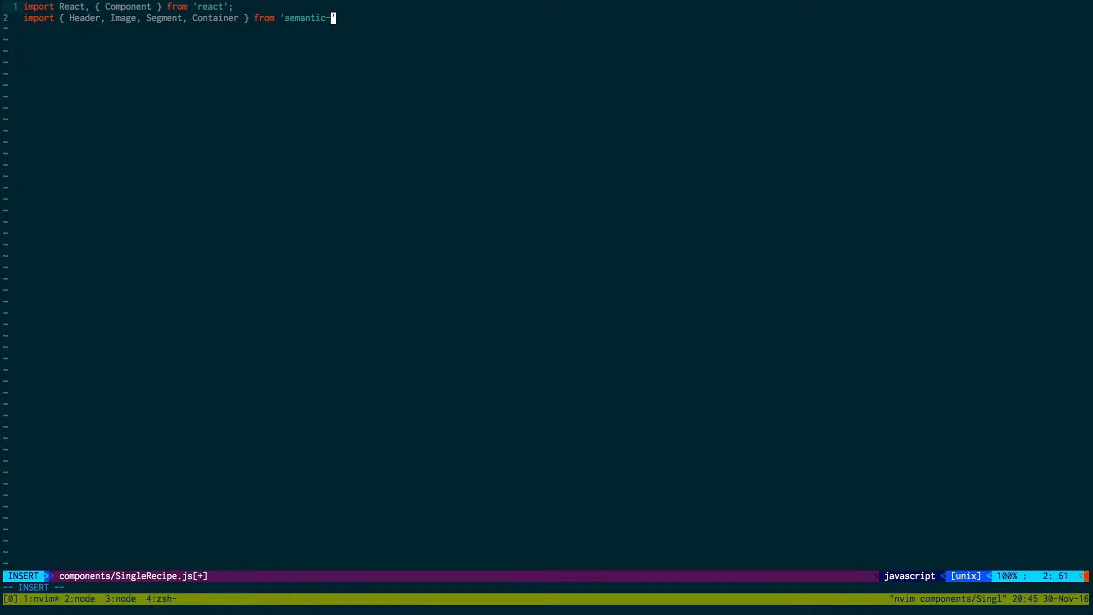
text(ui-react';)
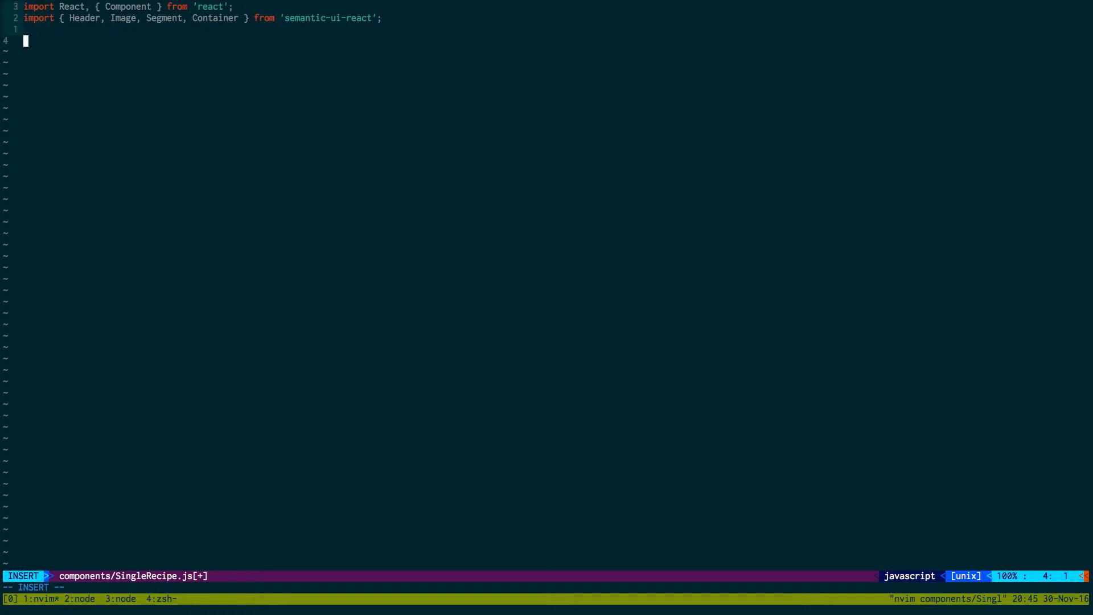
- Declare class SingleRecipe extends Component and add export default SingleRecipe, fixing typos
text(class)
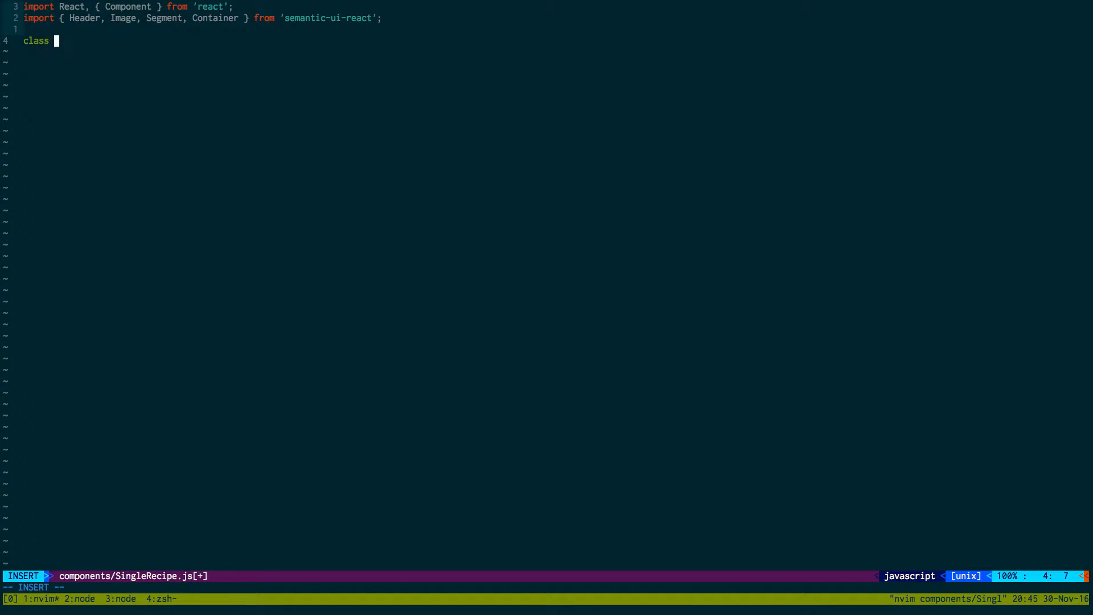
text(SingleRecipe extends c)
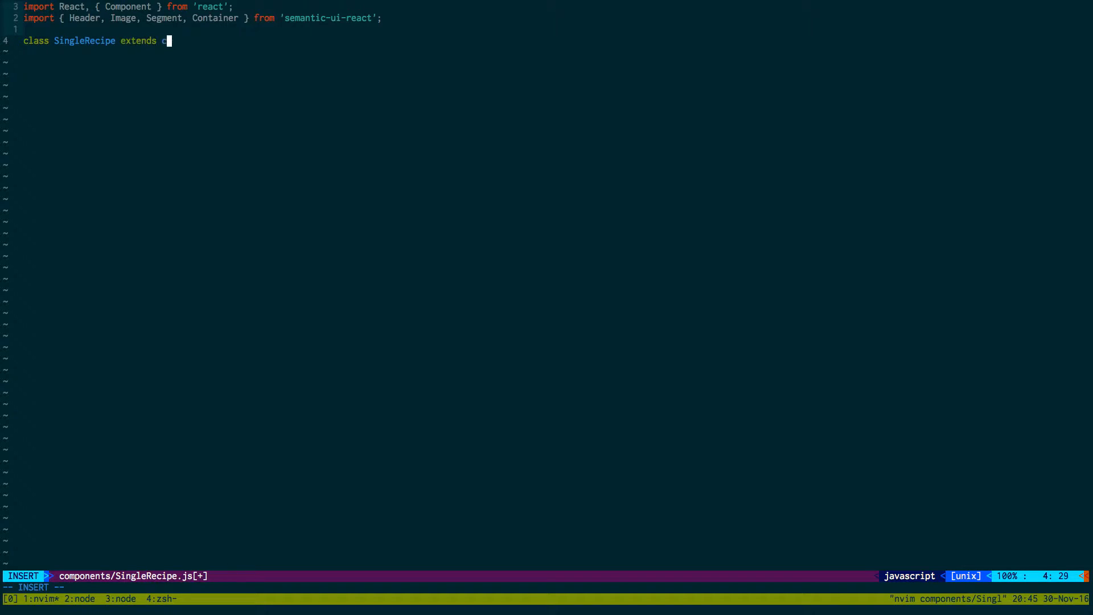
text(omponent {)
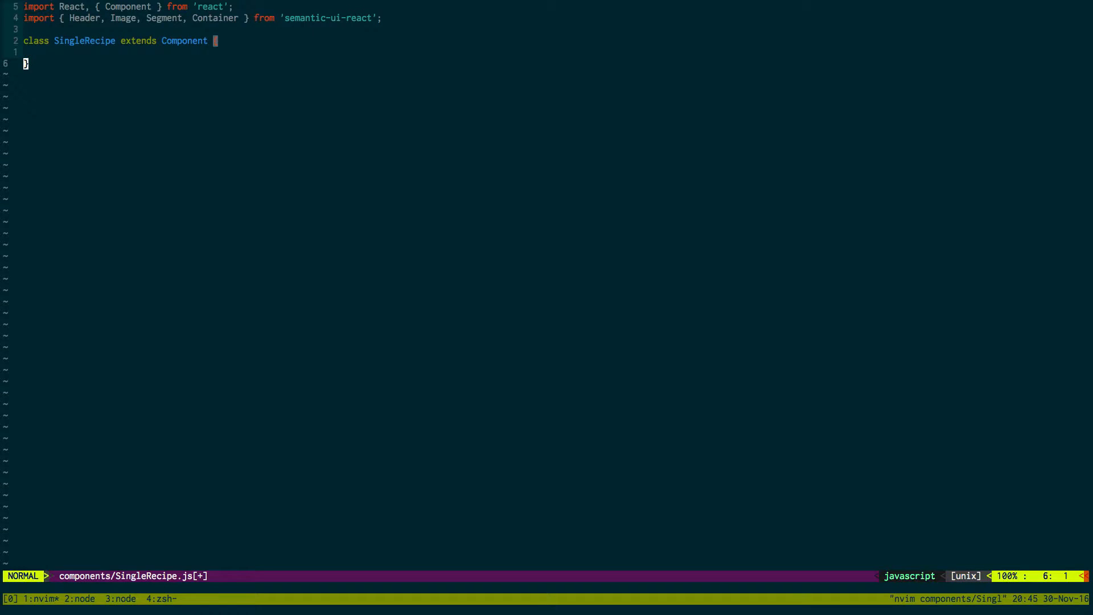
text(d)
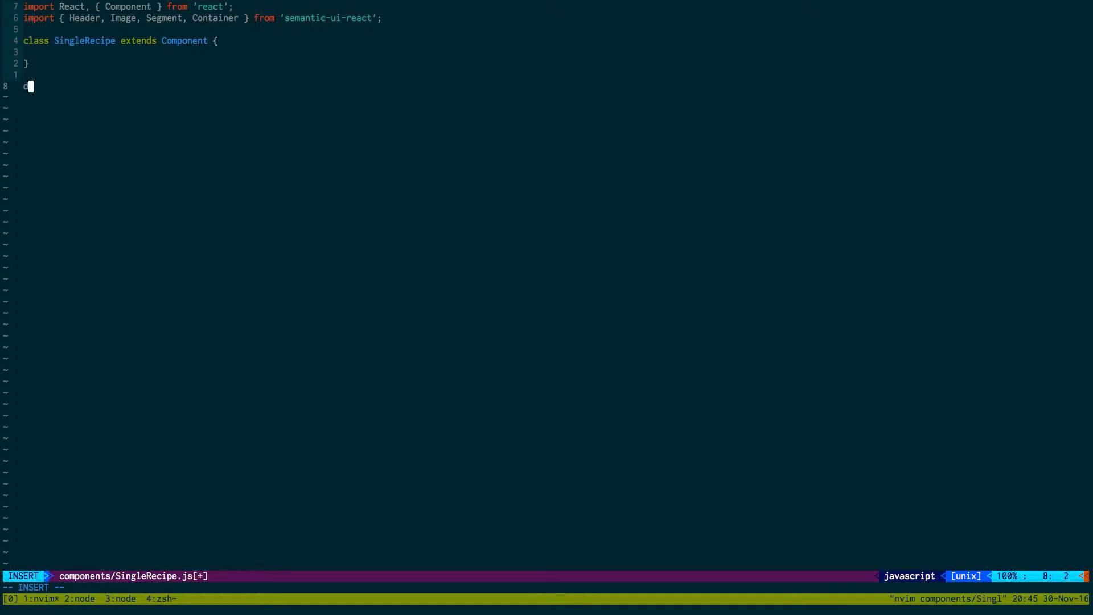
text(epor)
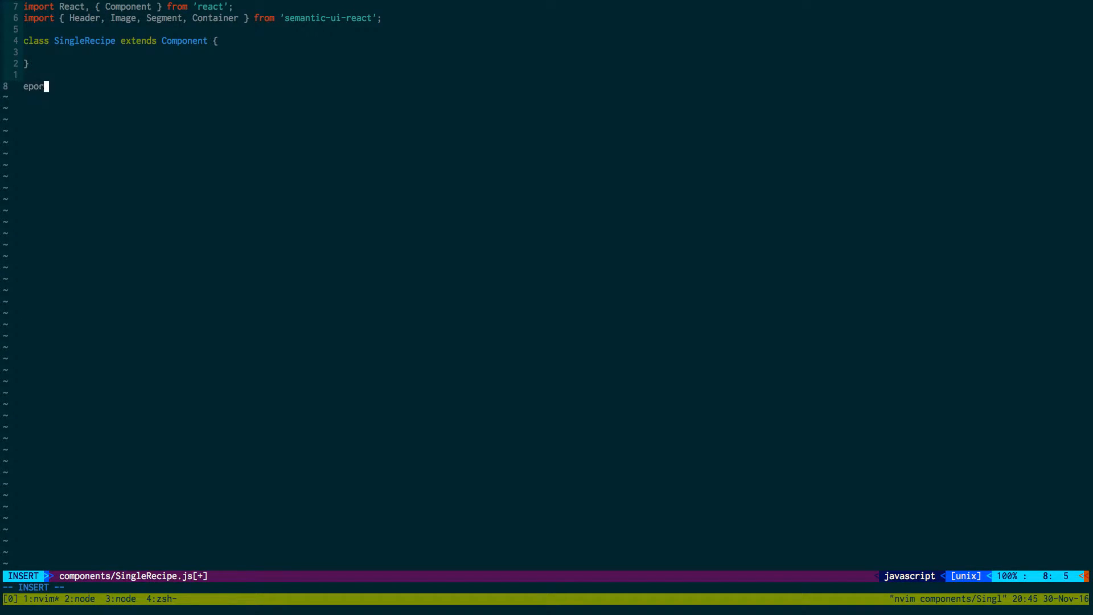
key(BackSpace)
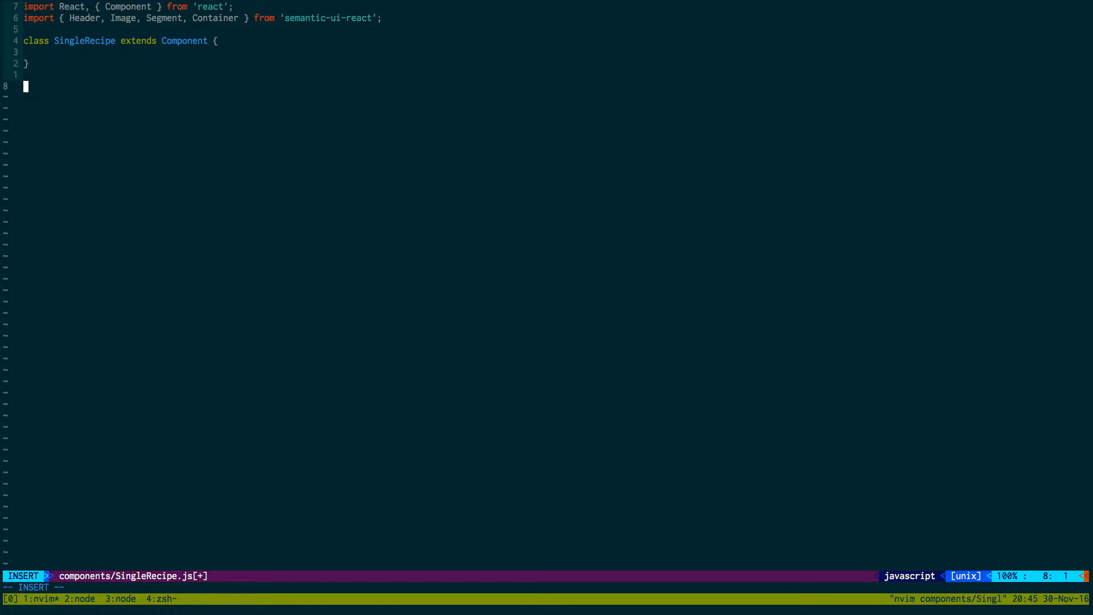
text(export defualt)
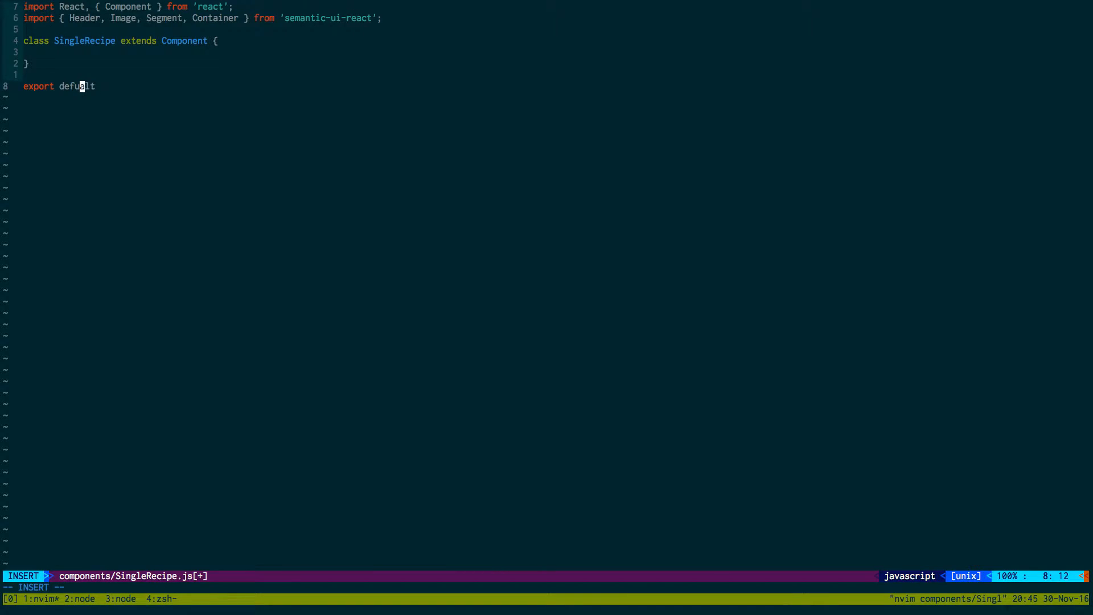
key(Escape)
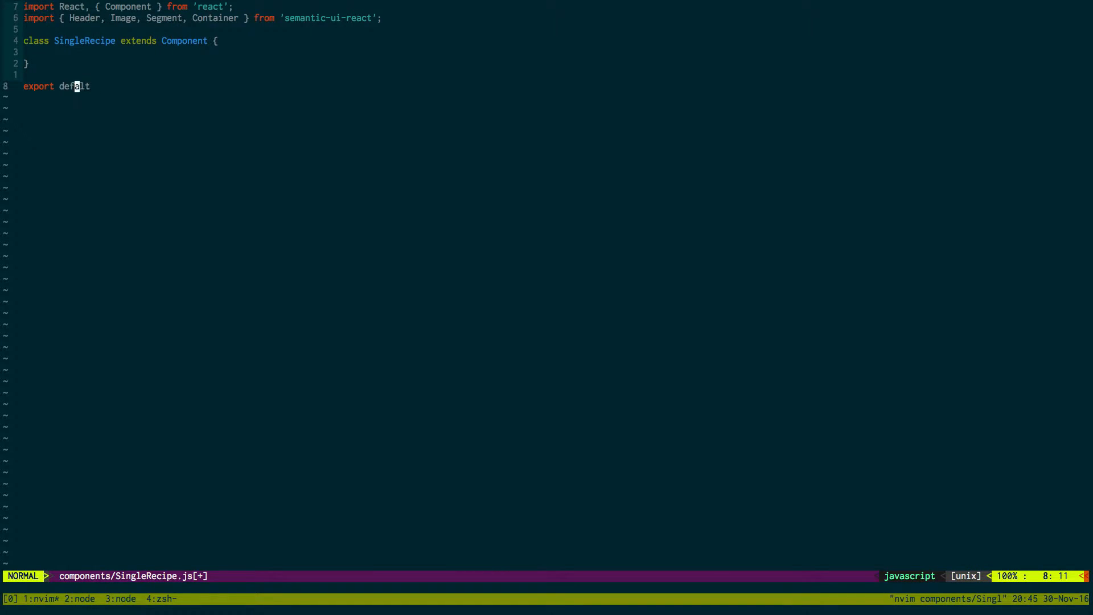
key(a)
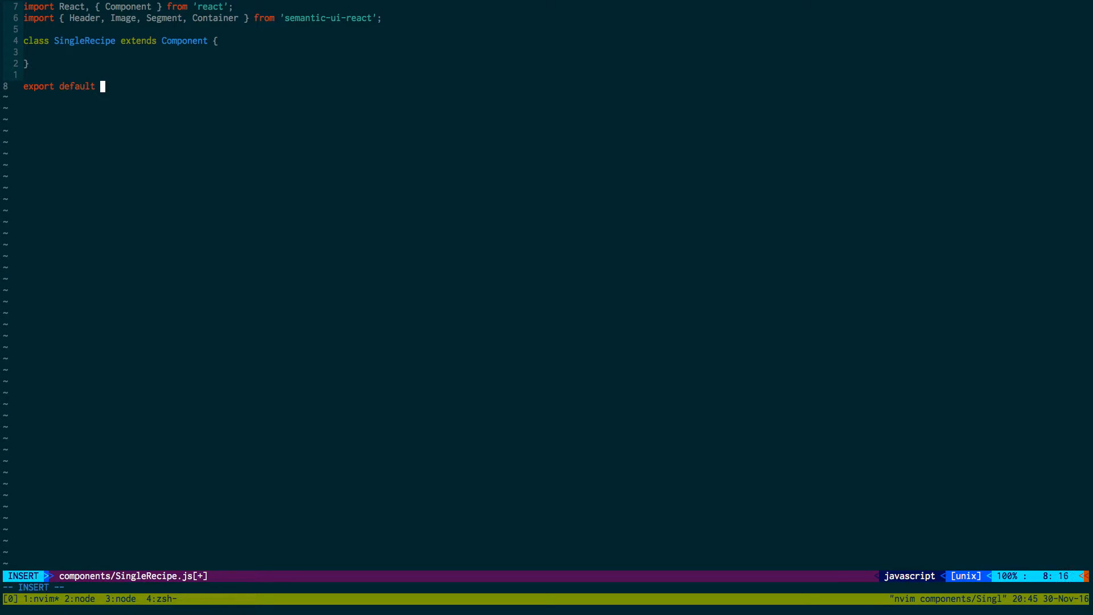
text(SingleRecipe;)
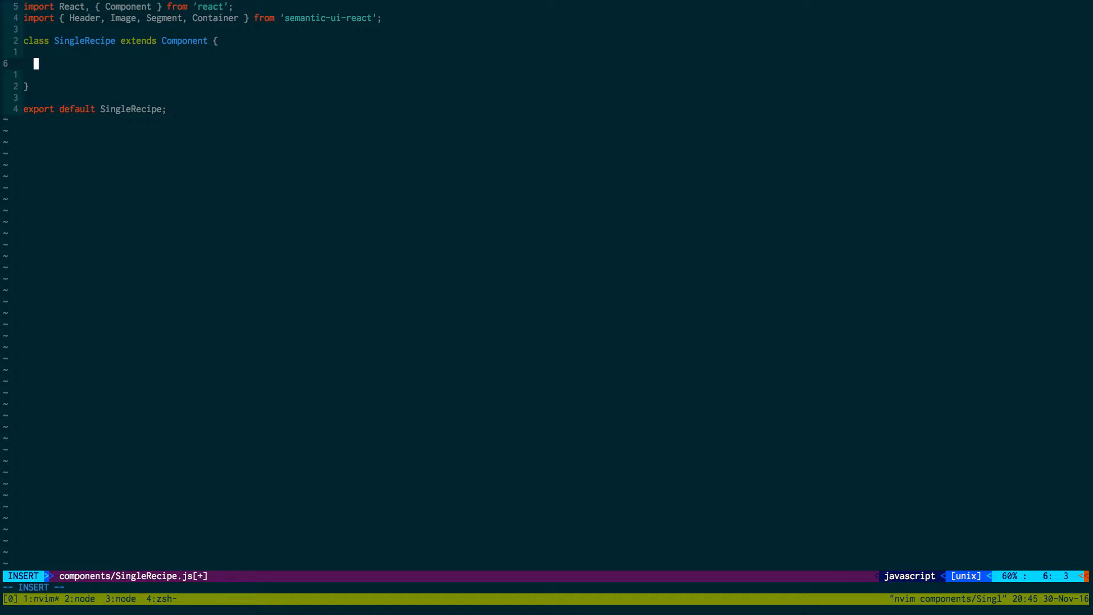
- Add a constructor(props) that calls super(props)
text(constructor)
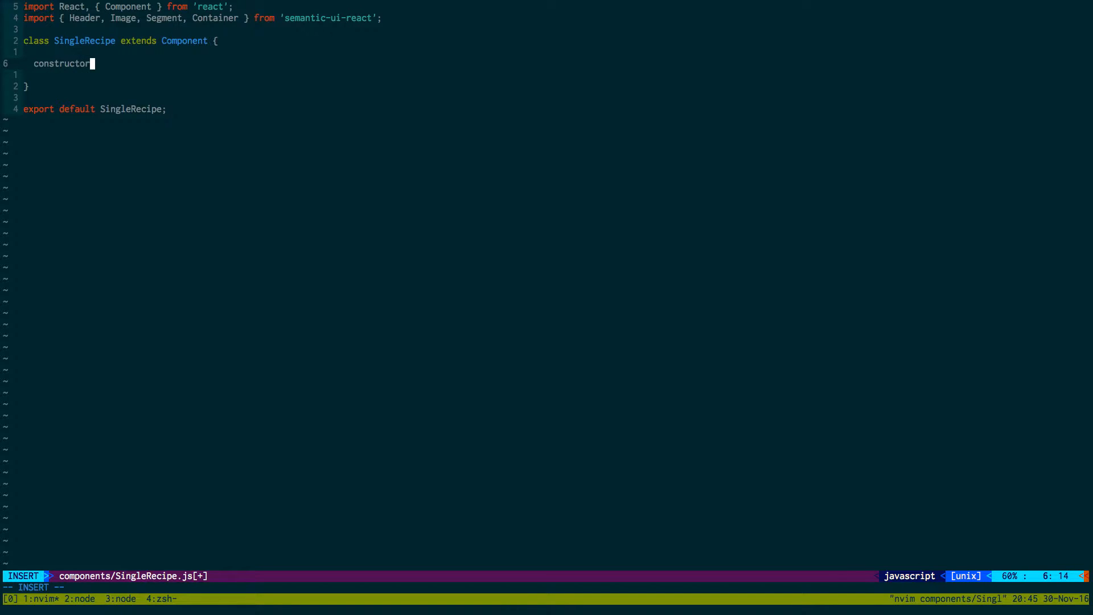
text((props) {)
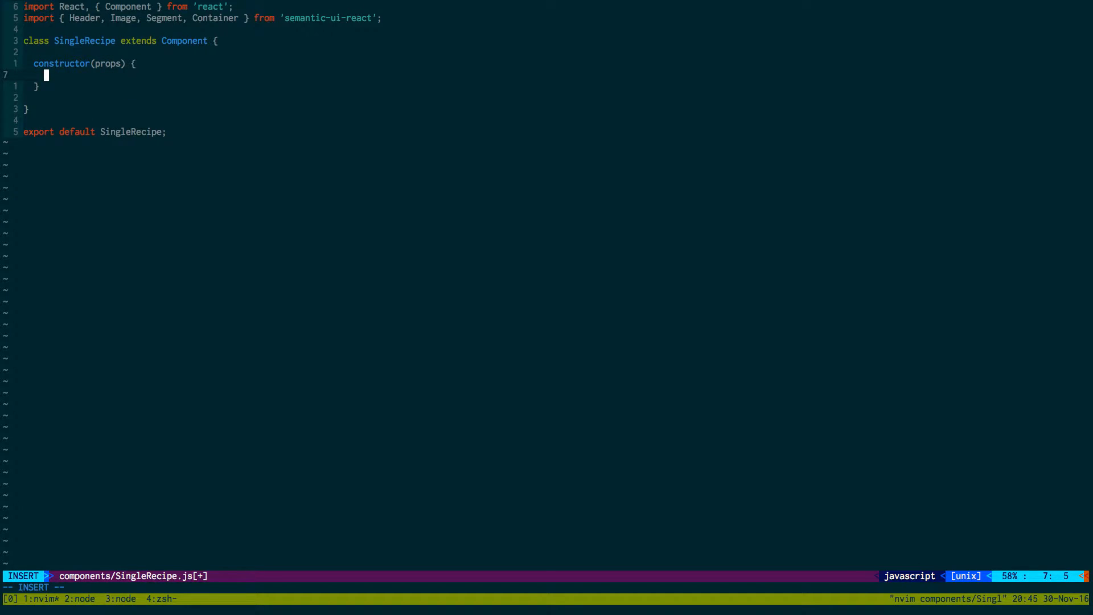
text(super(props))
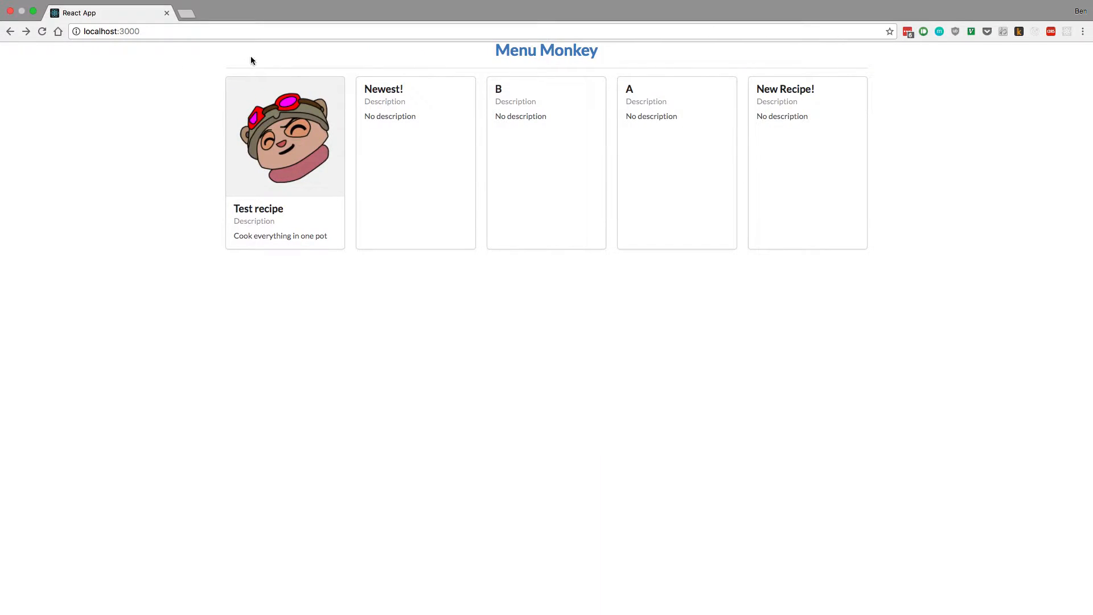
text(/ve)
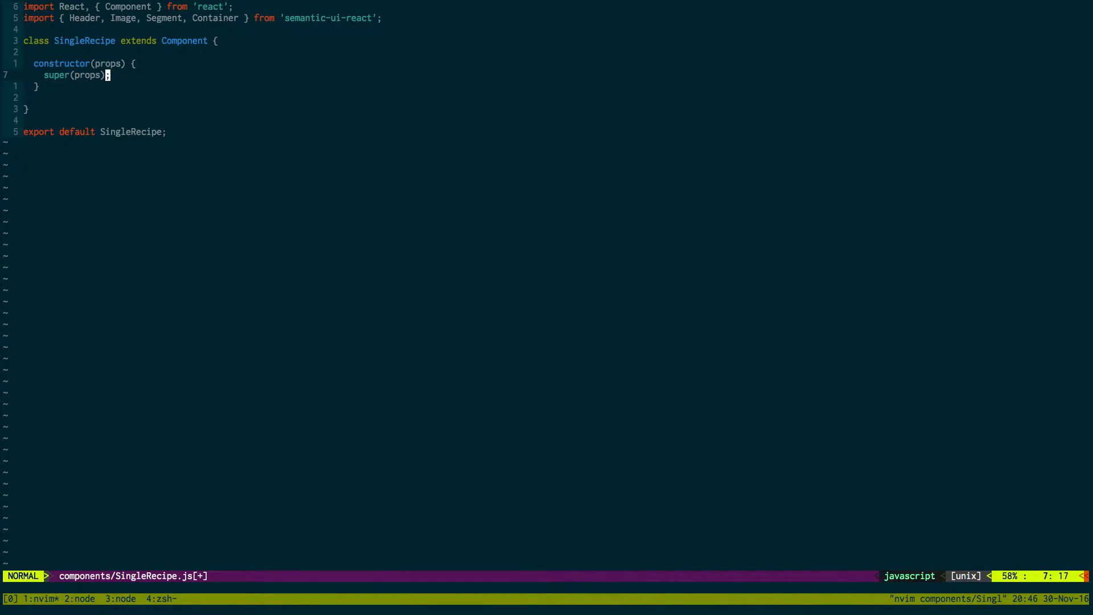
- Call this.props.fetchRecipe(this.props.params.recipeId) below super(props) in the constructor
key(o)
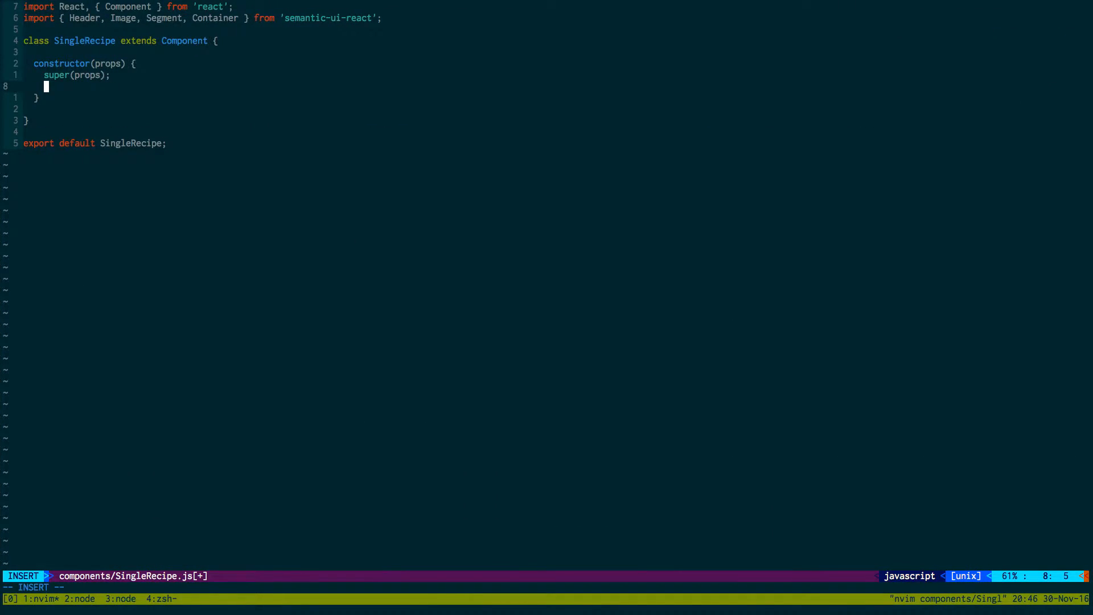
text(this.r)
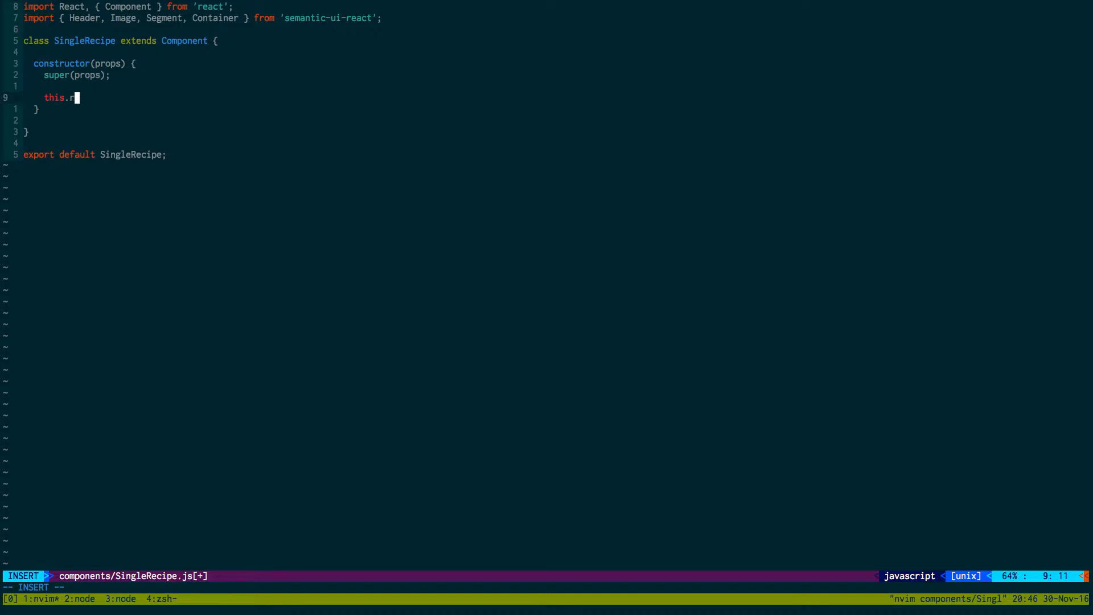
text(props.)
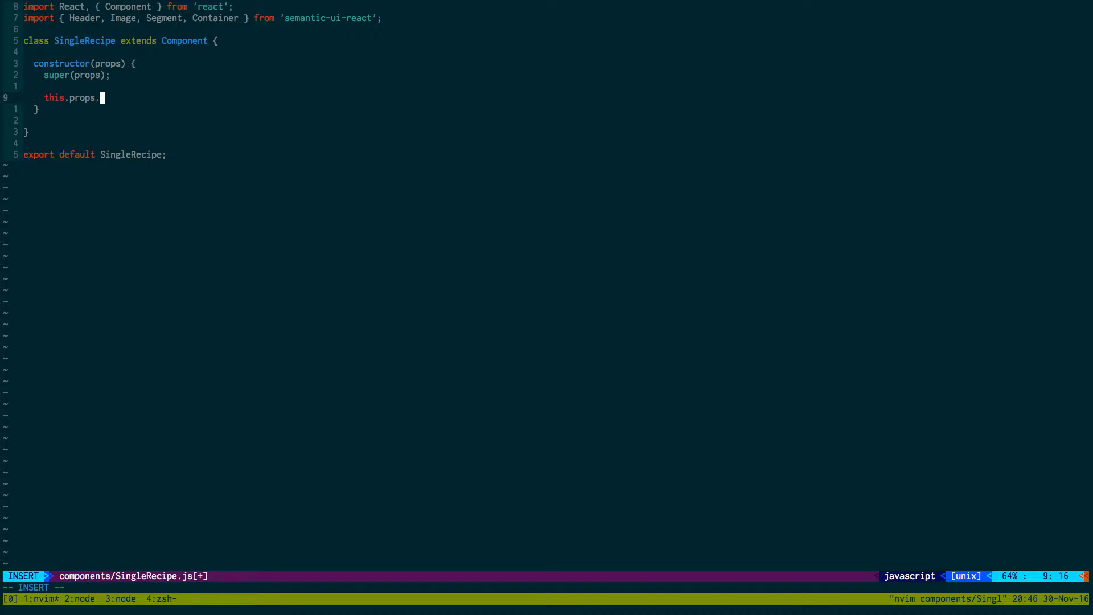
text(fetchRecipe()
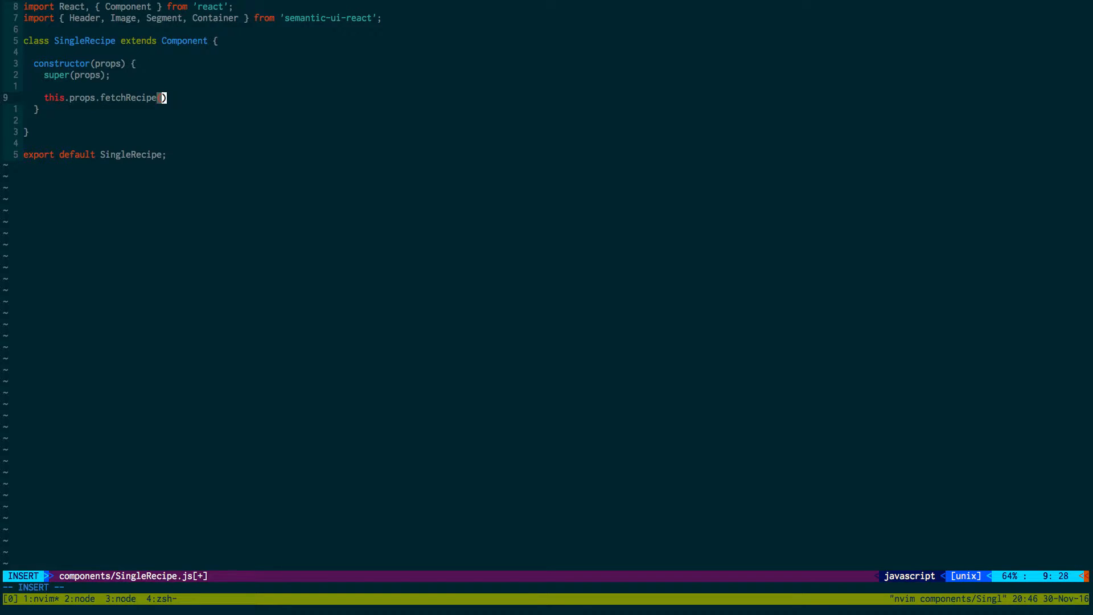
text(this.props.params.recipeId)
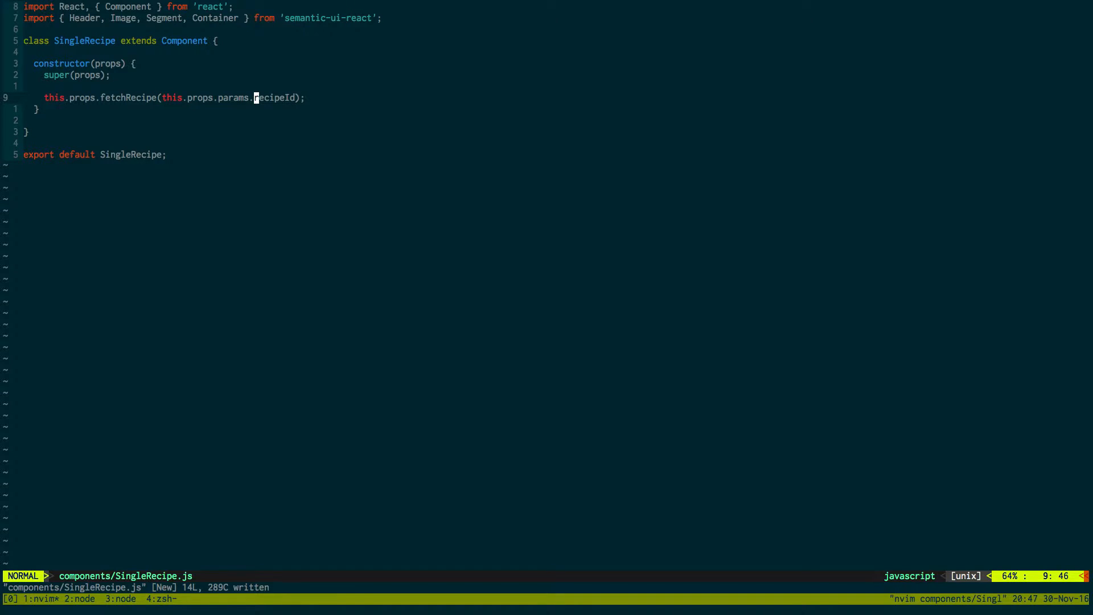
- Start a render() method with const recipe = this.props.currRecipe
key(o)
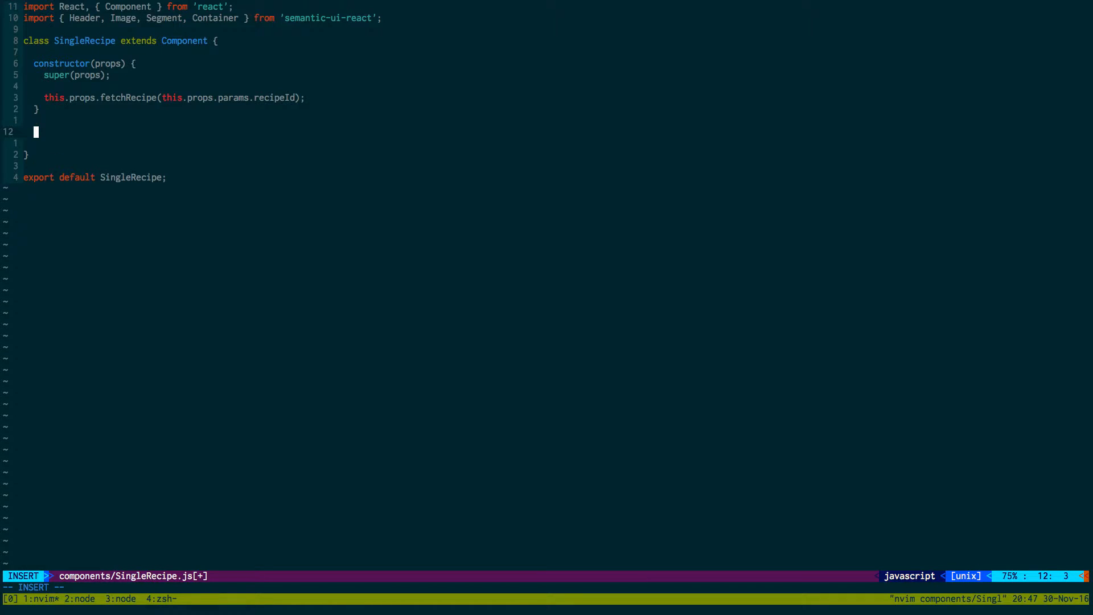
text(render() {)
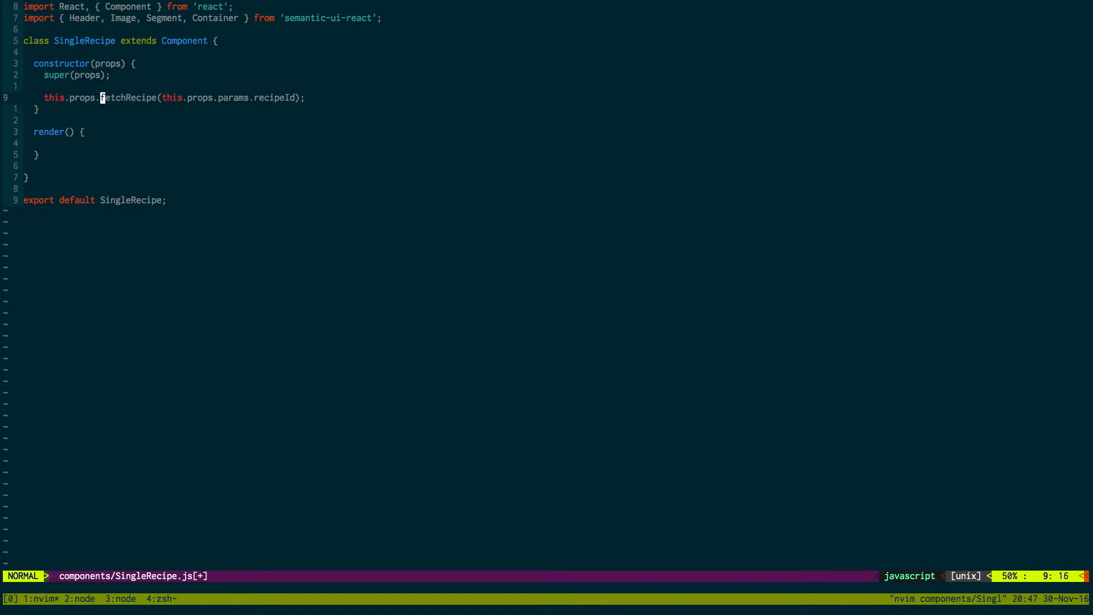
key(i)
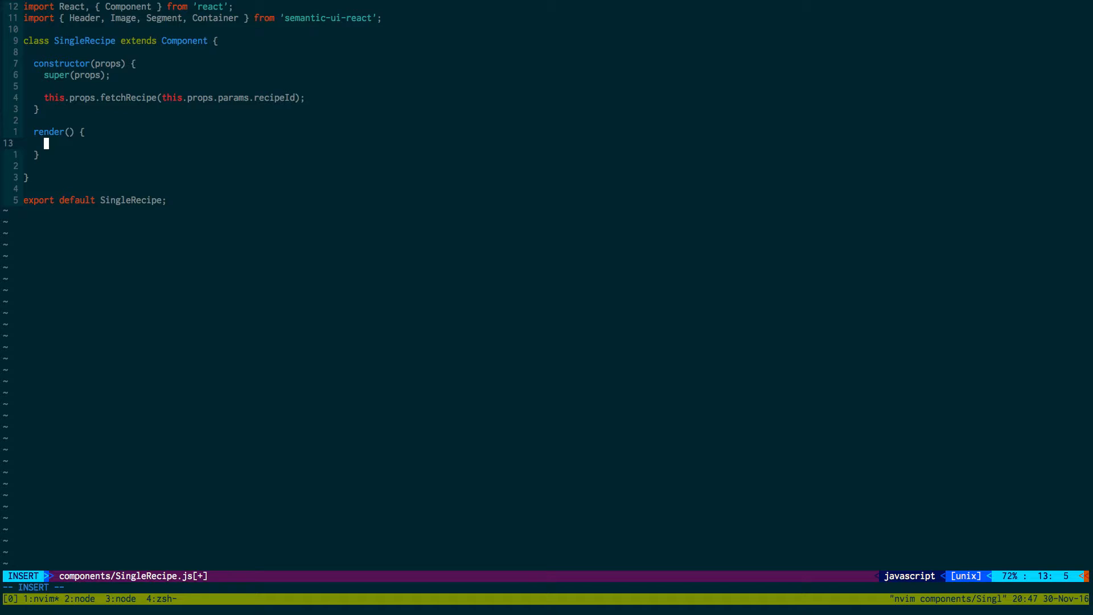
text(const rec)
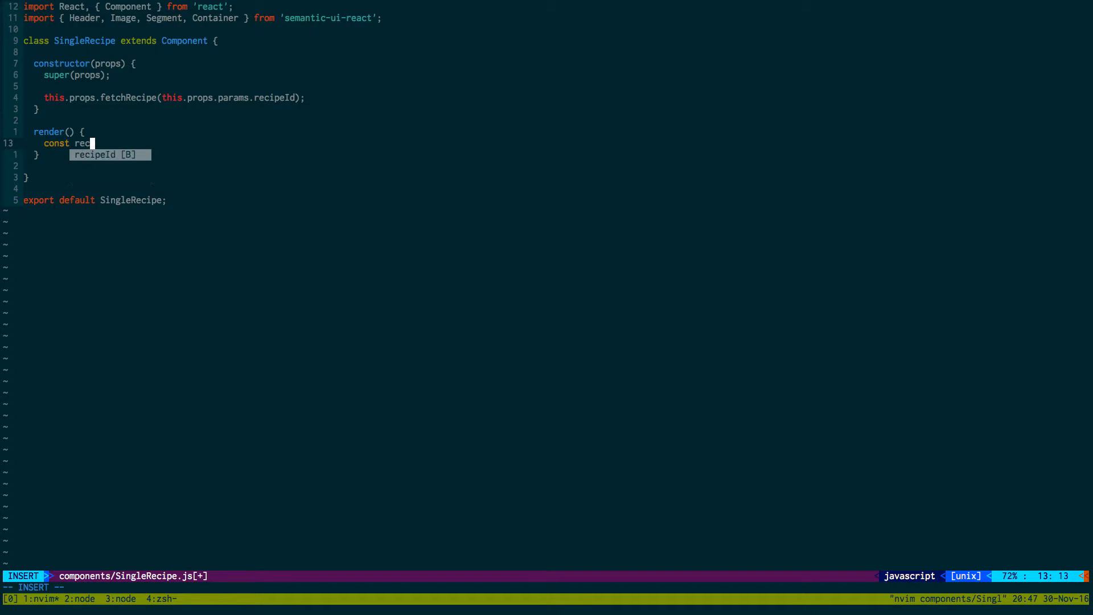
text(ipe =)
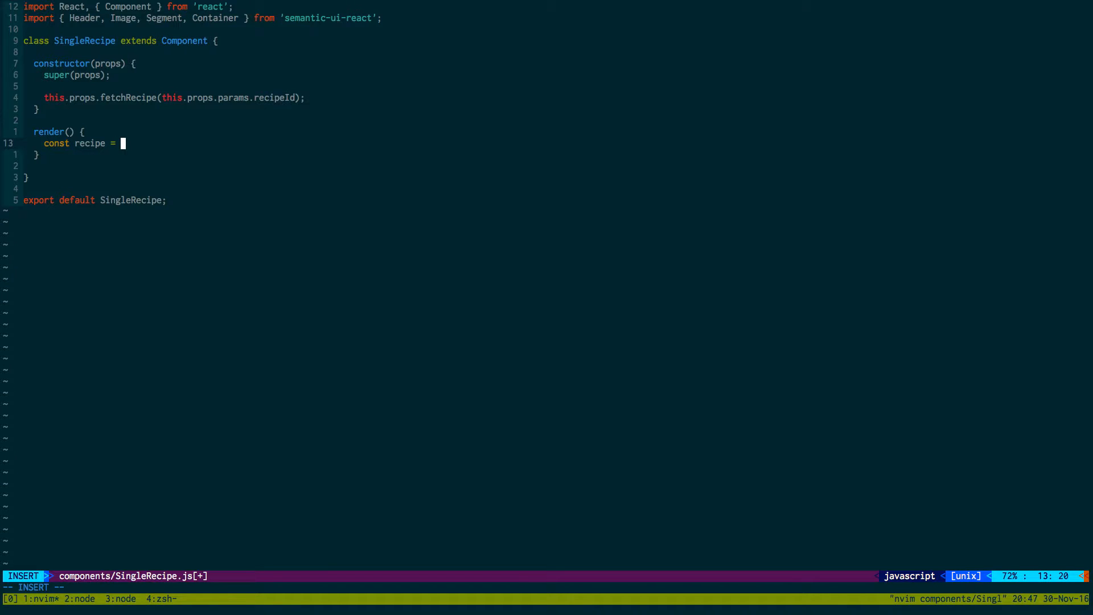
text(this.props.curr)
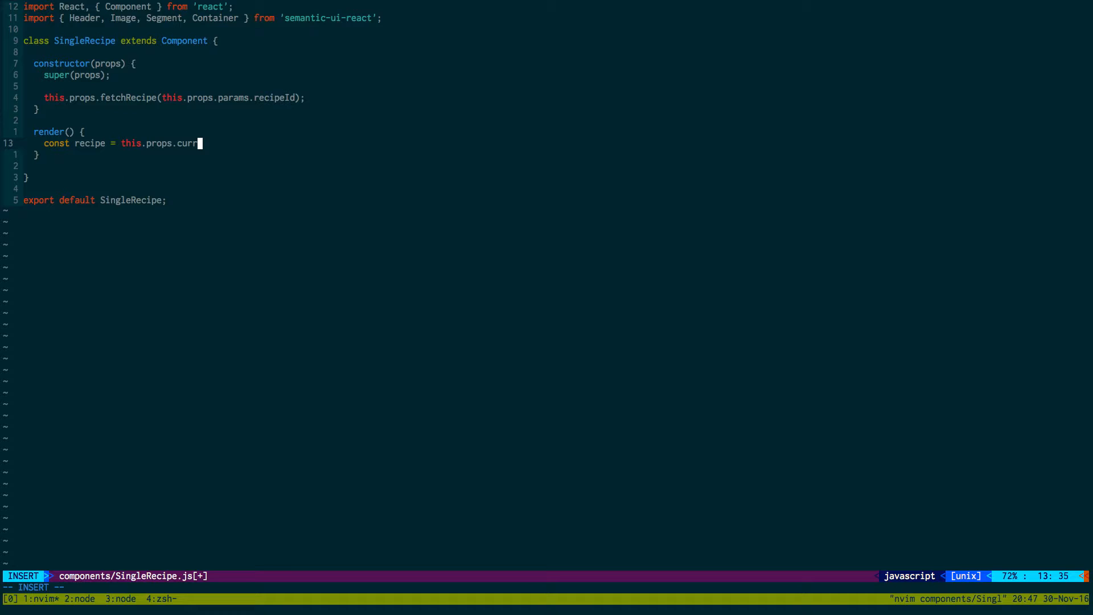
text(Recu)
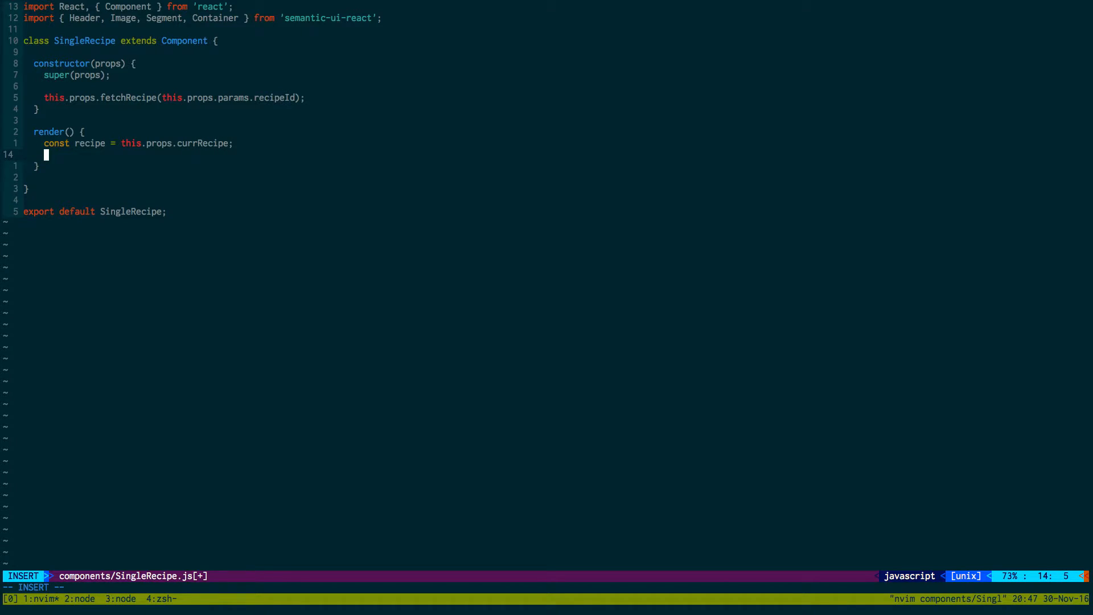
- Return <p>Loading...</p> when recipe has no 'name' property
text(if (!)
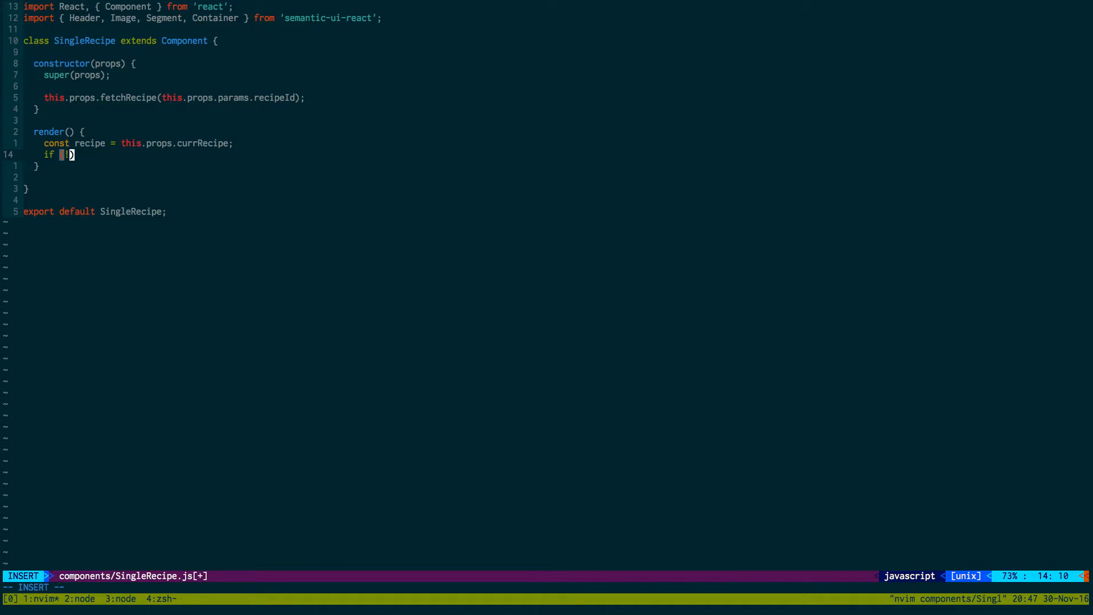
text(recipe.hasOwnProperty('name)
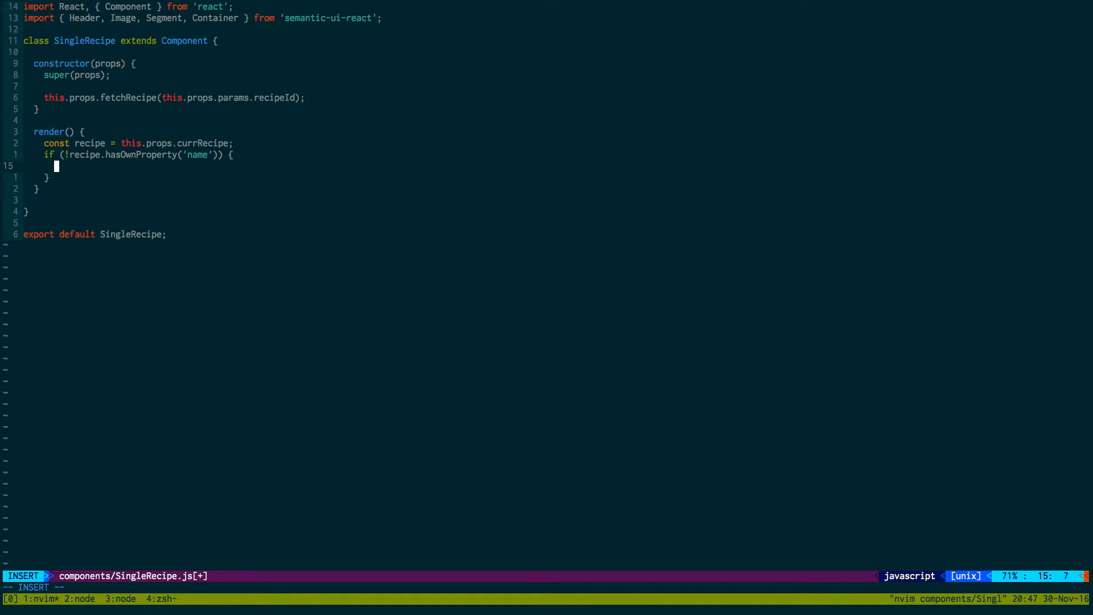
text(return ()
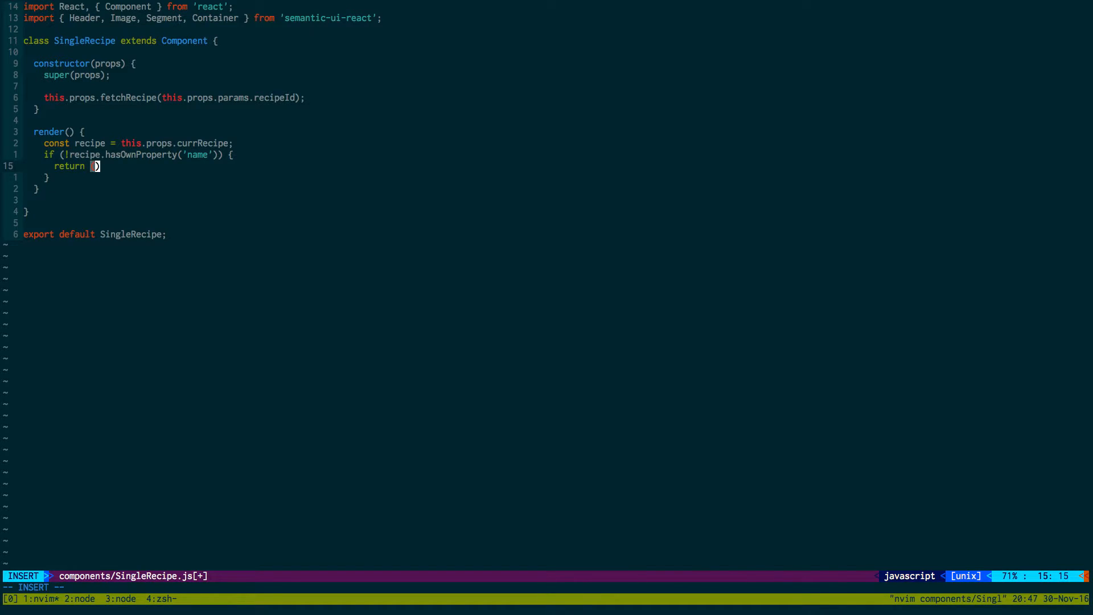
text(<p>)
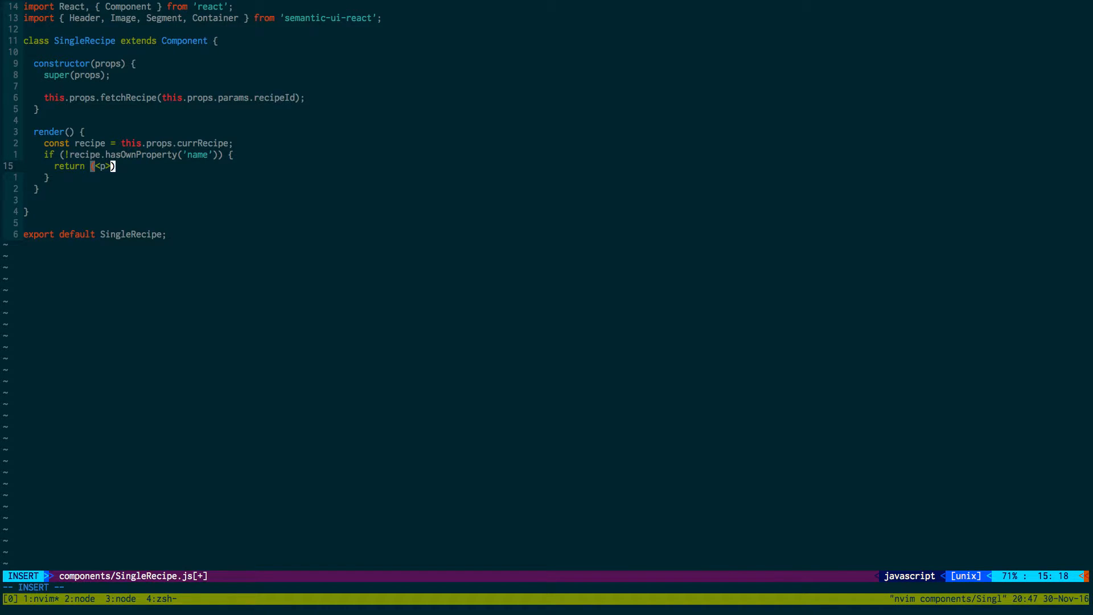
text(Loading..)
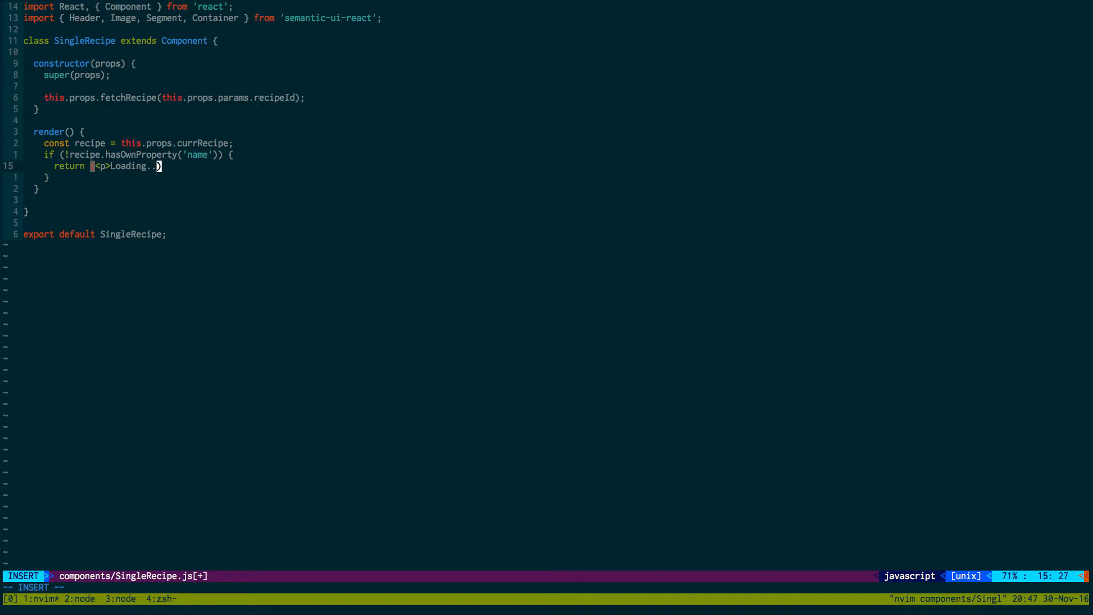
text(.>)
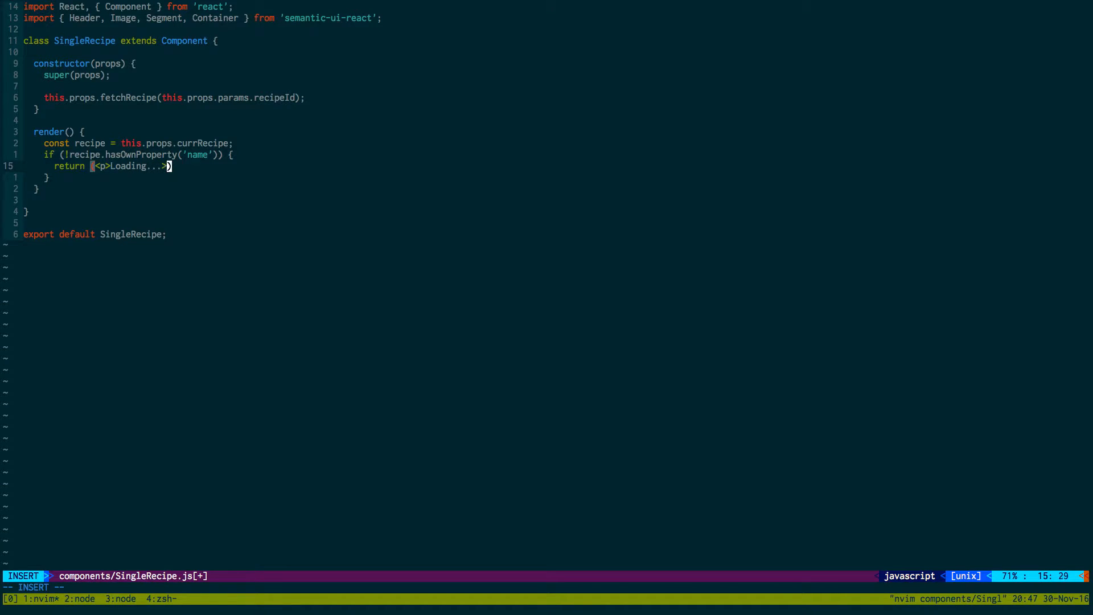
text(</p)
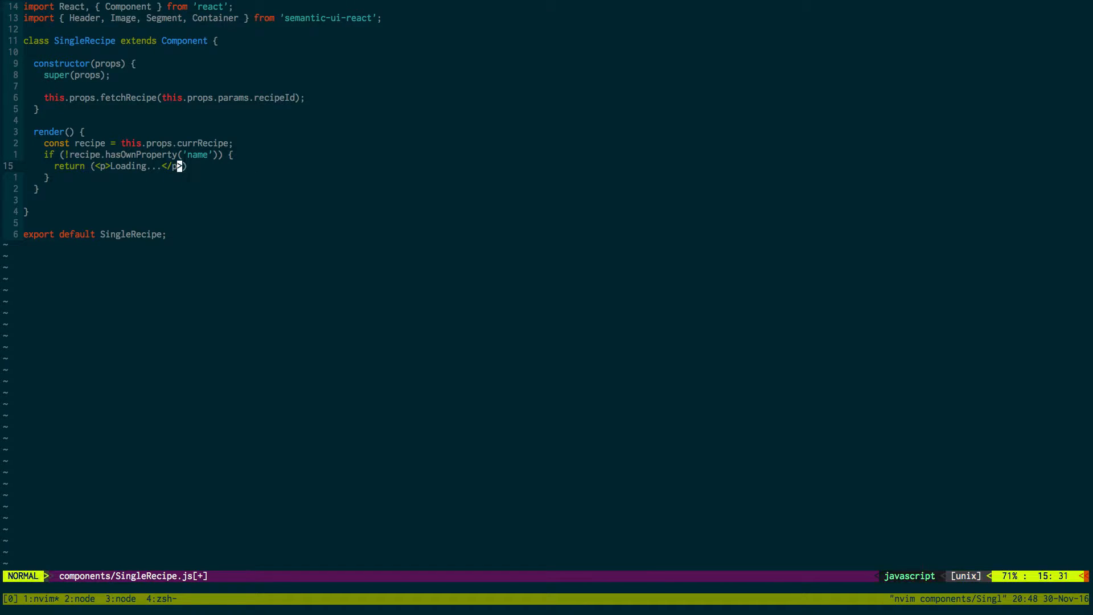
- Add the main return wrapping an empty <div>
key(o)
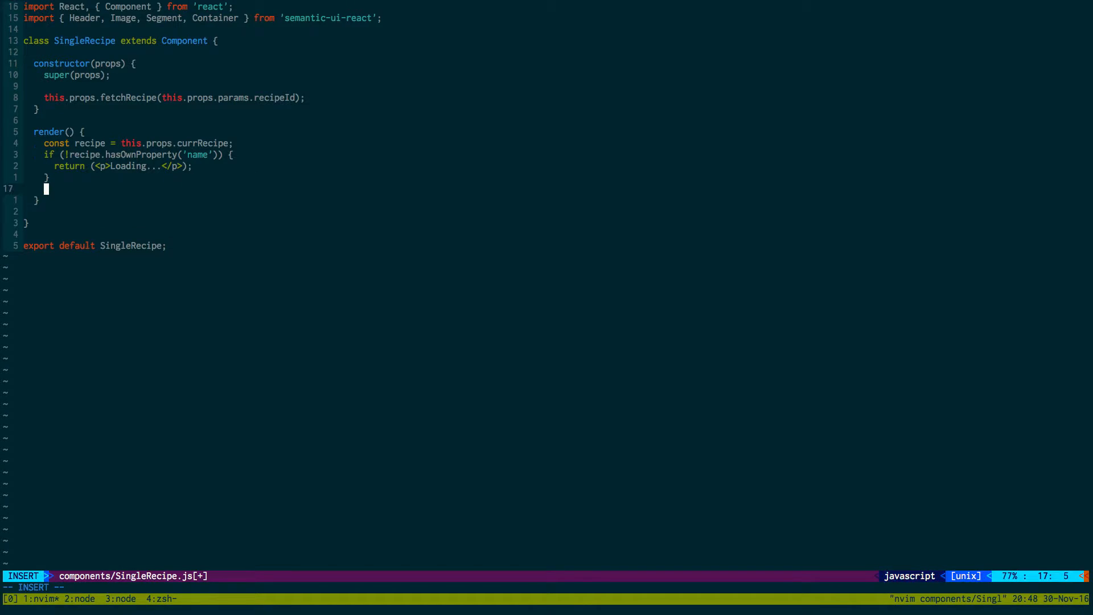
key(Enter)
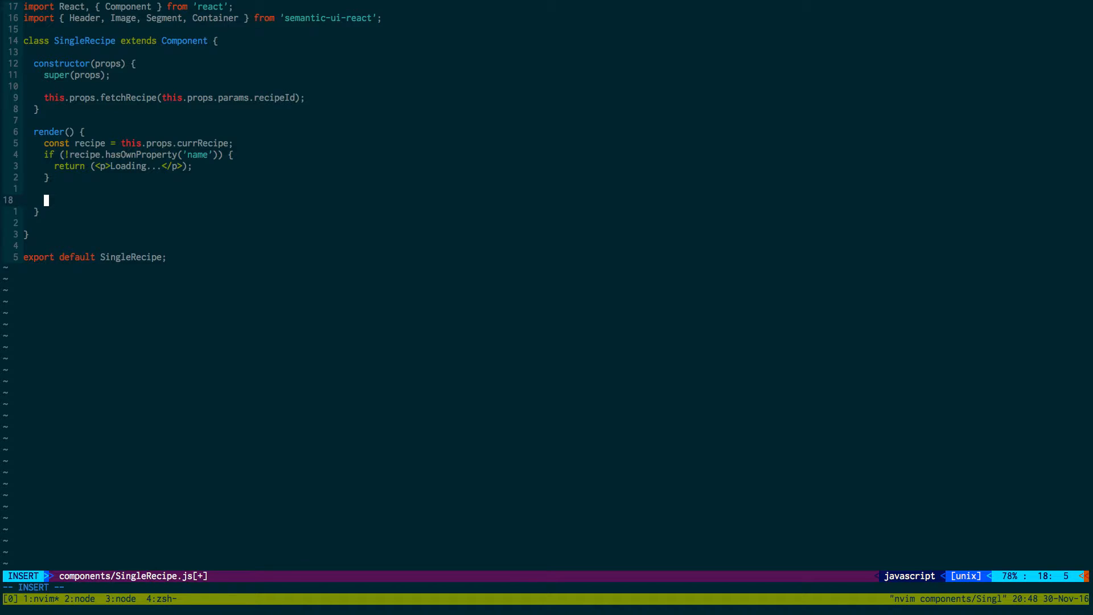
text(return ()
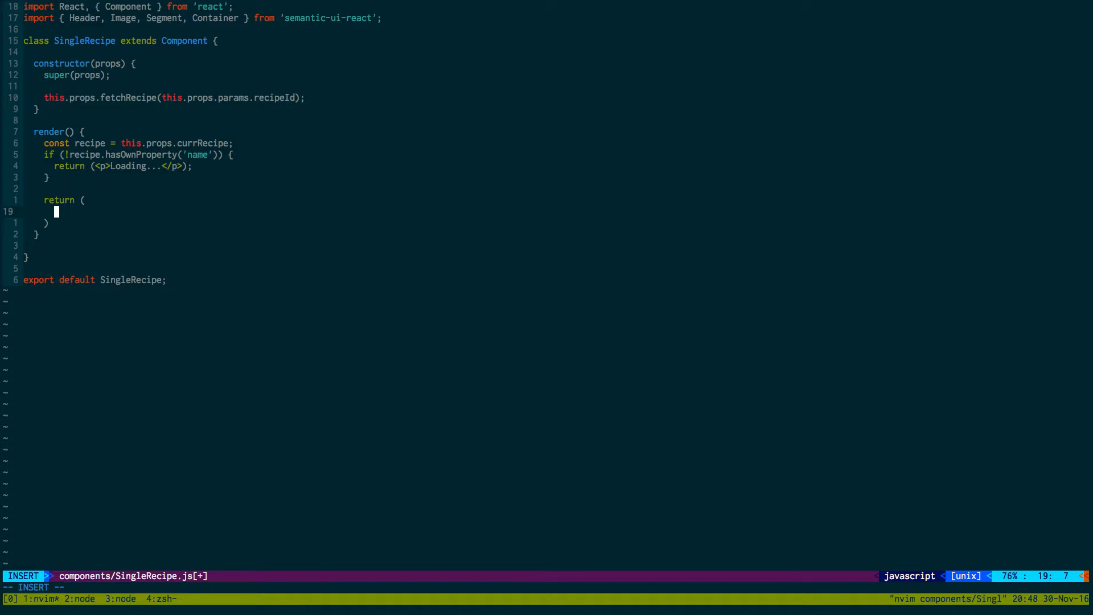
text(<div>)
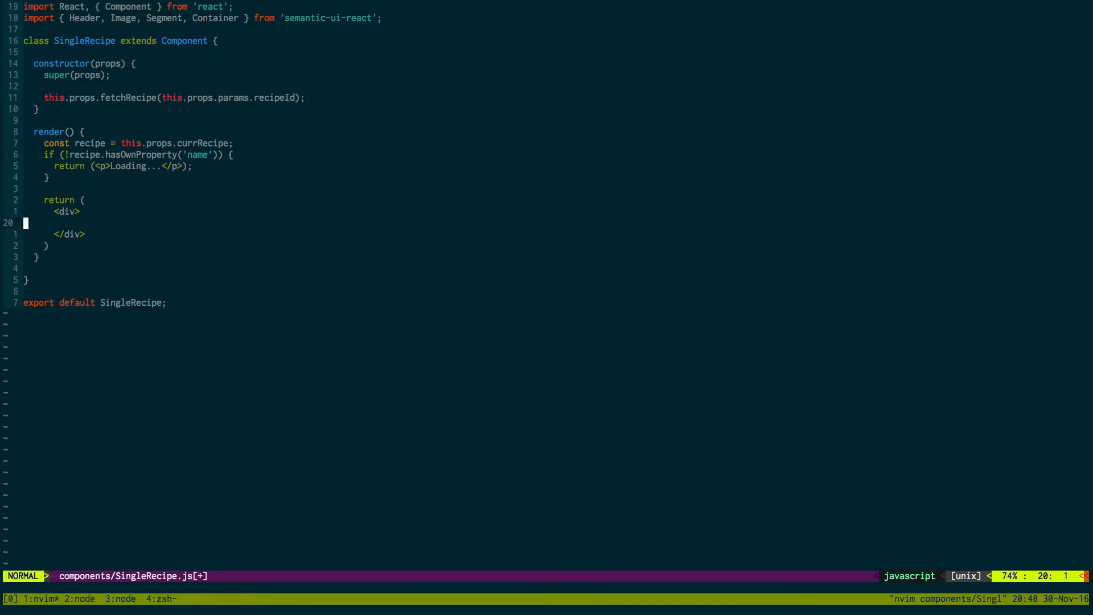
key(i)
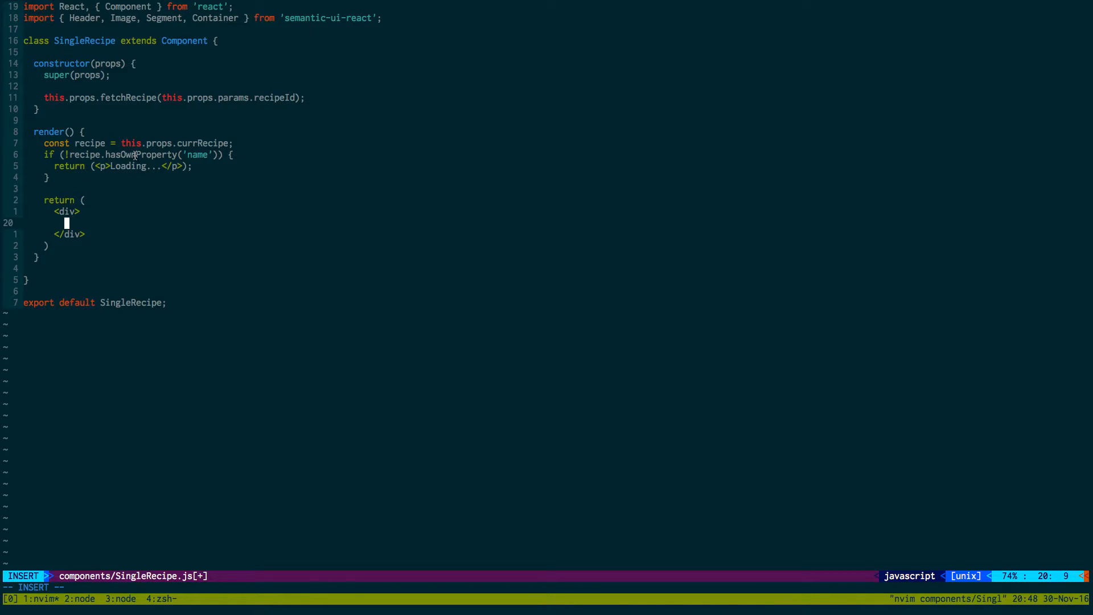
mouse_move(155, 93)
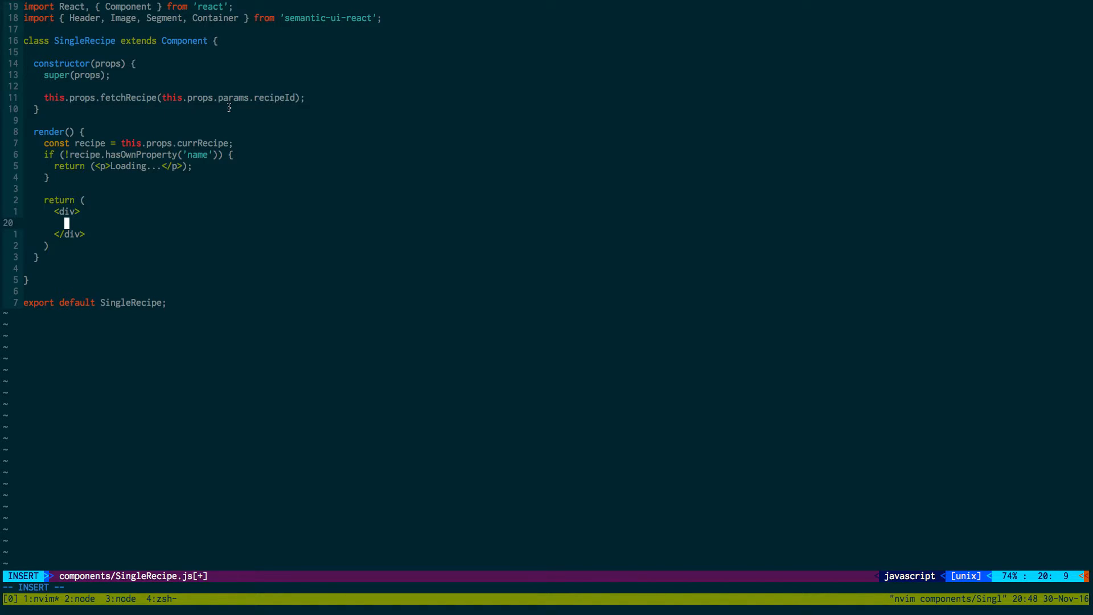
mouse_move(235, 176)
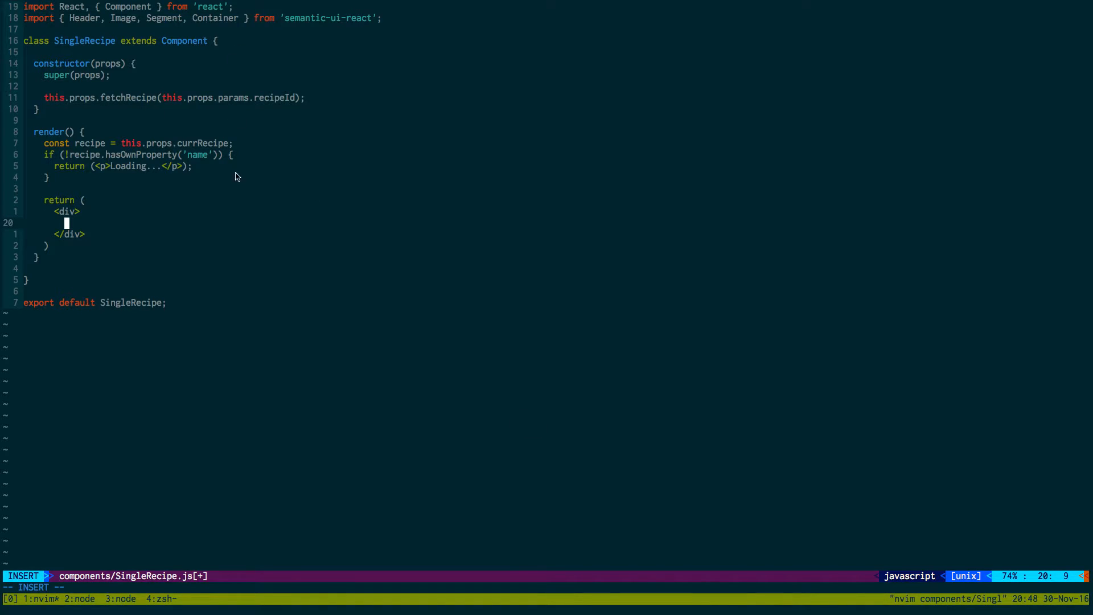
mouse_move(118, 82)
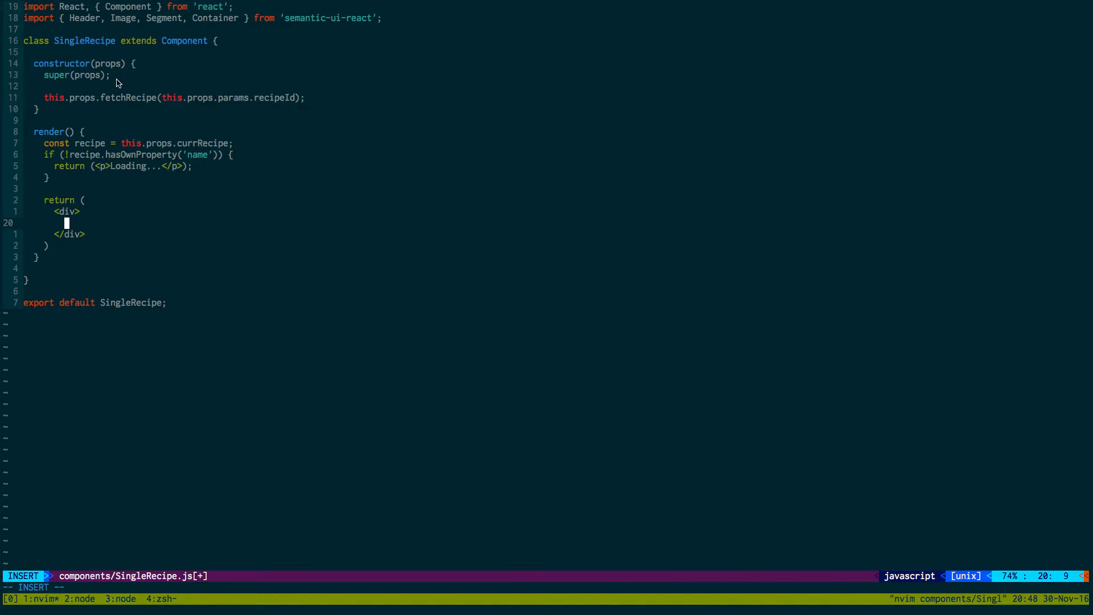
mouse_move(206, 165)
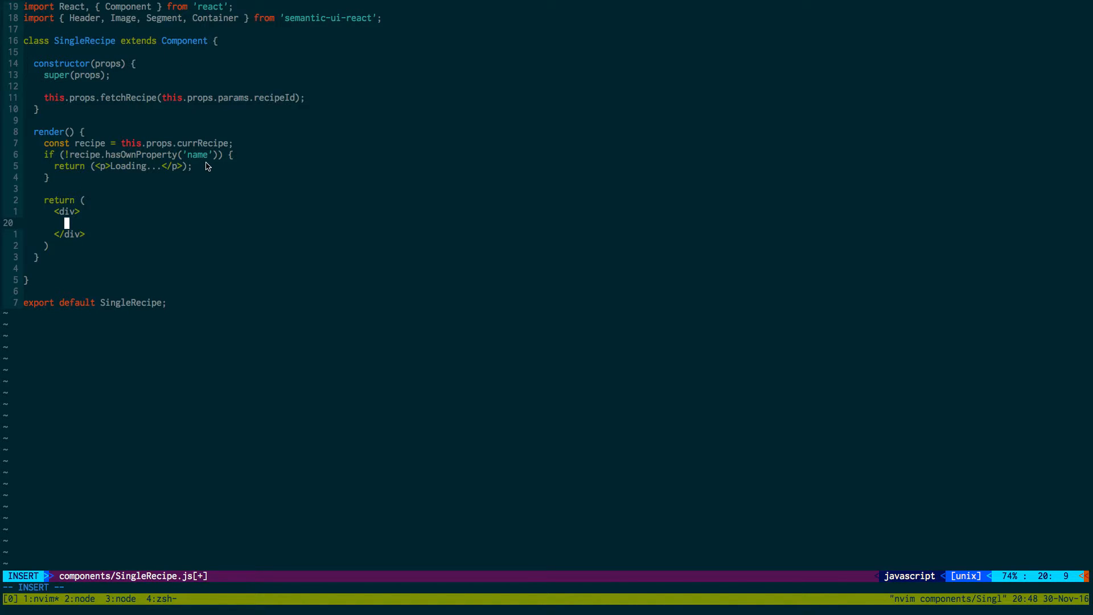
- Add <Header as='h1' textAlign='center'>{recipe.name}</Header> inside the div
text(Header as=')
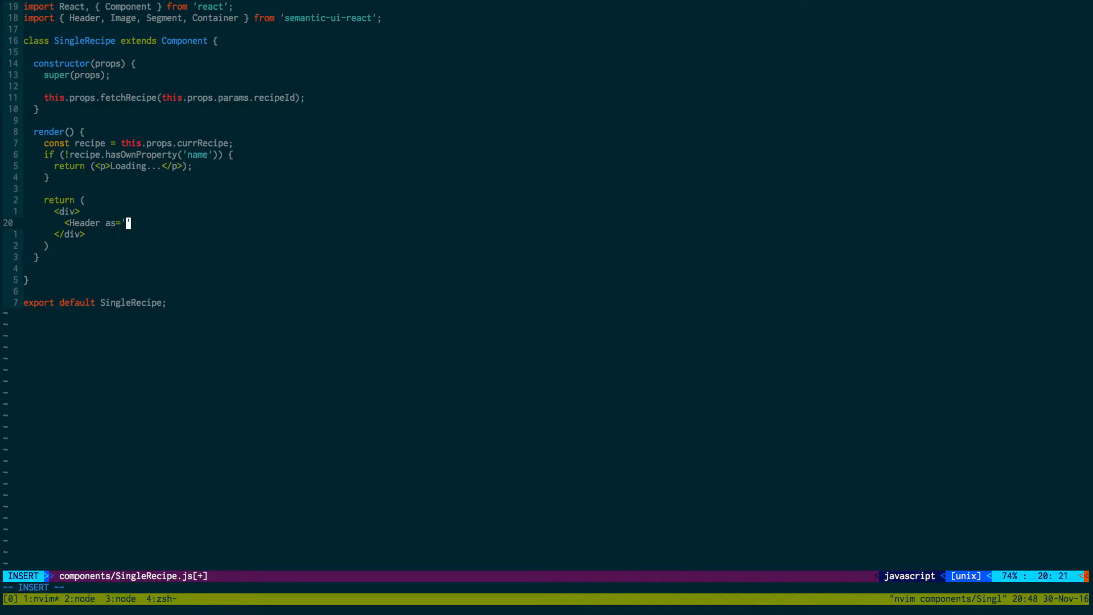
text(h1' te)
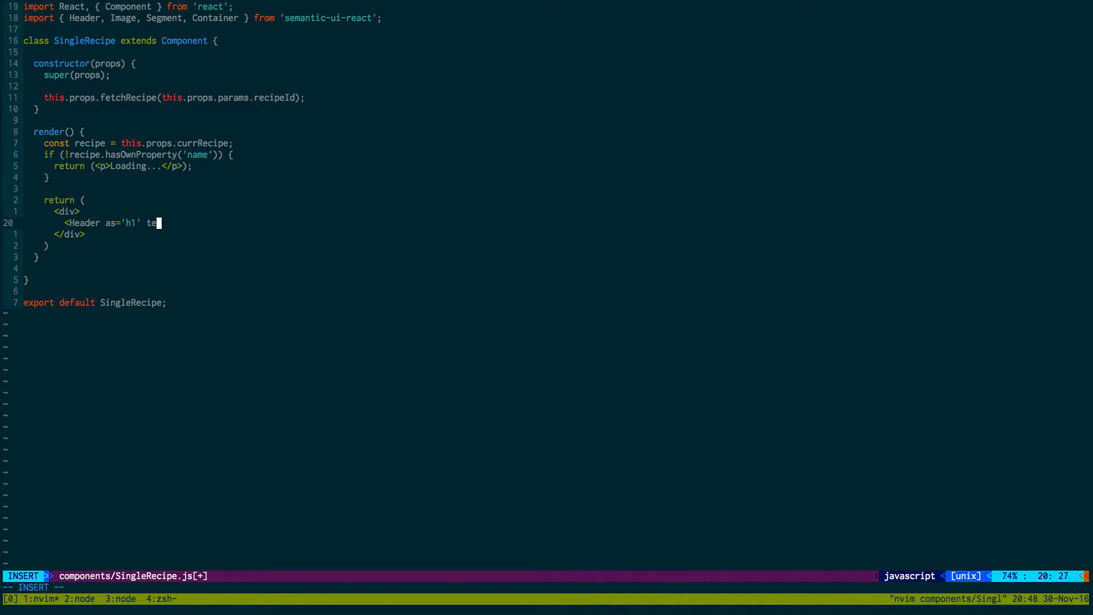
text(xtAlign='')
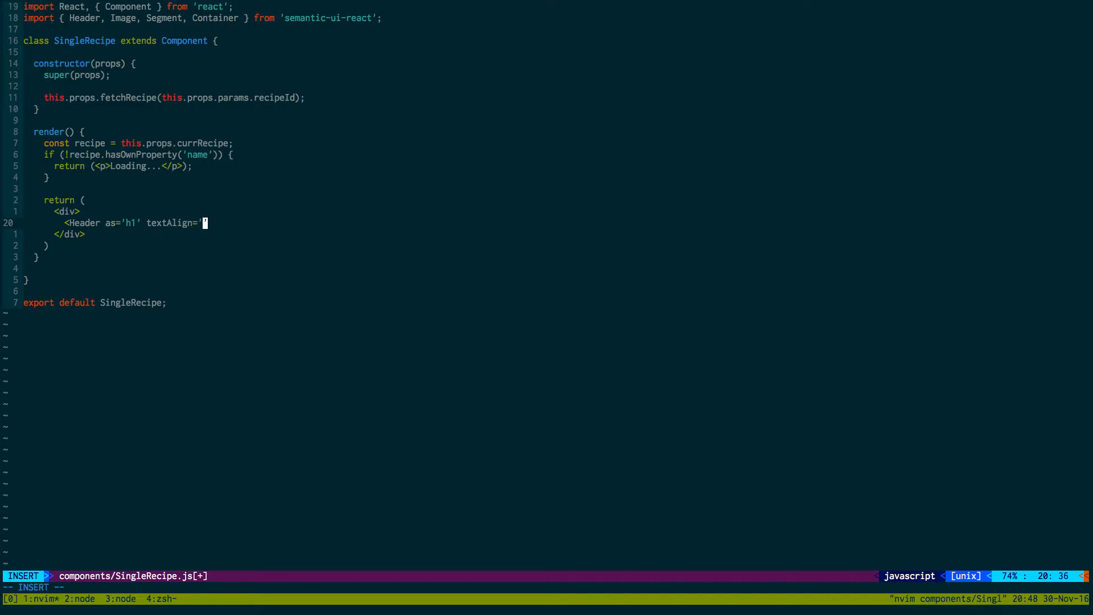
text(center)
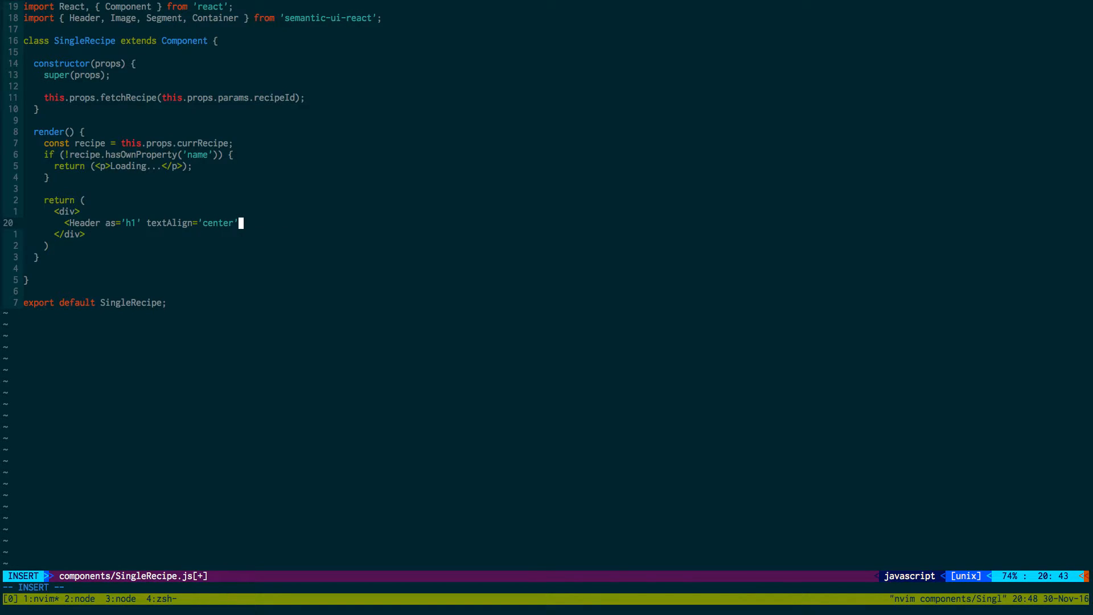
text(>{recipe.nam)
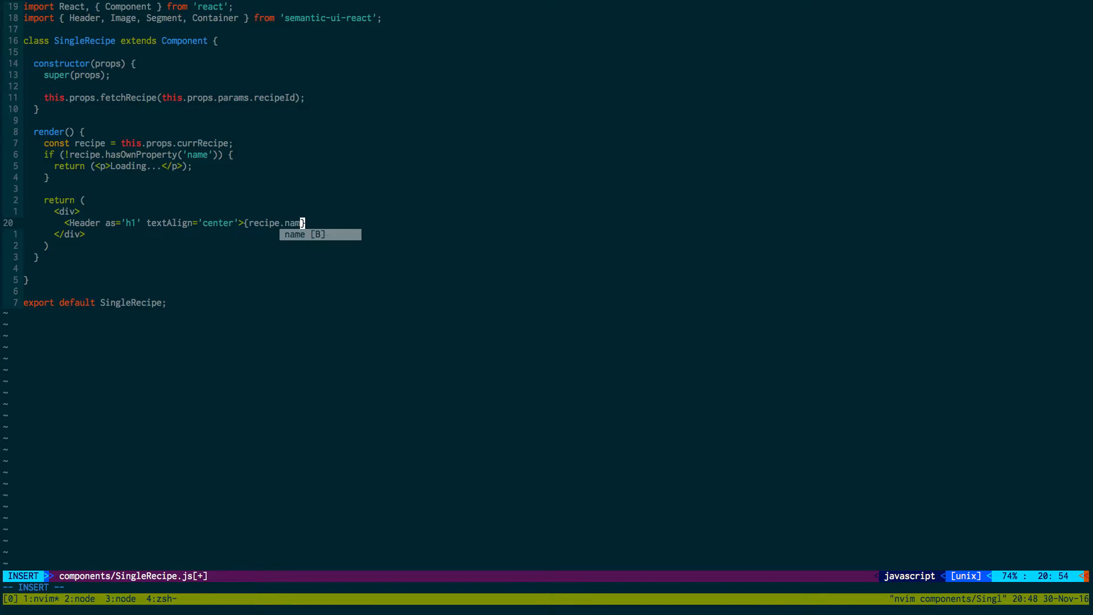
text(e}</h)
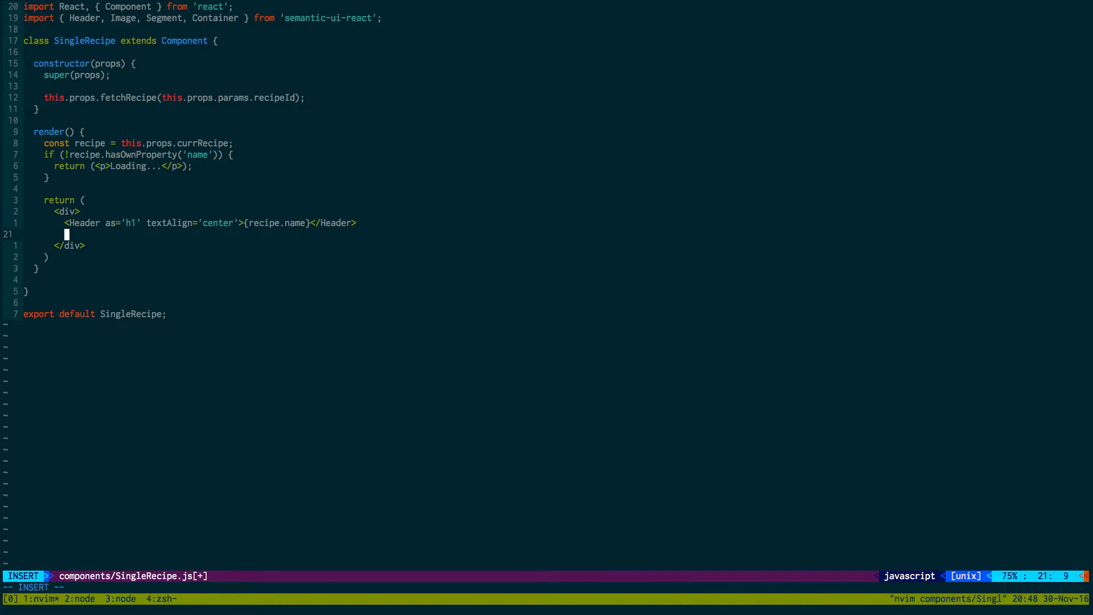
- Add <Image src={recipe.imageURL} size='medium' centered /> beneath the Header
text(<)
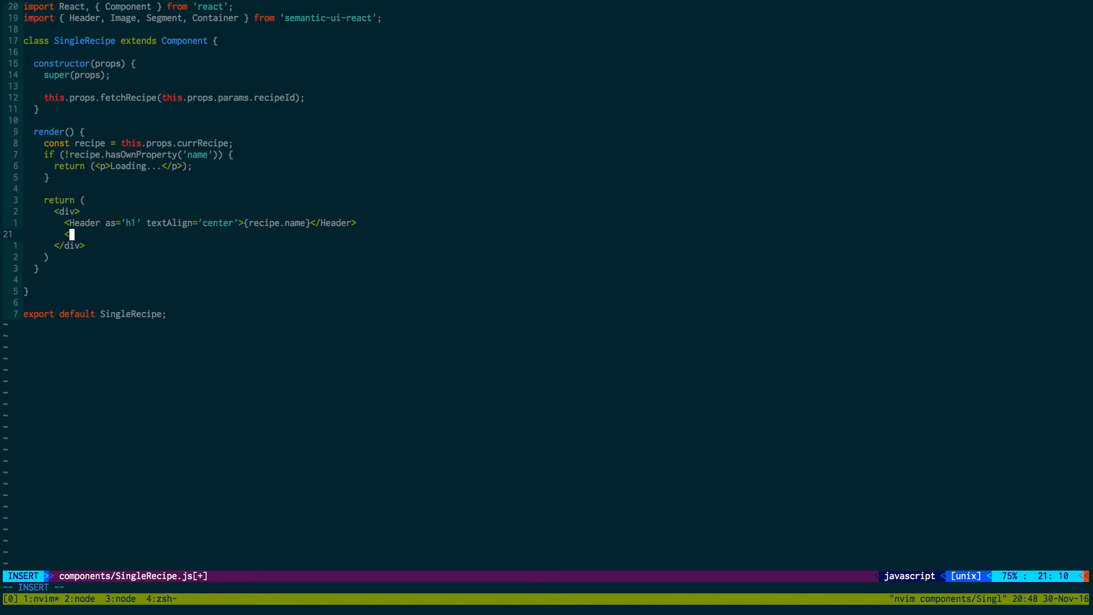
text(Image r)
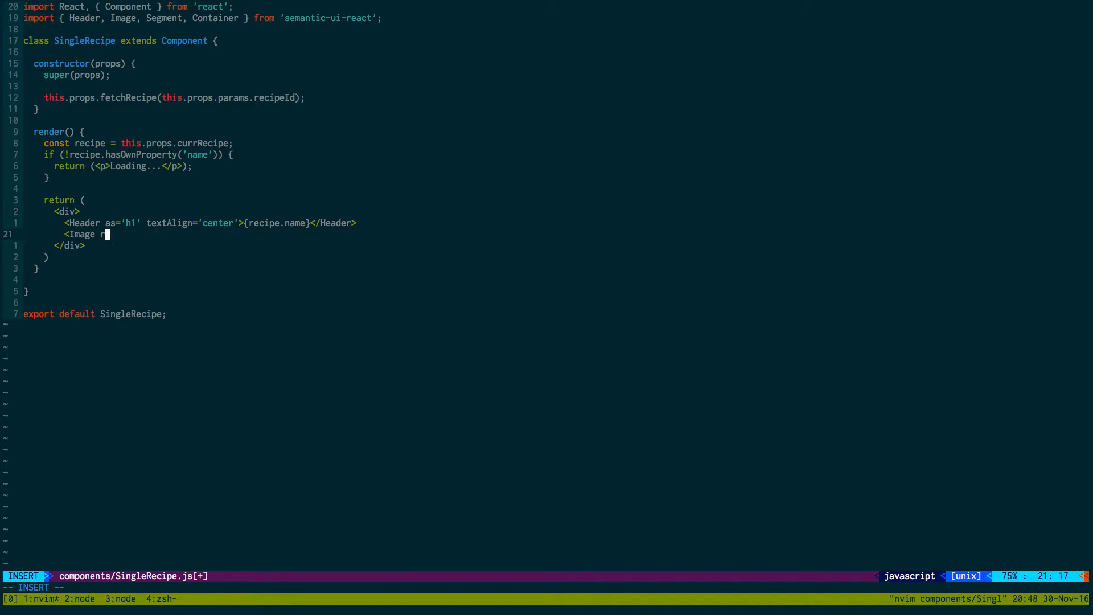
text(src={})
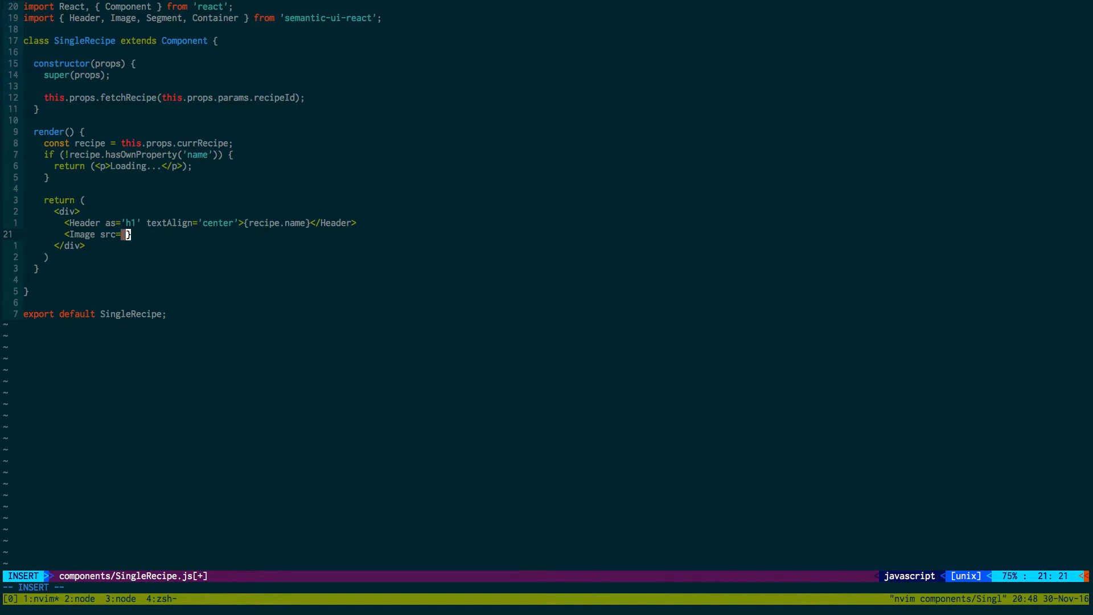
text({recipe.)
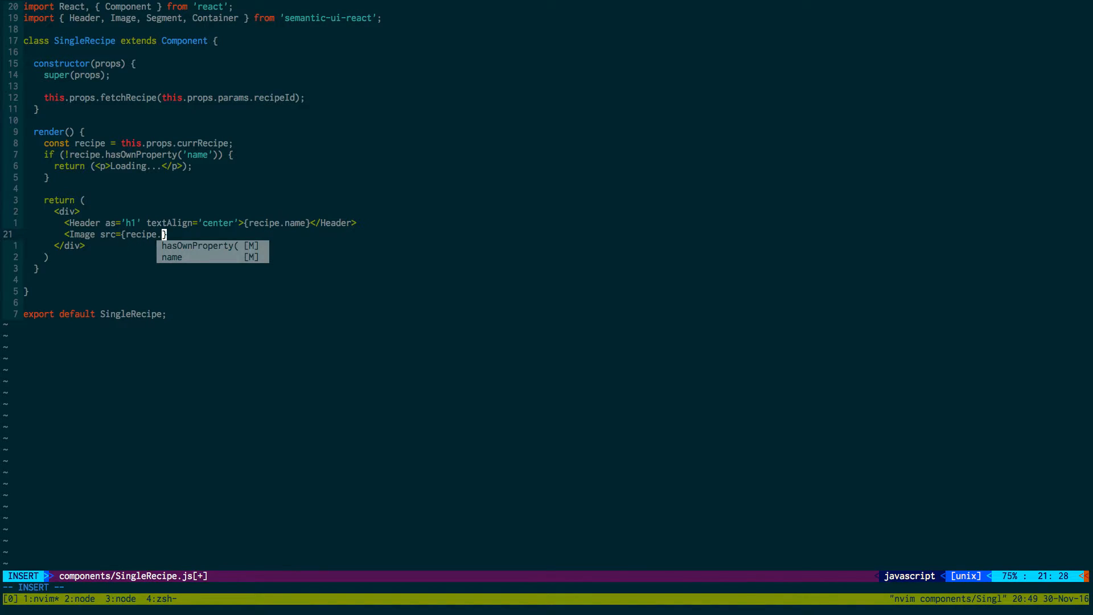
text(image)
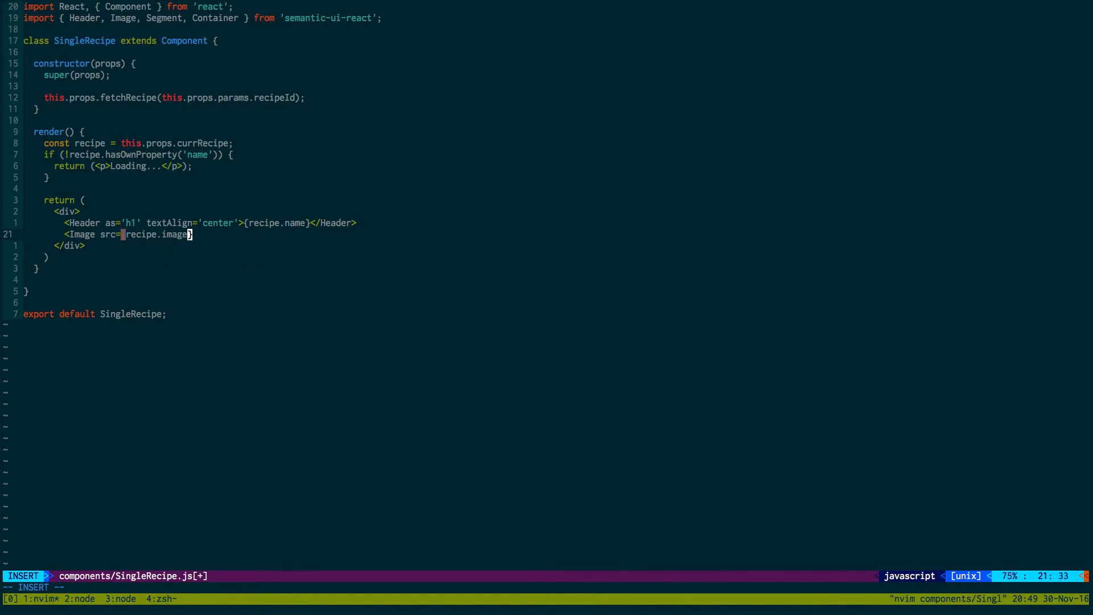
text(URL)
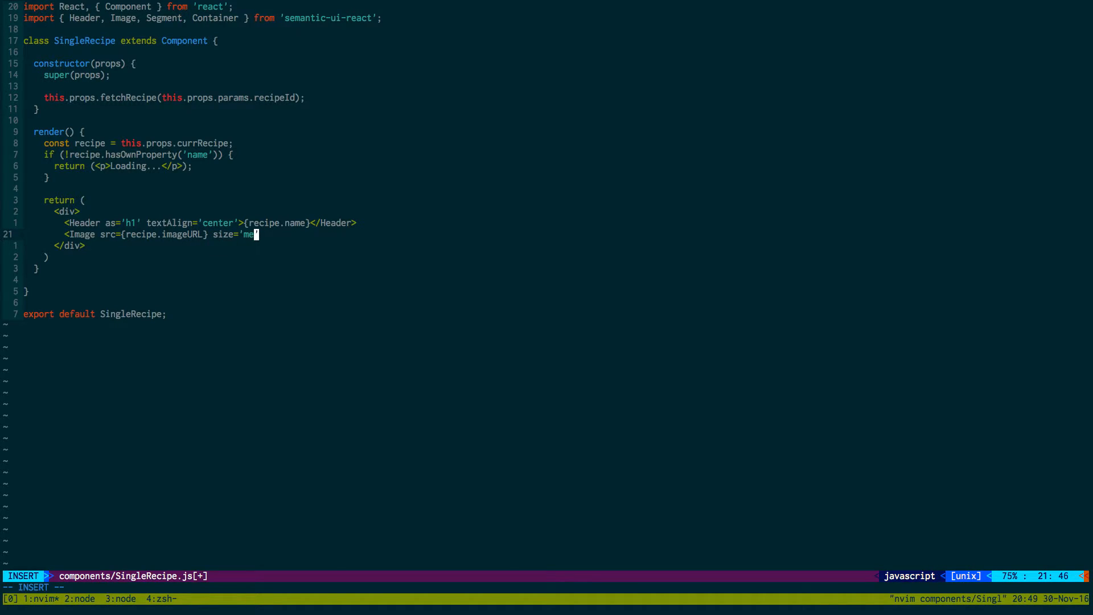
text(dium)
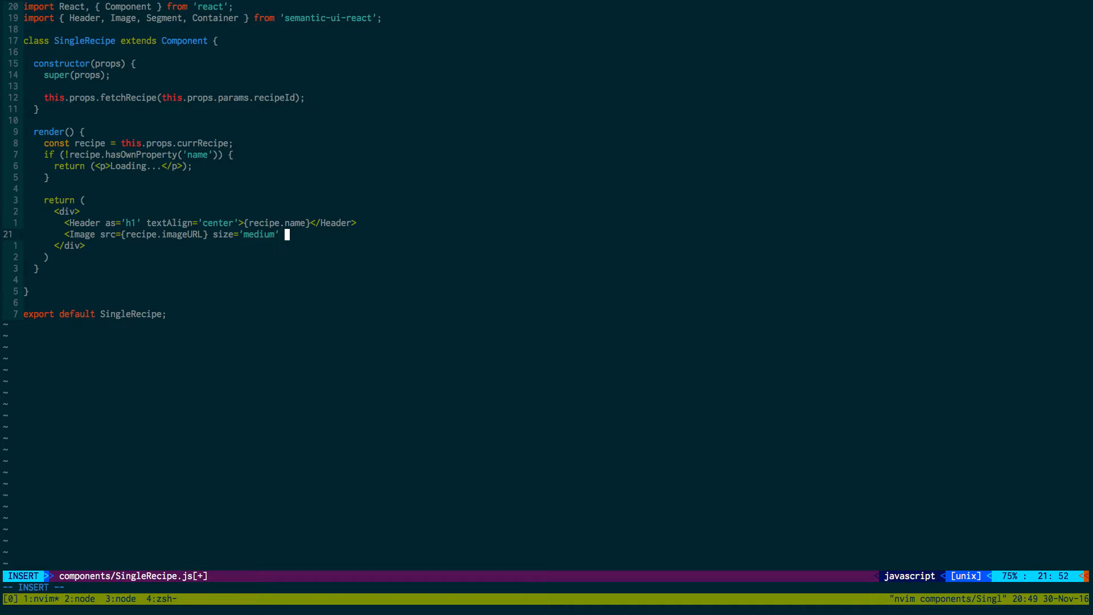
text(centered />)
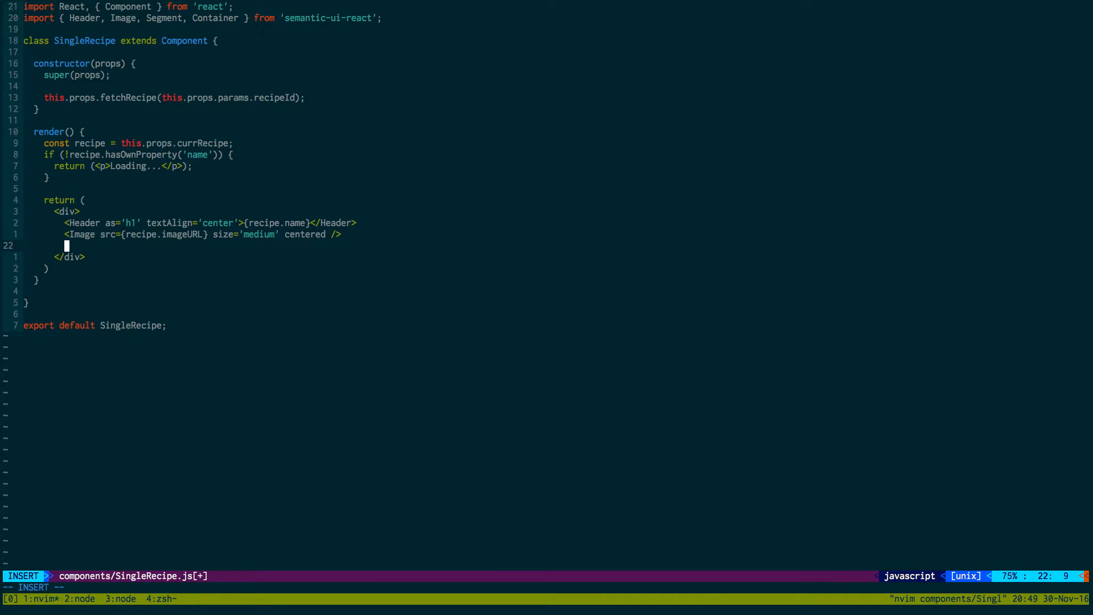
- Add an empty <Segment.Group> block below the image
text(Segment.Group>)
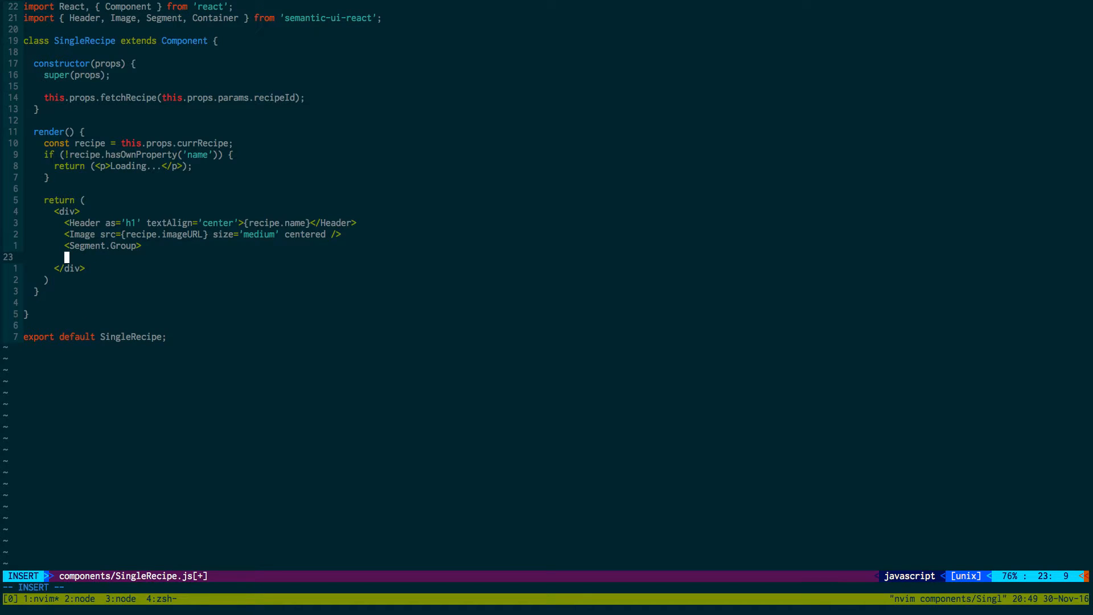
text(</Segment.Group>)
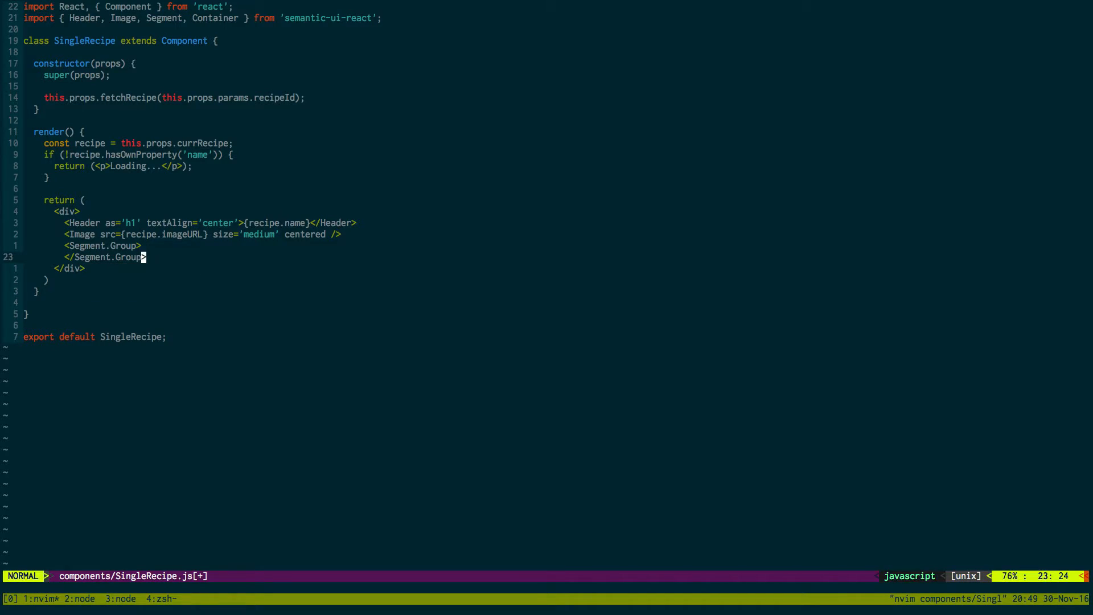
key(o)
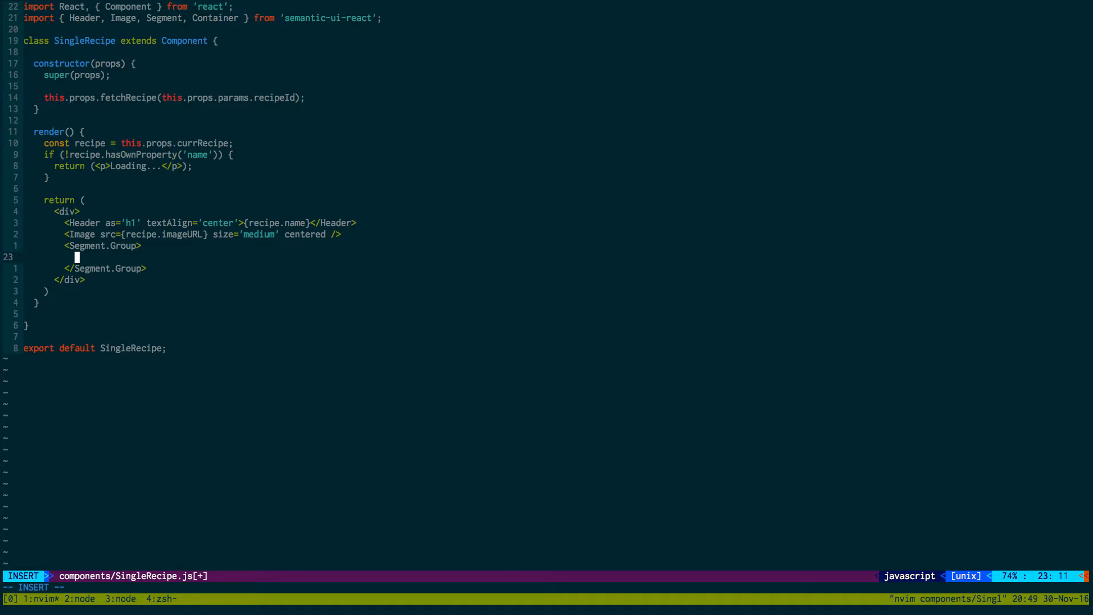
- Map recipe.ingredients to <Segment key={i}>{ing}</Segment> inside the group
text(r})
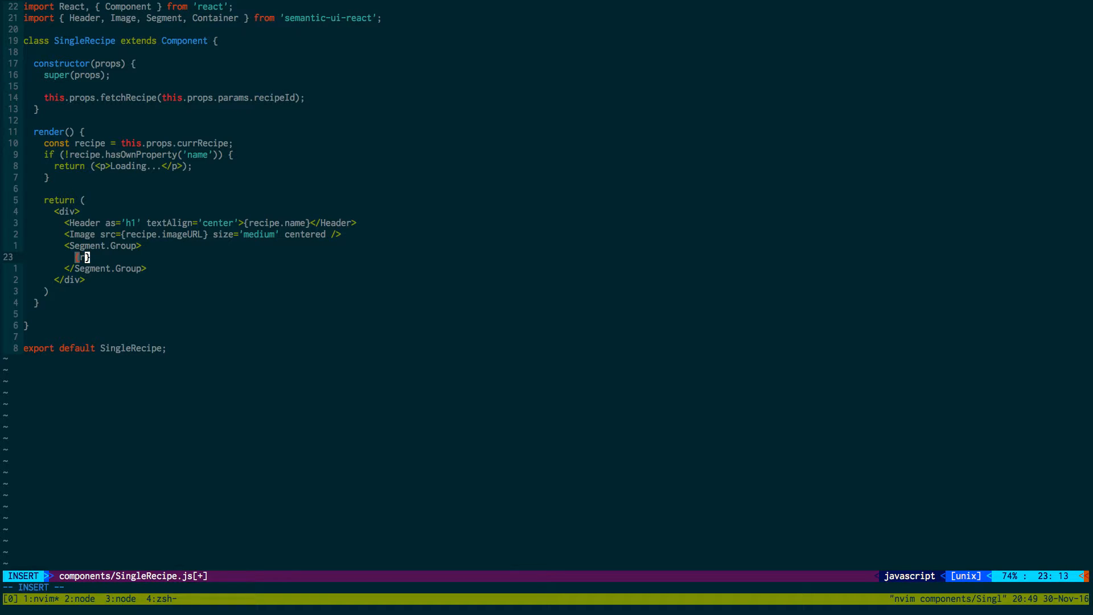
text(recipe.ingred)
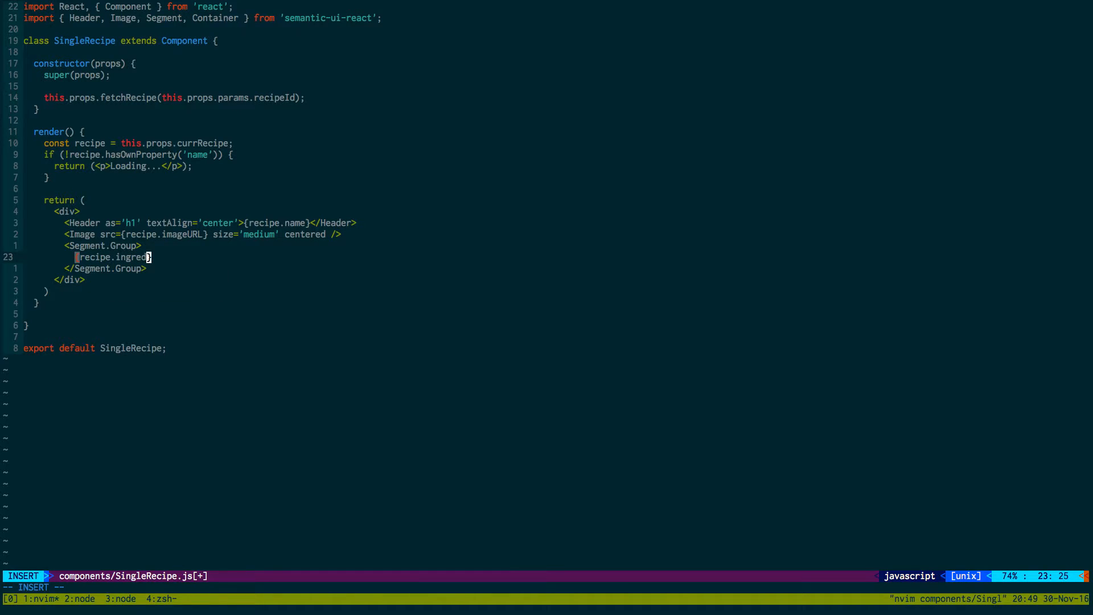
text(ients.map()
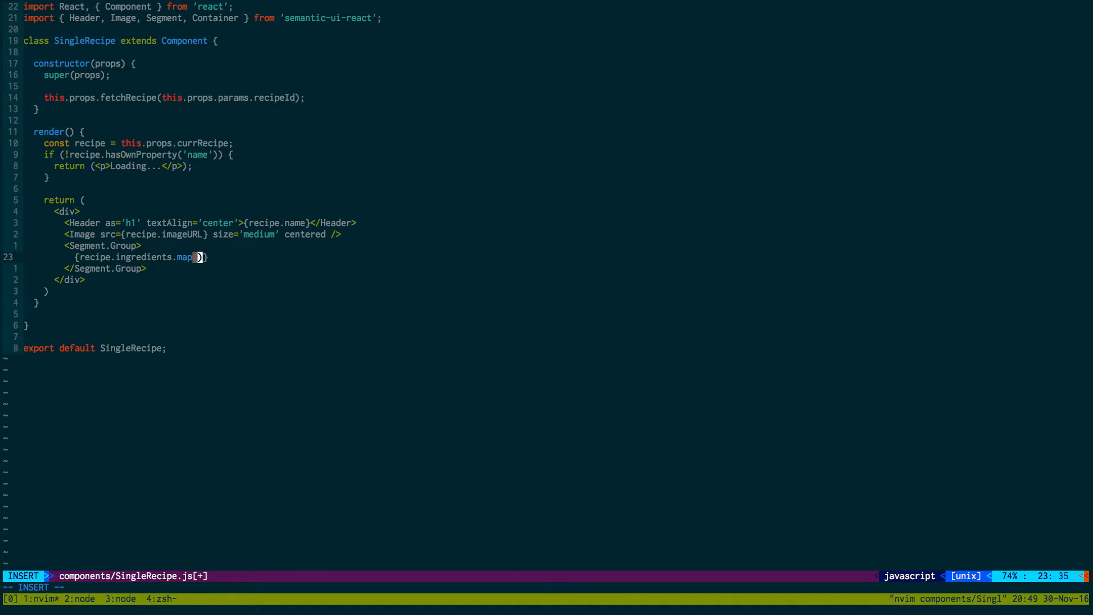
text(ing, i) =>)
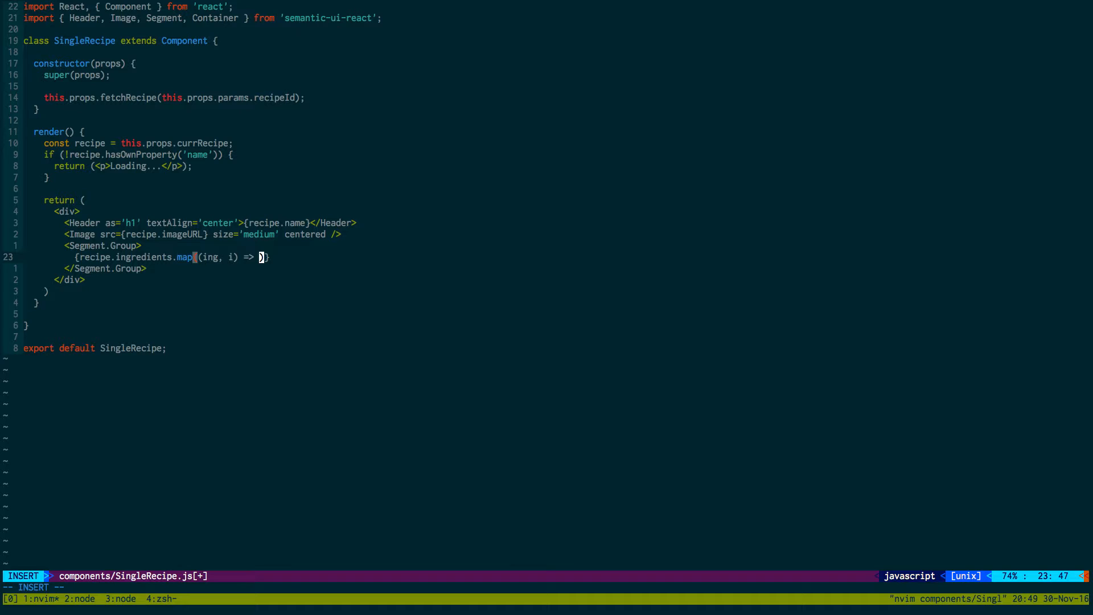
text((<Segment)
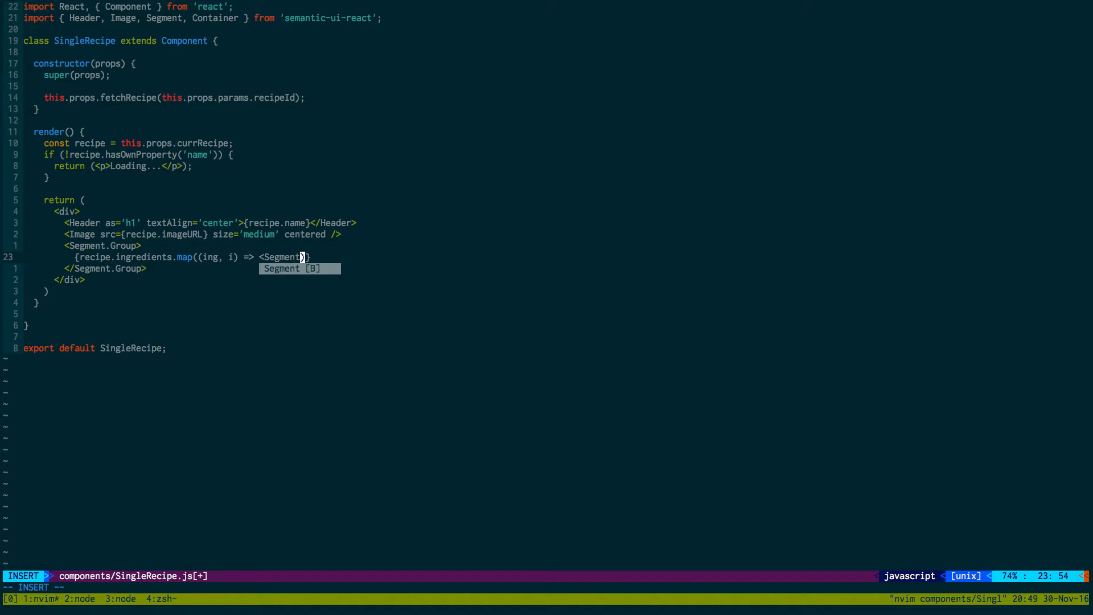
text(key={i}>{ing}</)
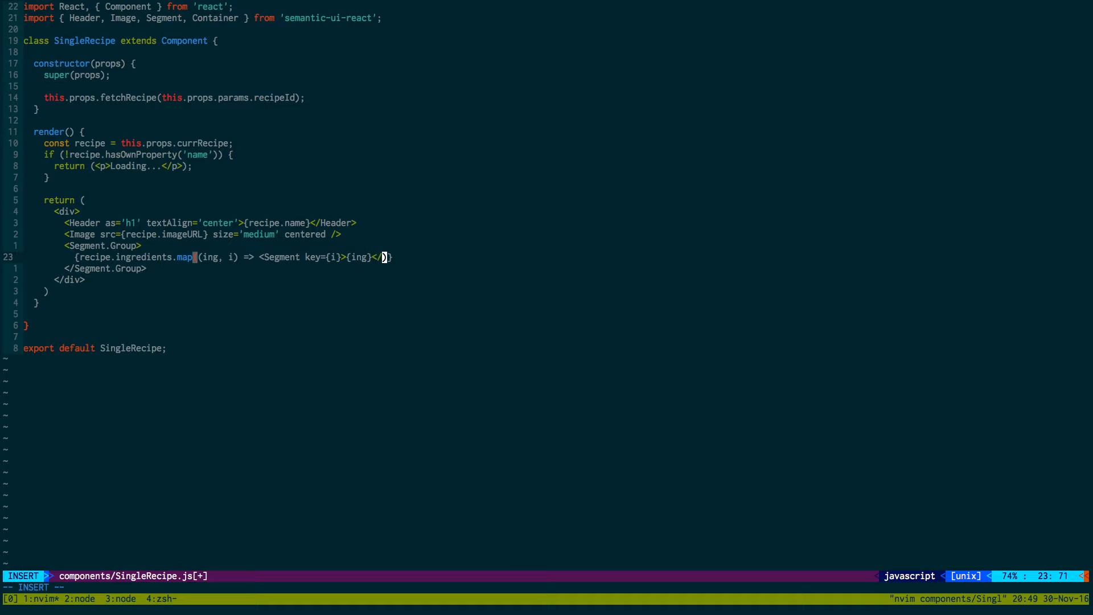
text(Segment)
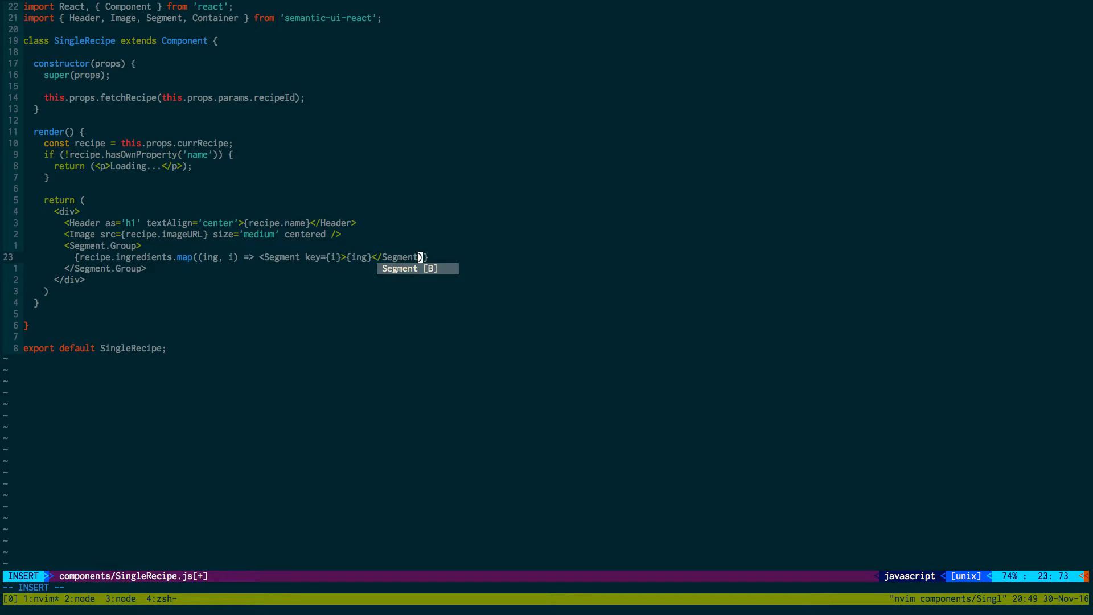
key(Escape)
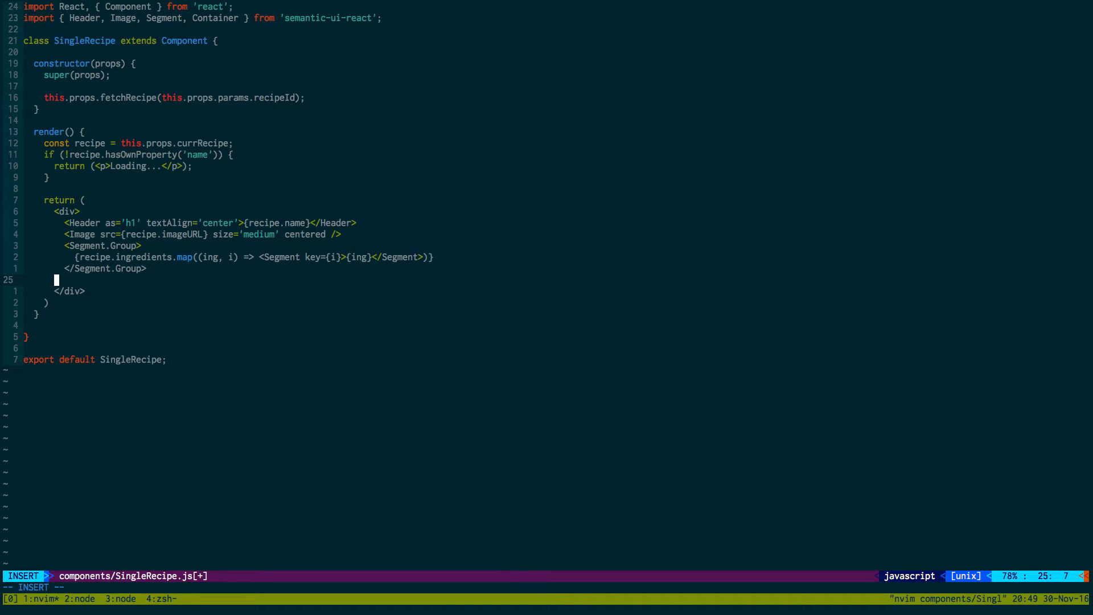
- Add a <Container text> block below the ingredients group
text(<)
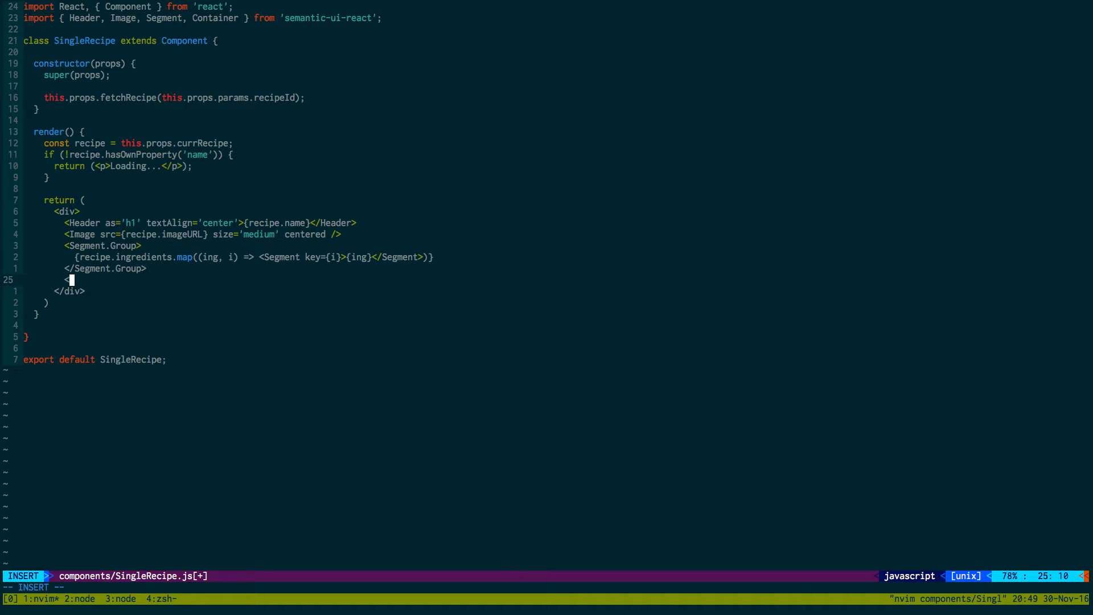
text(Container)
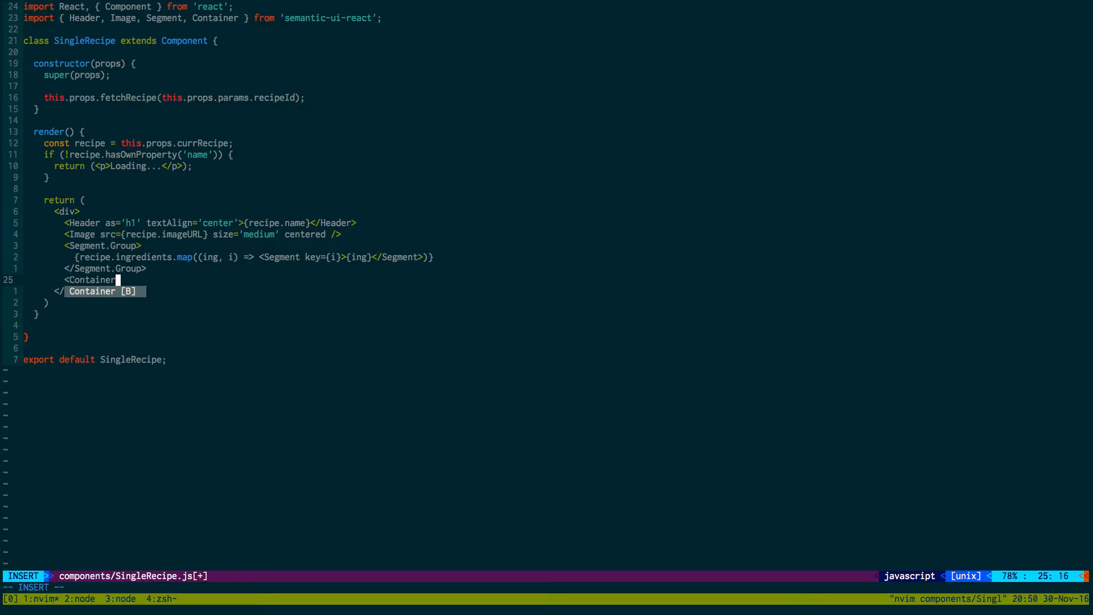
text(text>)
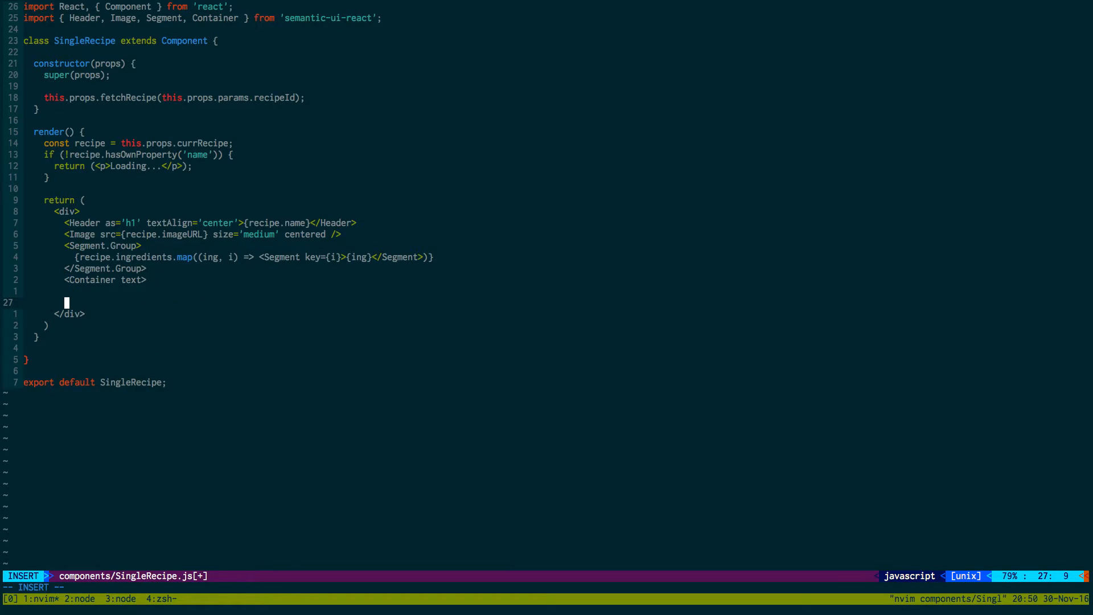
text(</Container>)
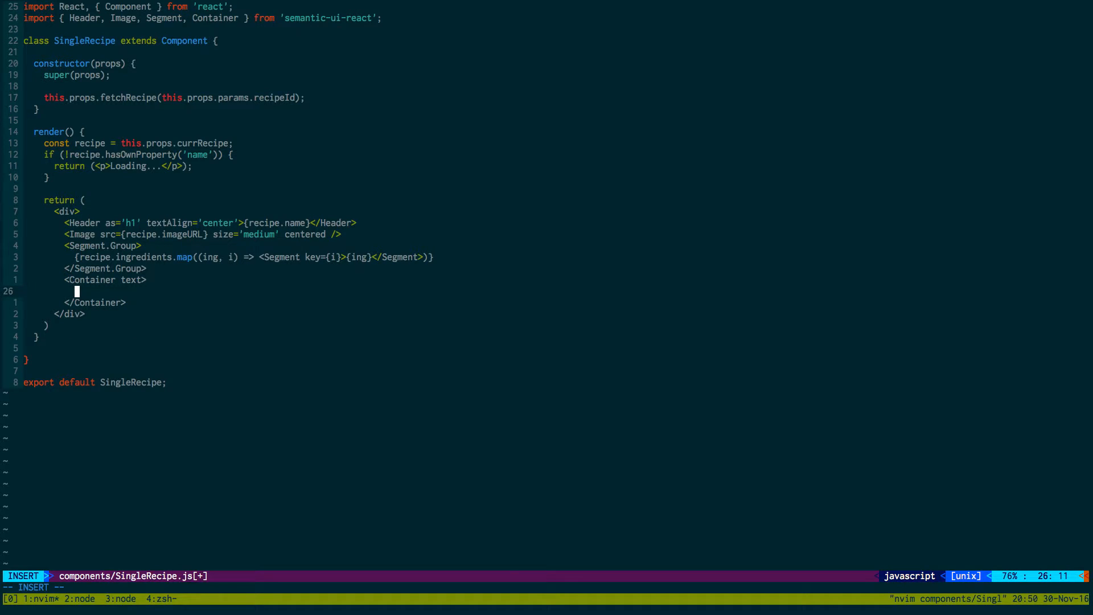
- Render recipe.description.split('\n').map((d, i) => <p key={i}>{d}</p>) in the Container
text(recipe})
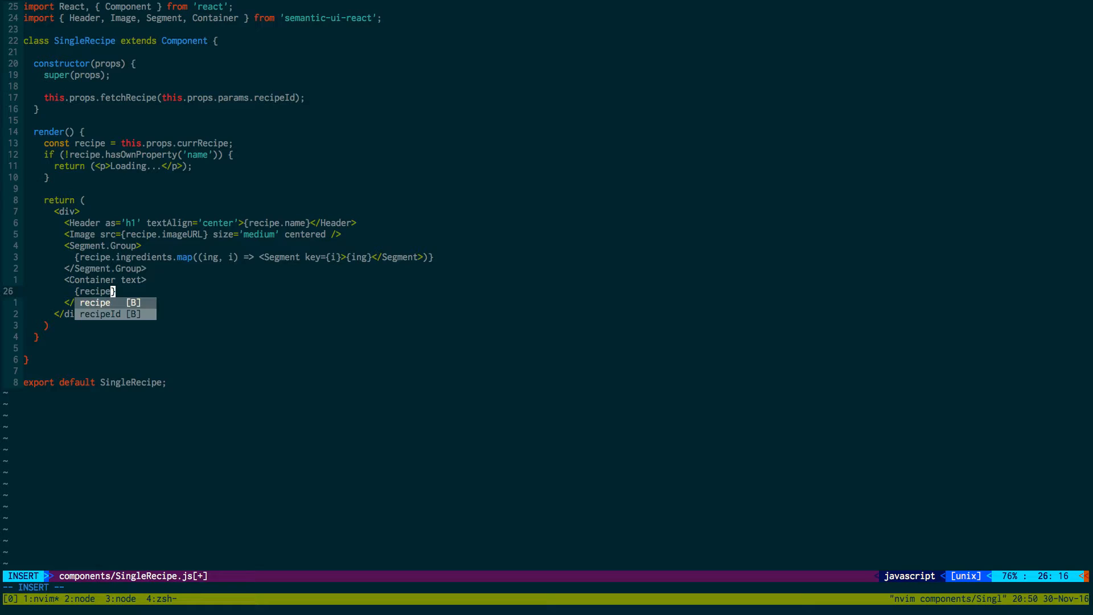
text(.descri)
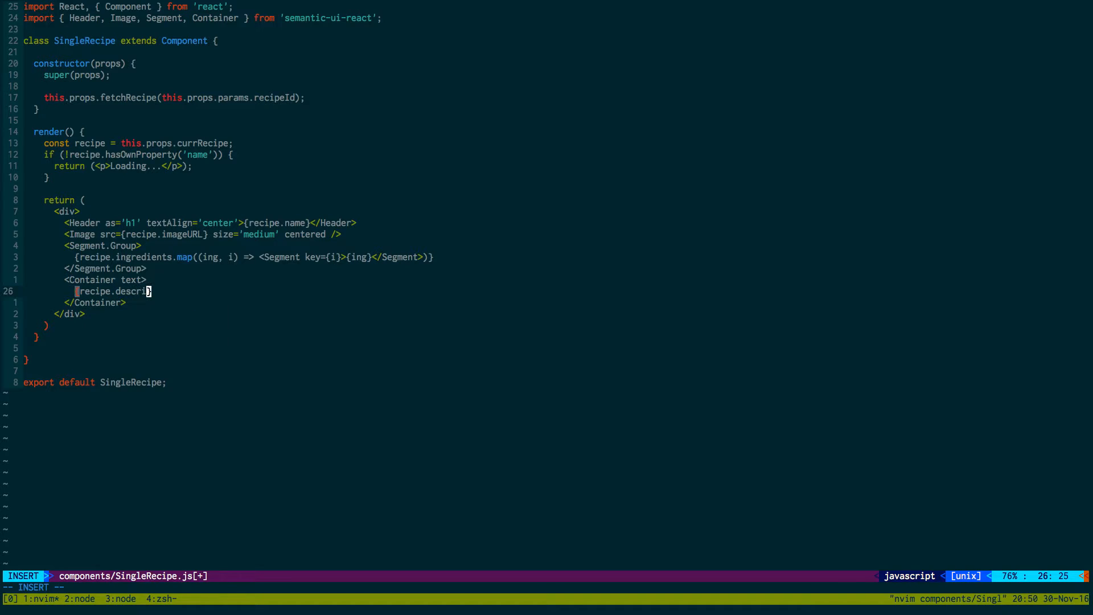
text(ption.)
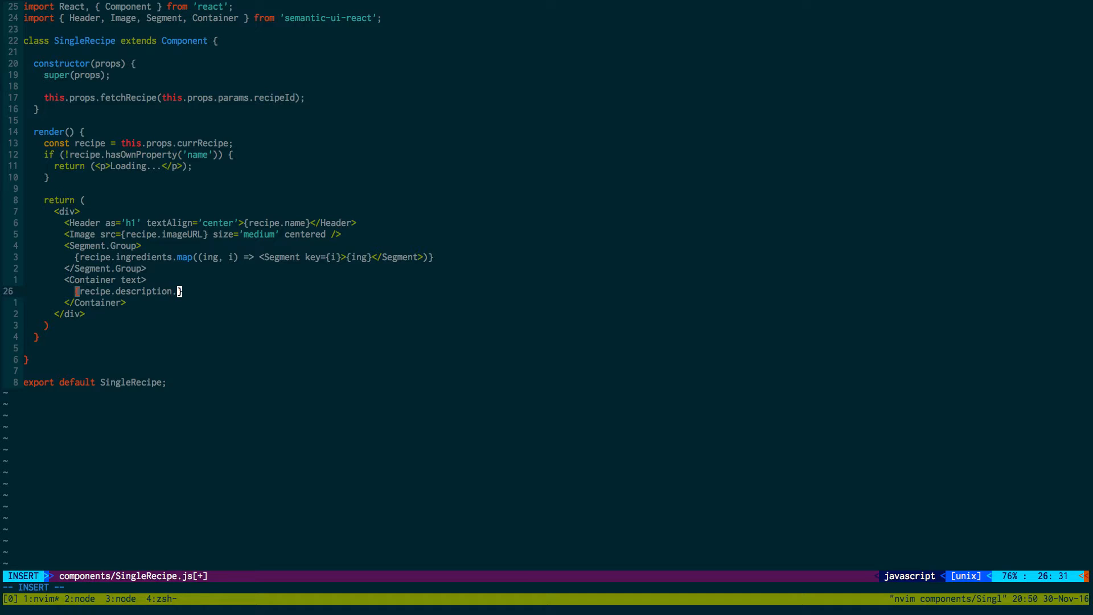
text(split('\n'))
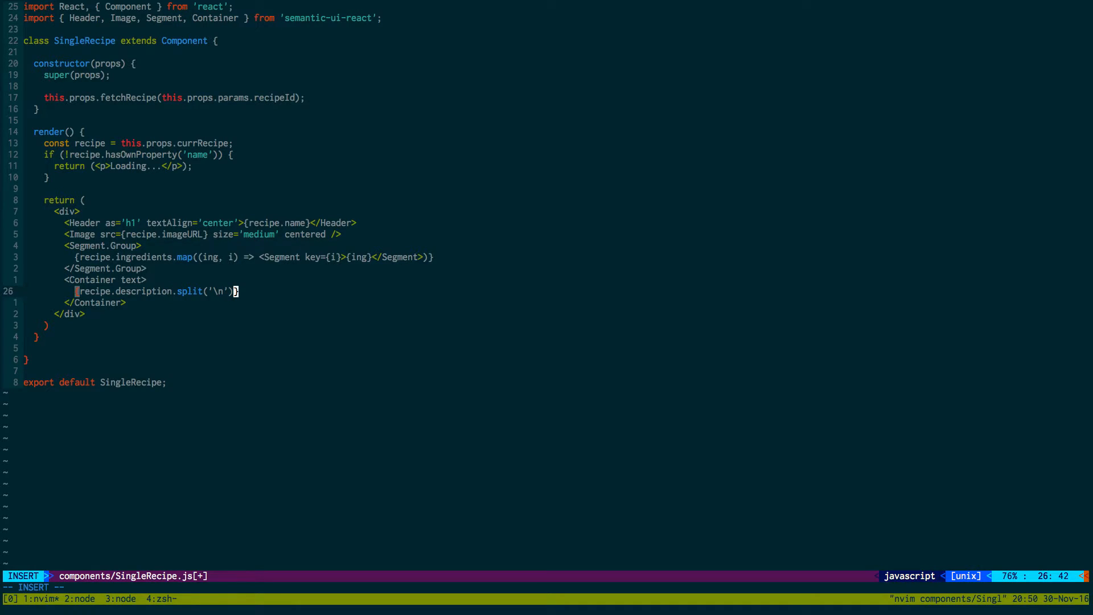
text(.map())
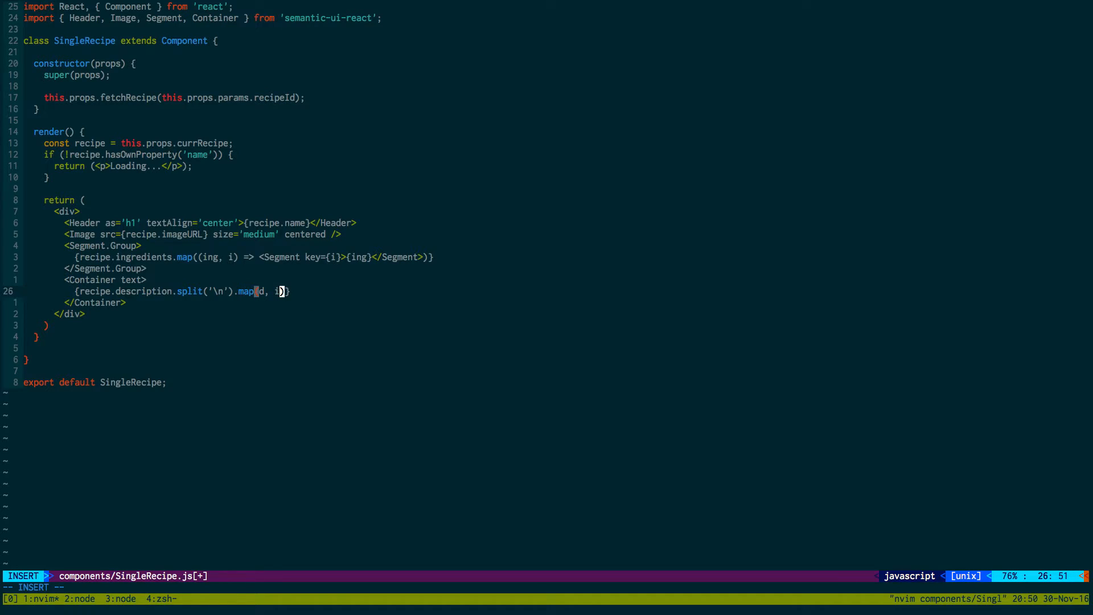
key(BackSpace)
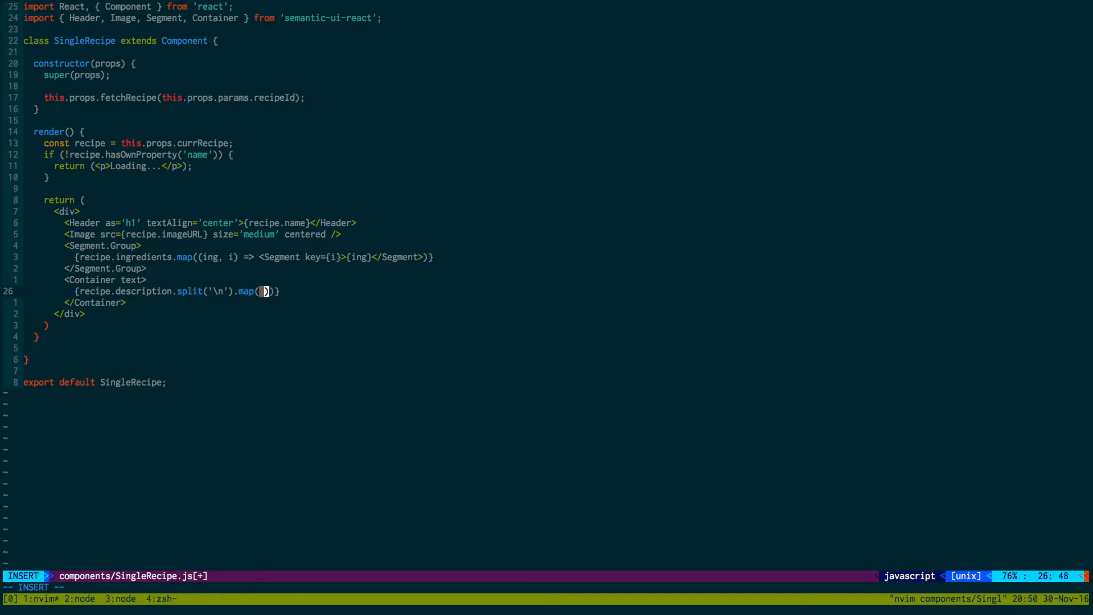
text((d, i) =>)
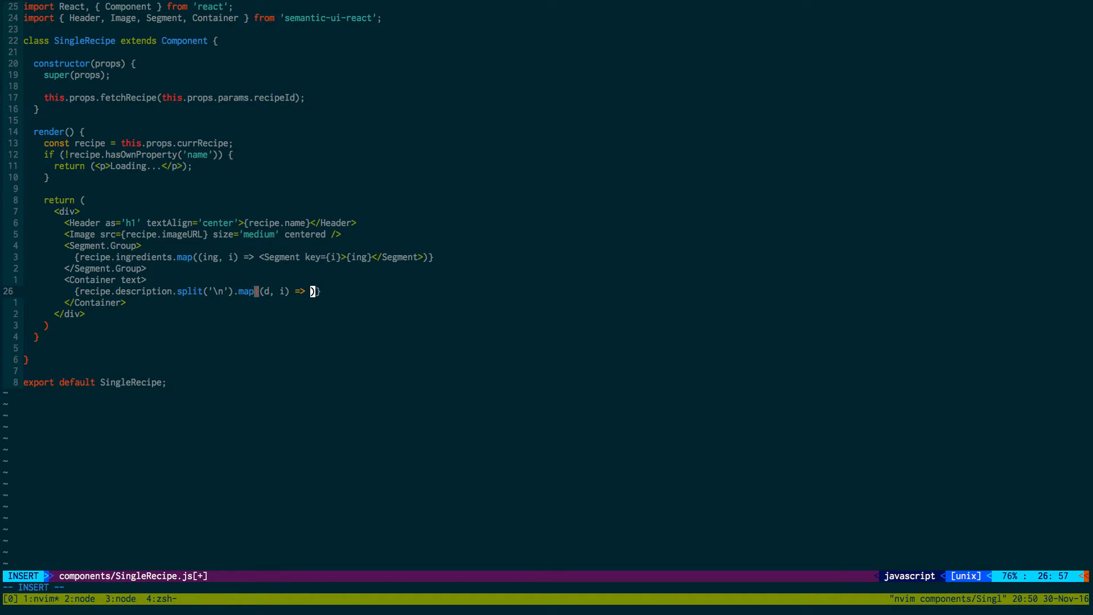
text(<p key=)
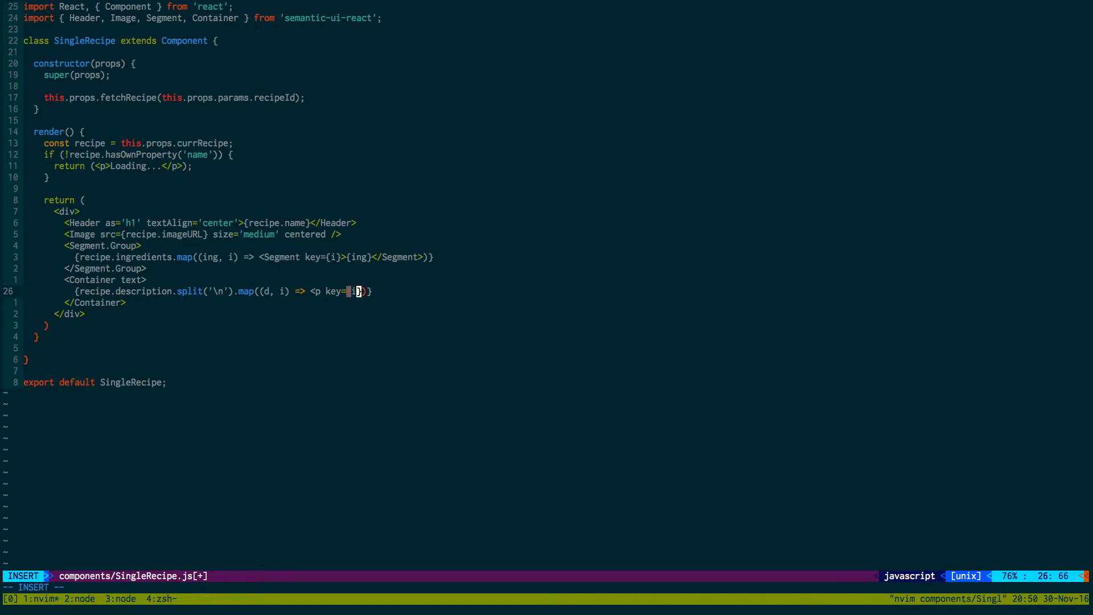
text({i}>)
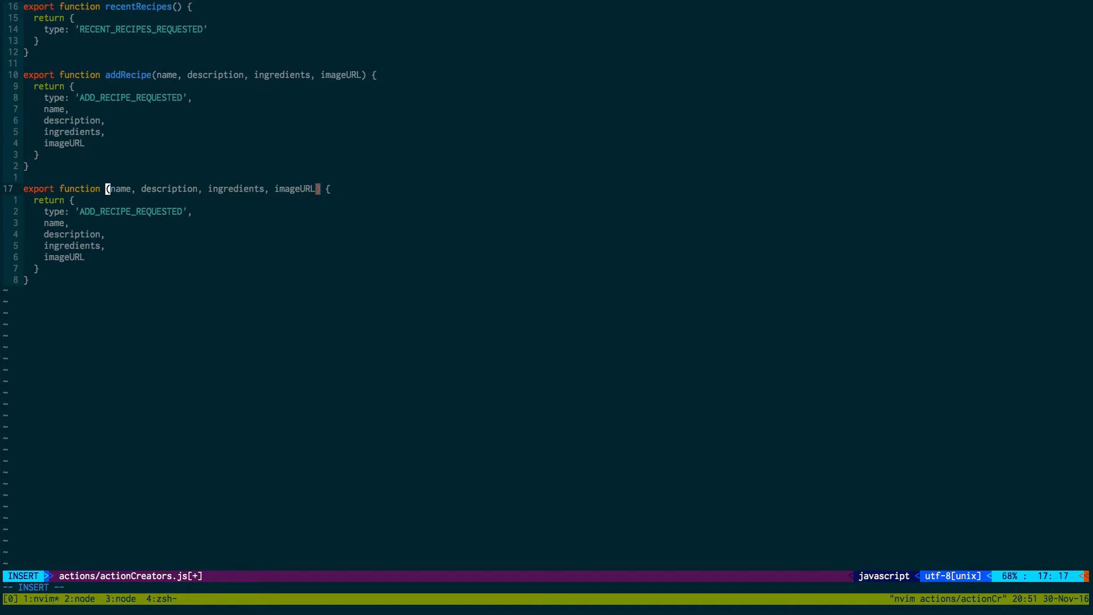
- Rename the copied creator to fetchRecipe(id), returning type 'RECIPE_FETCH_REQUESTED' with id
text(fetchRecipe)
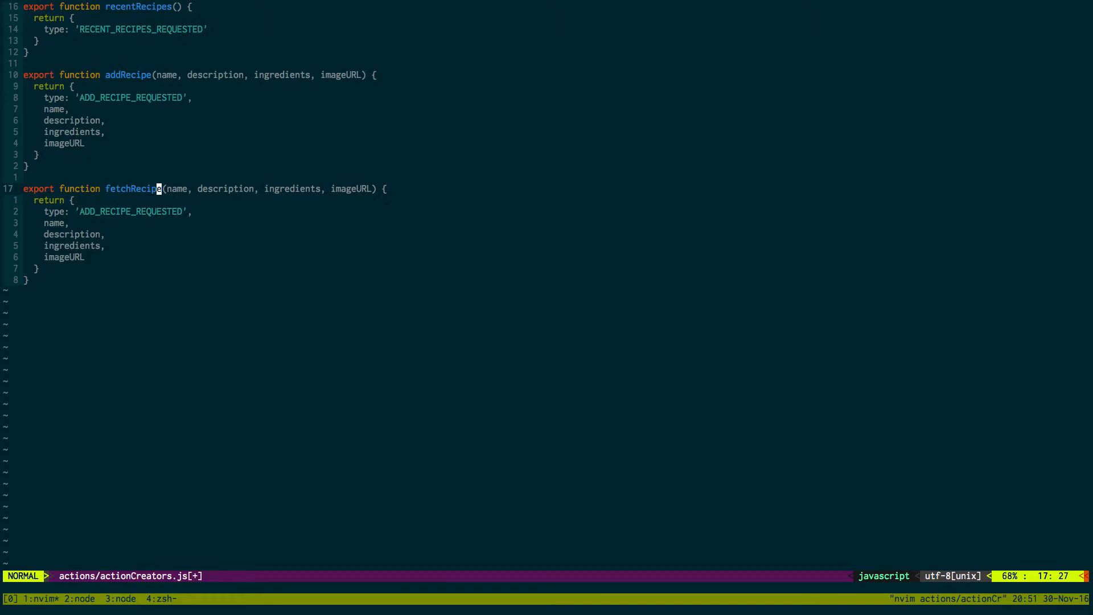
text(id) {)
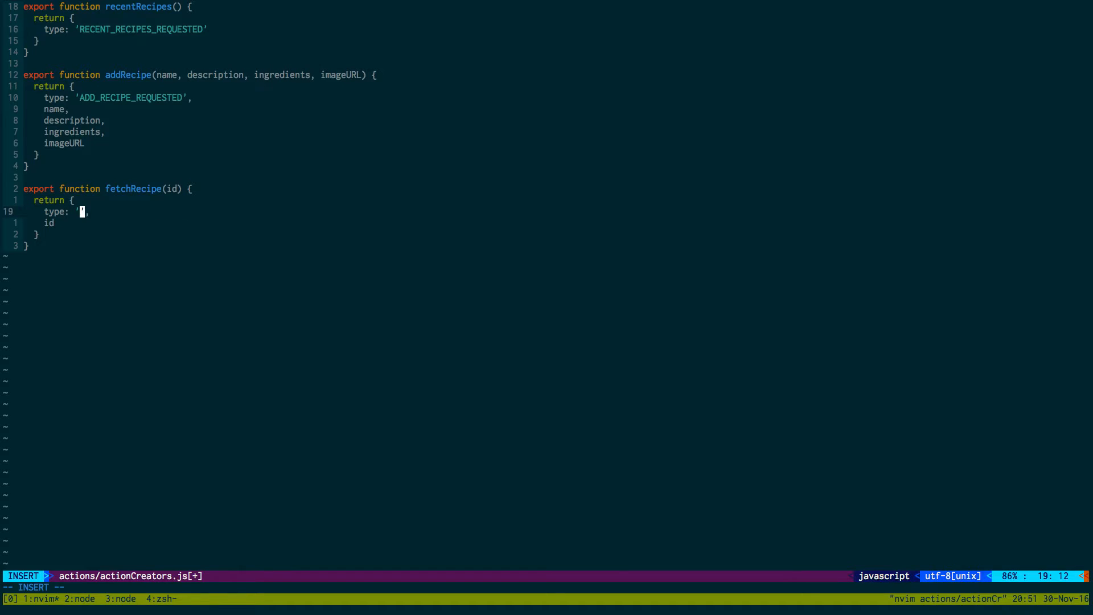
text(RECIPE_FE)
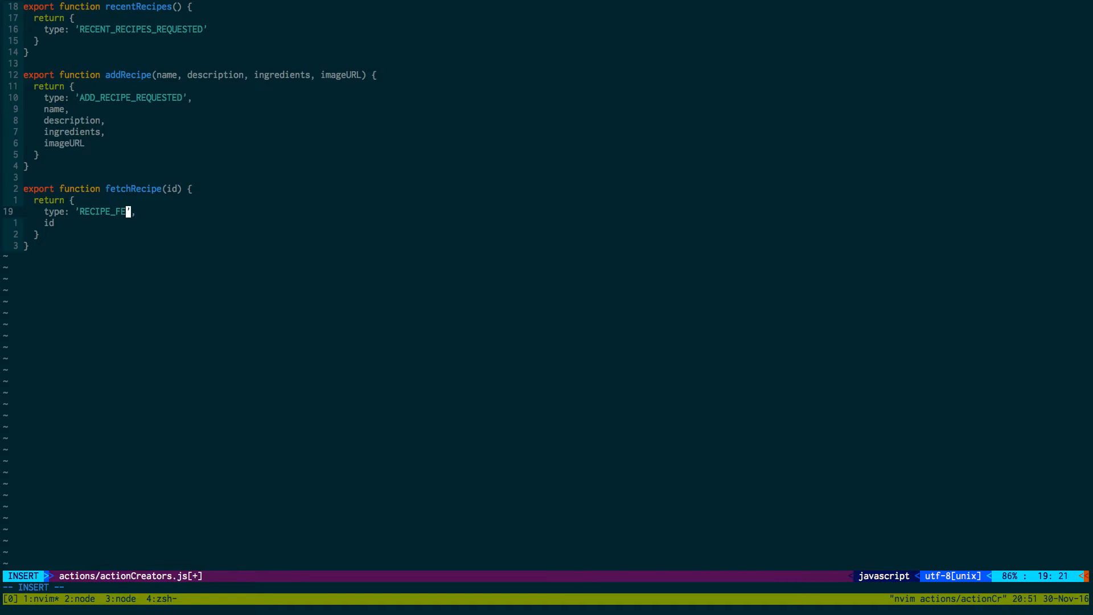
text(TCH_REQU)
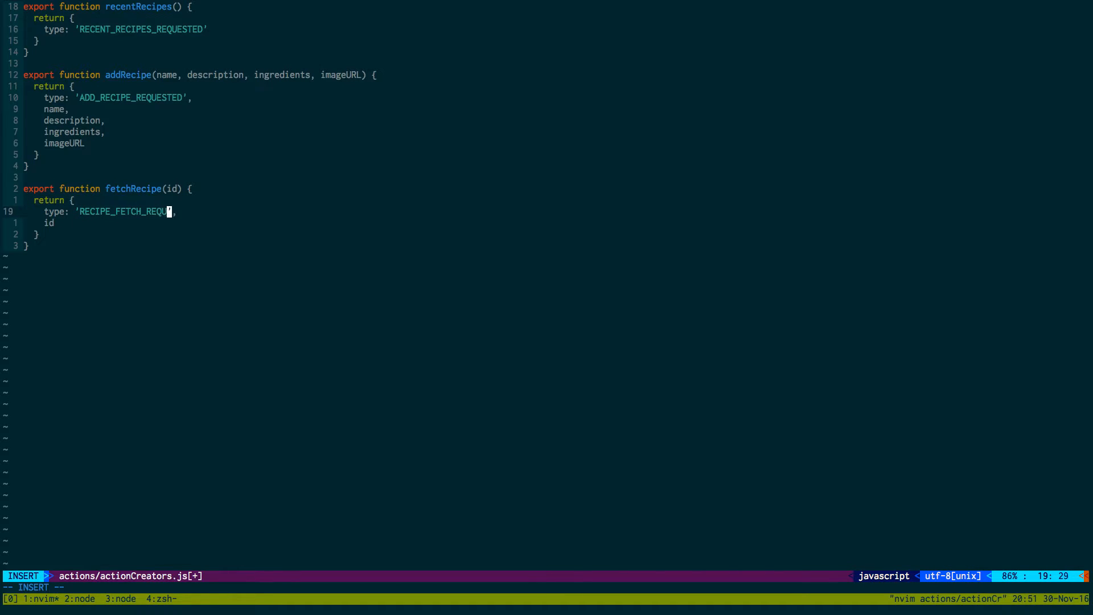
key(Escape)
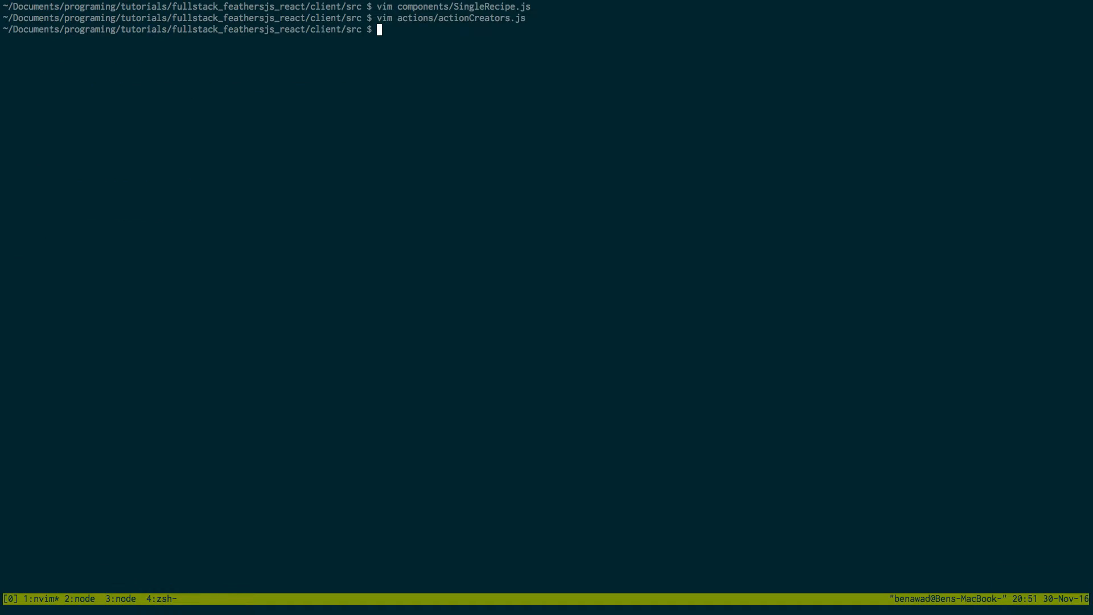
- Paste a copy of the addRecipe sagas into sagas.js and rename them for fetchRecipe
text(vim sagas/sagas.js)
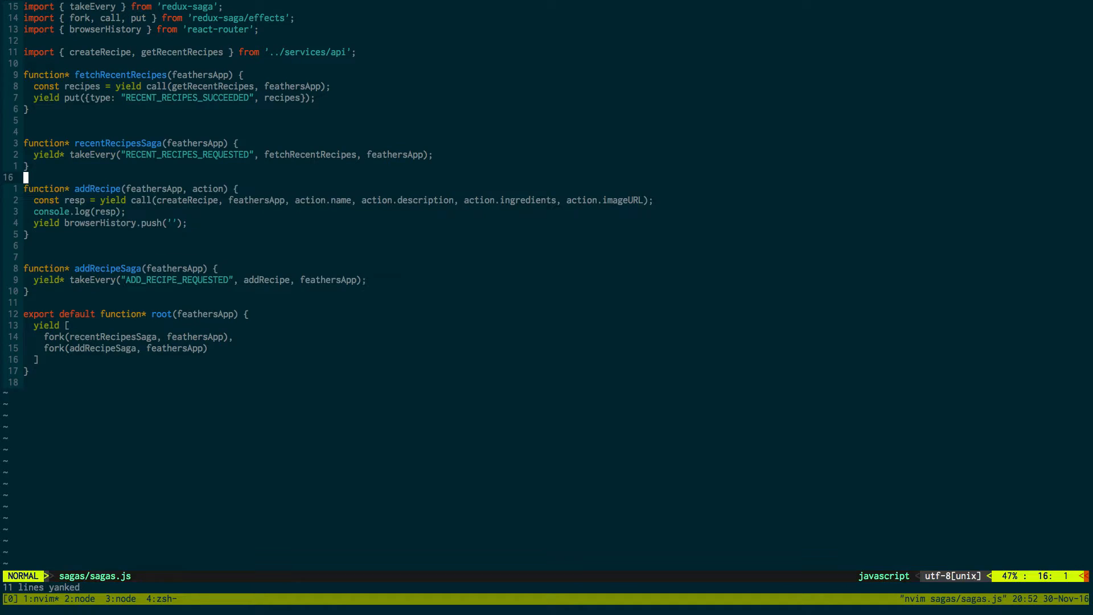
key(p)
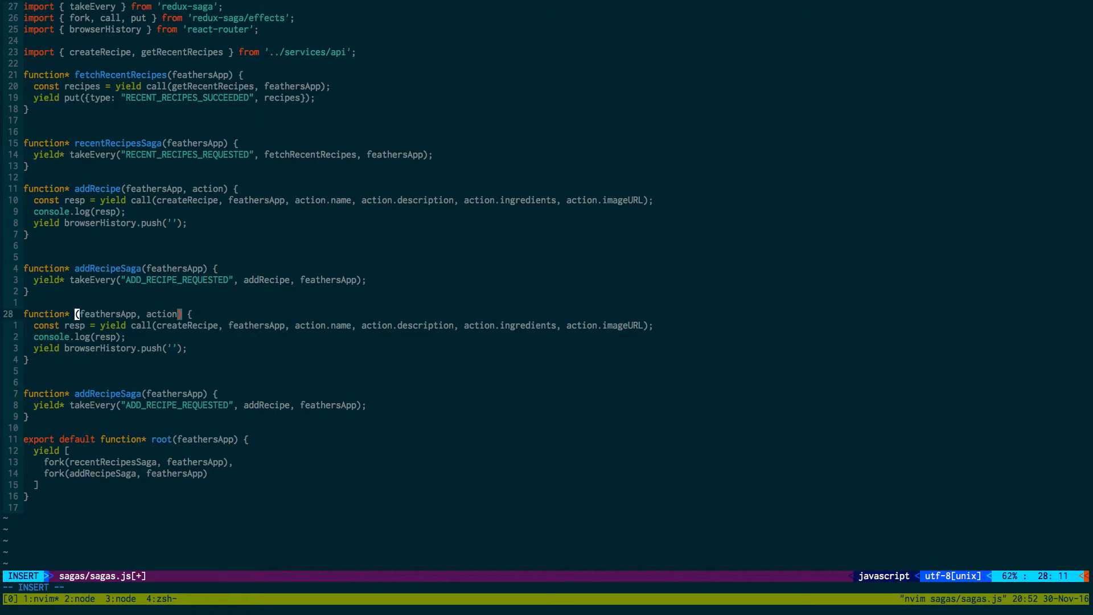
text(fetchRe)
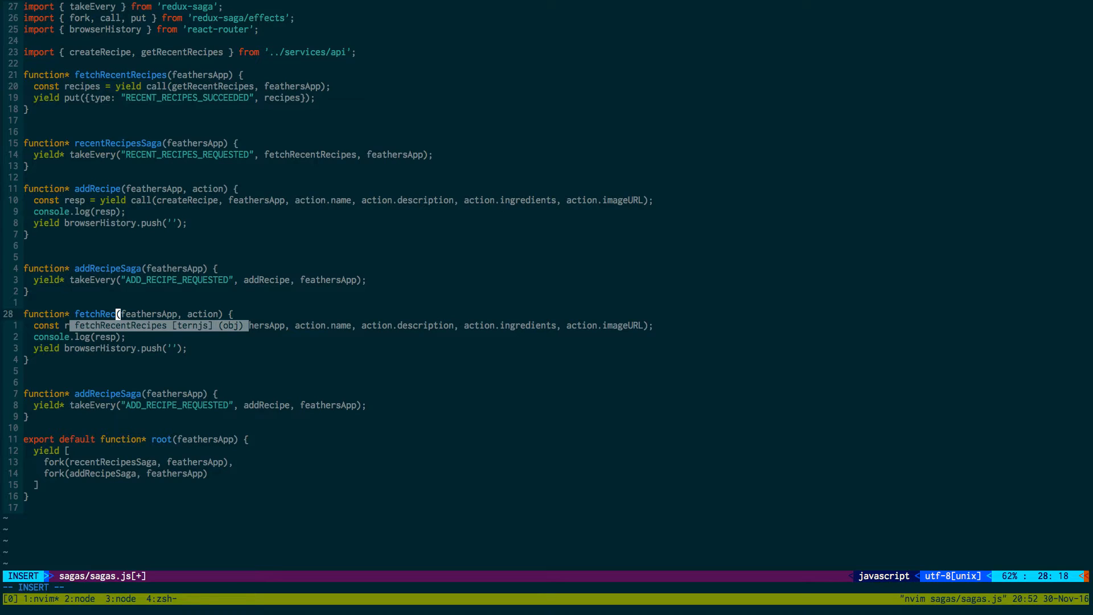
text(callF)
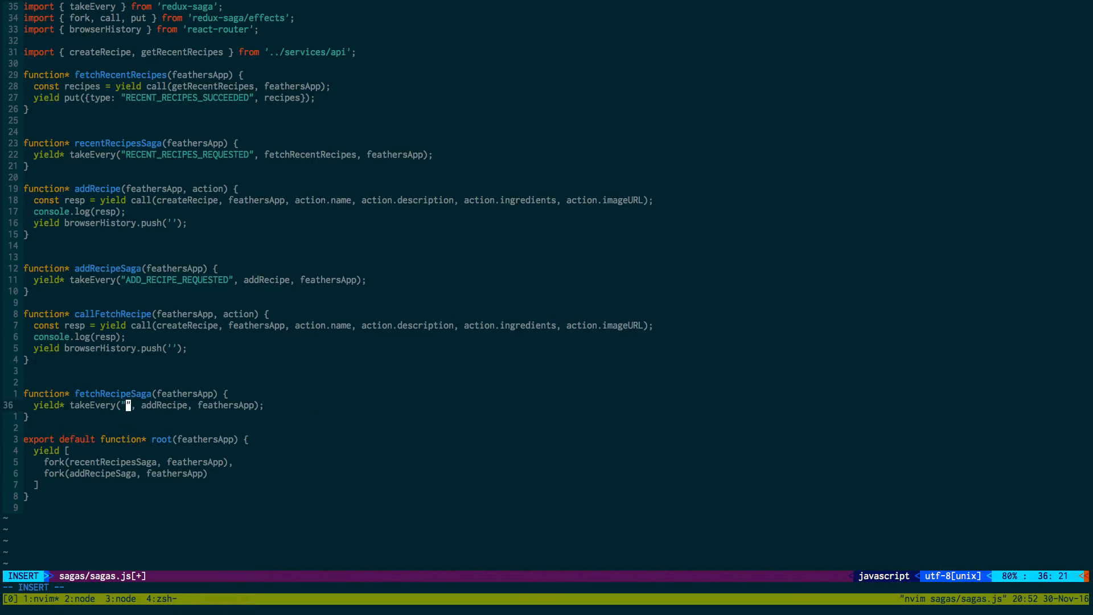
- Set the watcher's takeEvery type to RECIPE_FETCH_REQUESTED and fork fetchRecipeSaga in the root saga
text(RECIPE_)
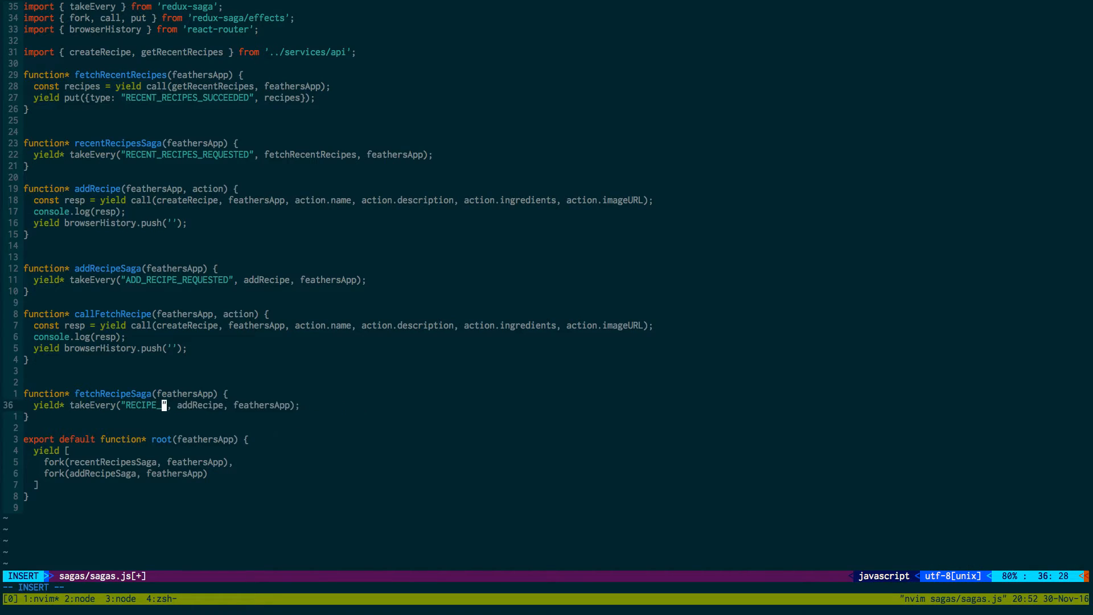
text(FETCH_REQUEST)
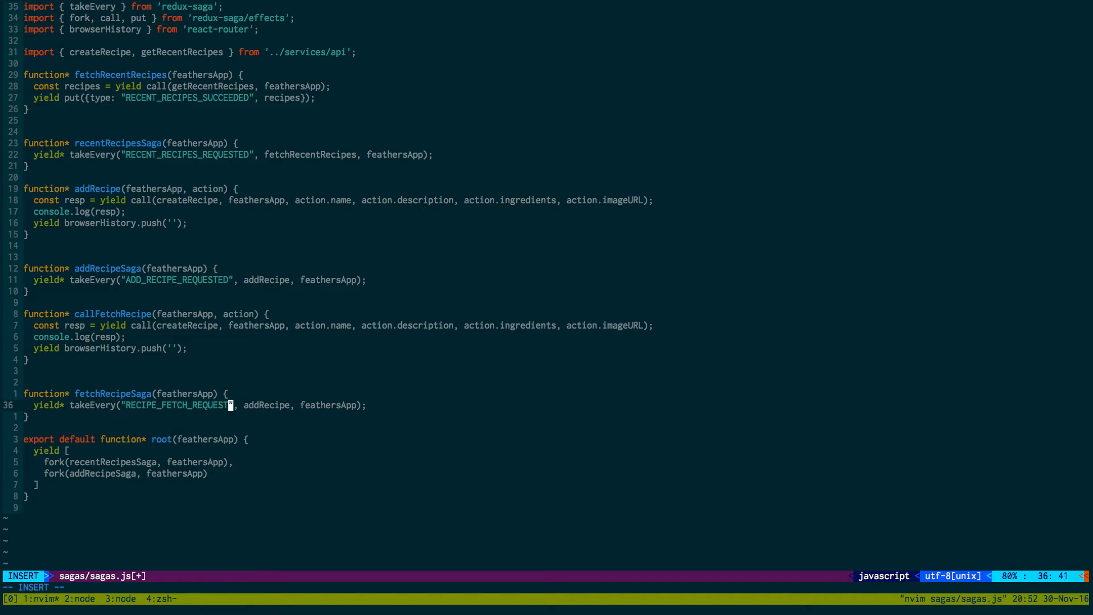
key(Escape)
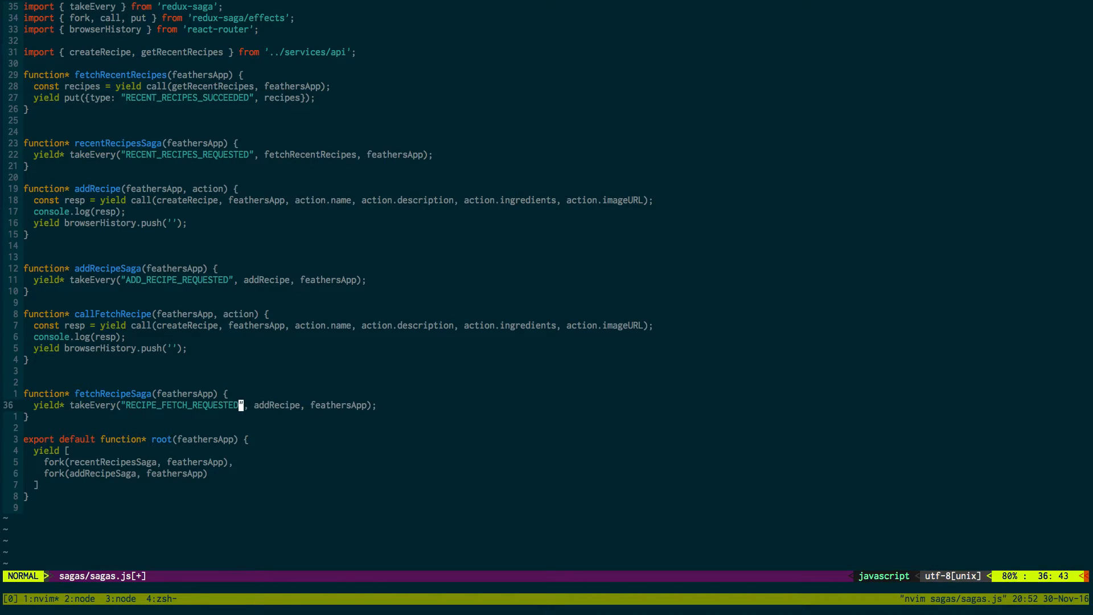
text(callFetch)
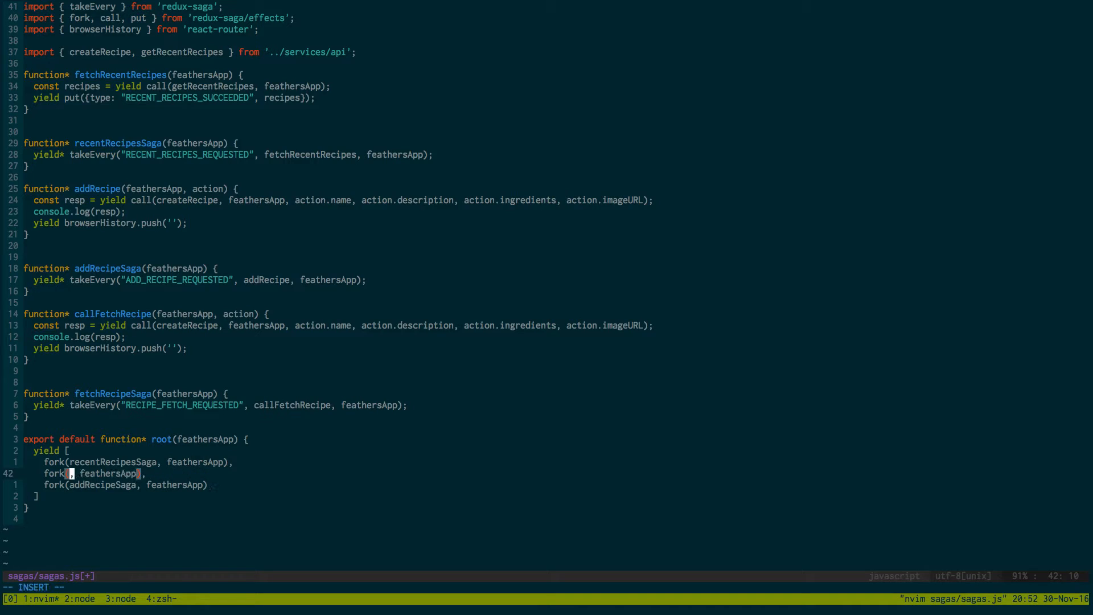
text(fetchRecipeSaga)
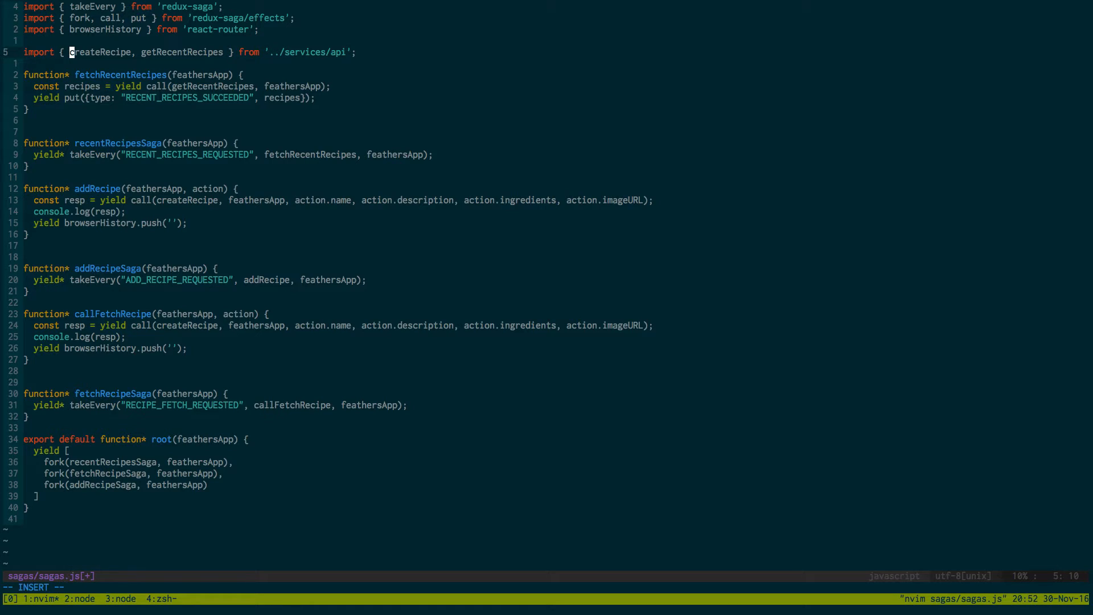
- Import fetchRecipe, call it with action.id, and put a RECIPE_FETCH_DONE action
text(fetchRecipe,)
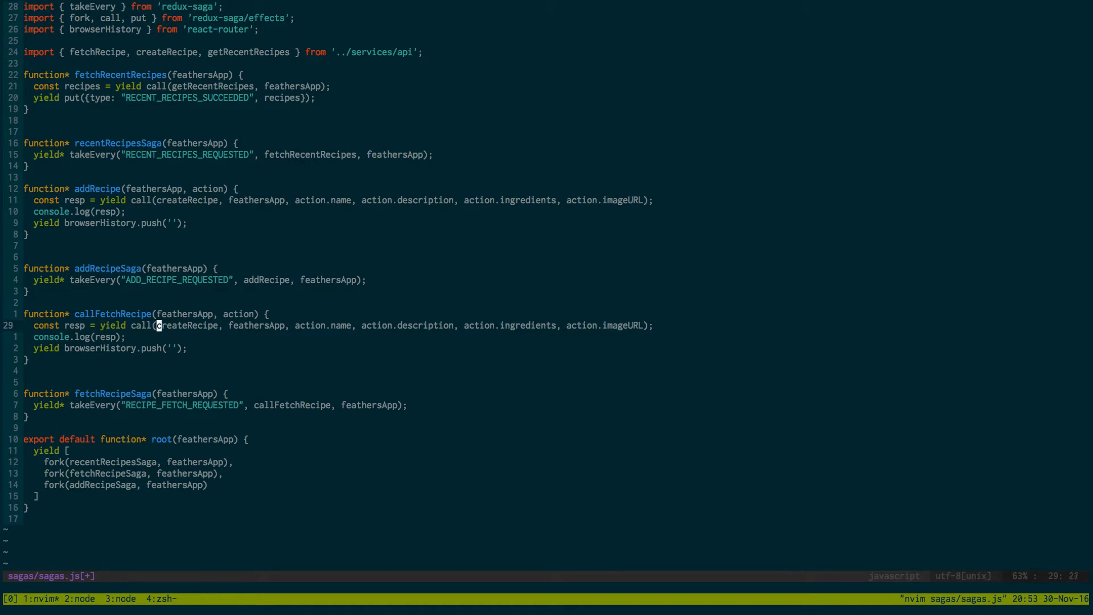
text(fetchRecipe, feathersApp, action.id);)
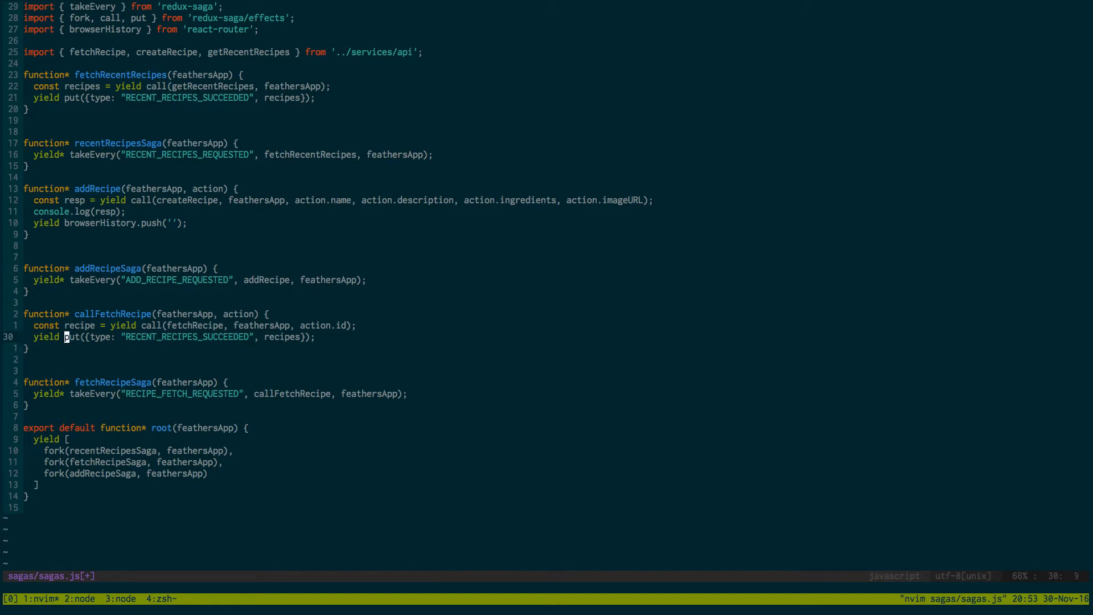
key(i)
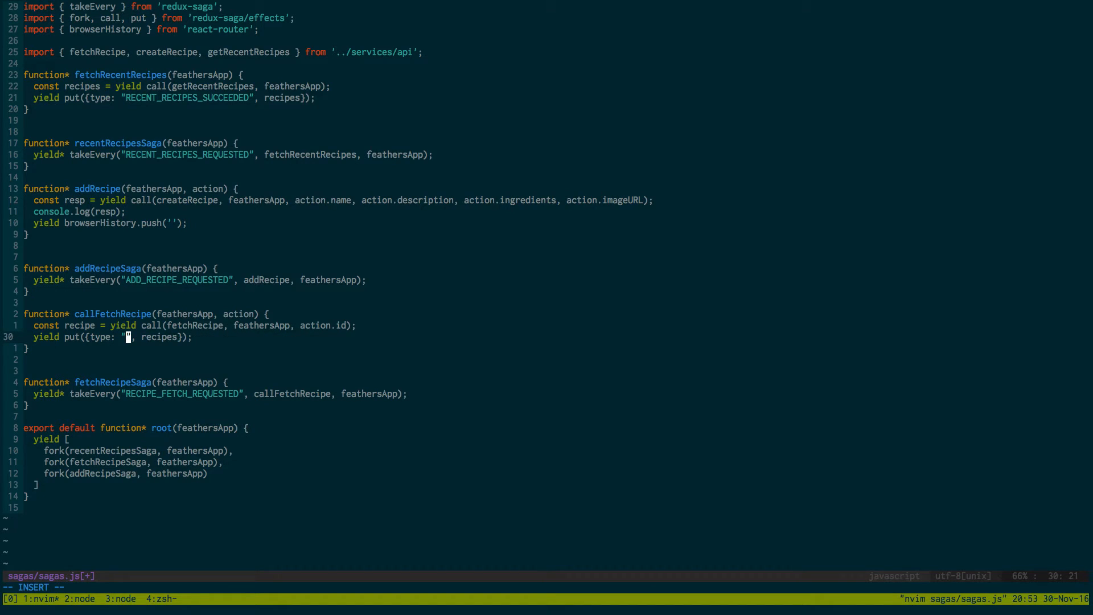
text(RECIPE)
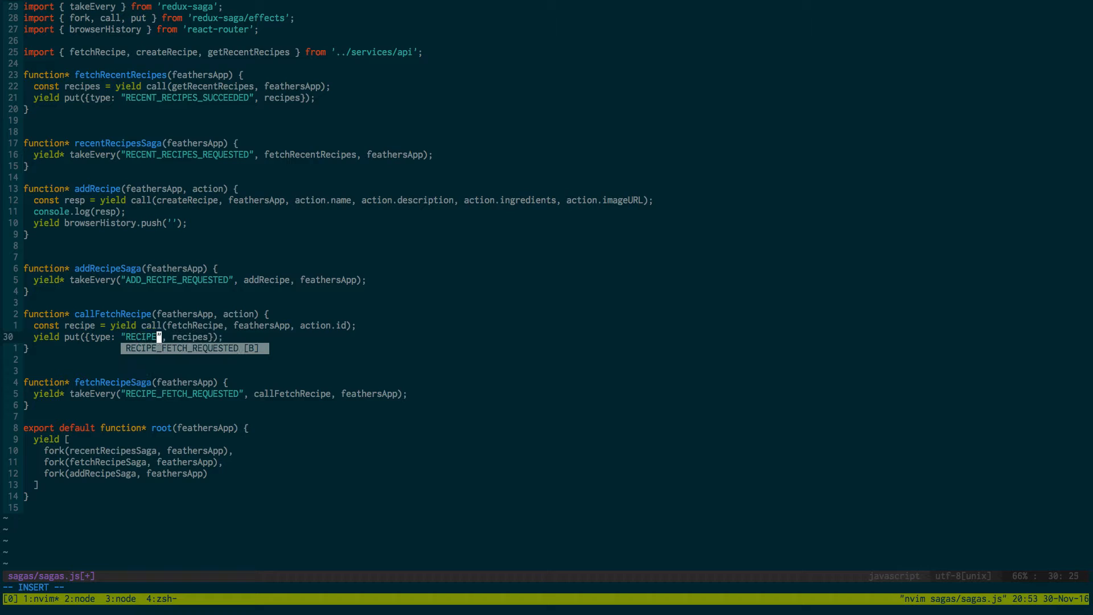
text(_FETCH_DOE)
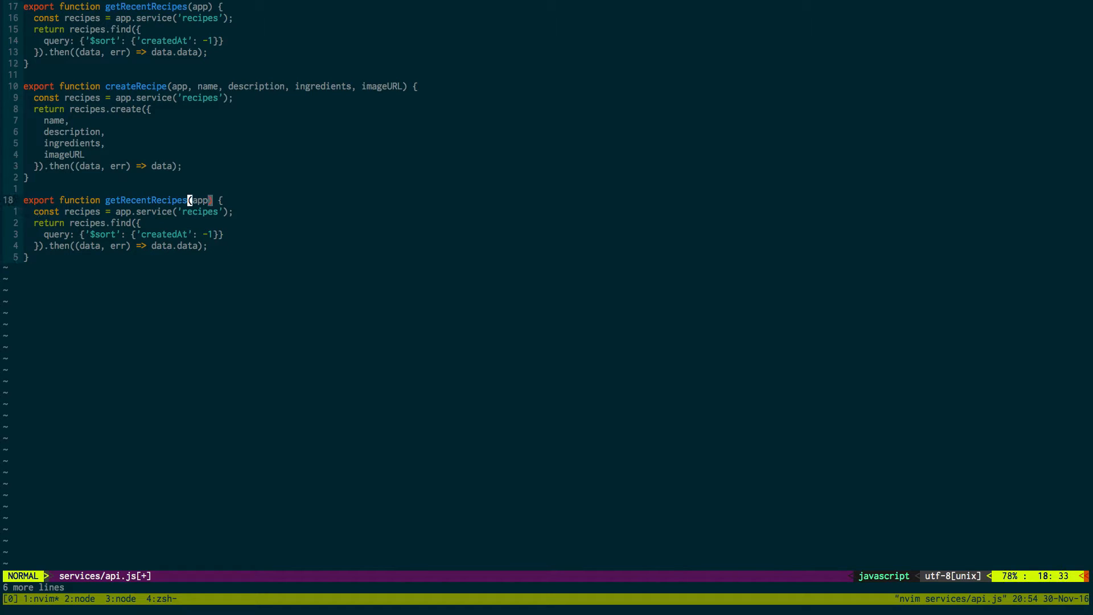
- Turn the getRecentRecipes copy into fetchRecipe(app, id) querying '$limit': 1 and '_id': id
text(fetchRe)
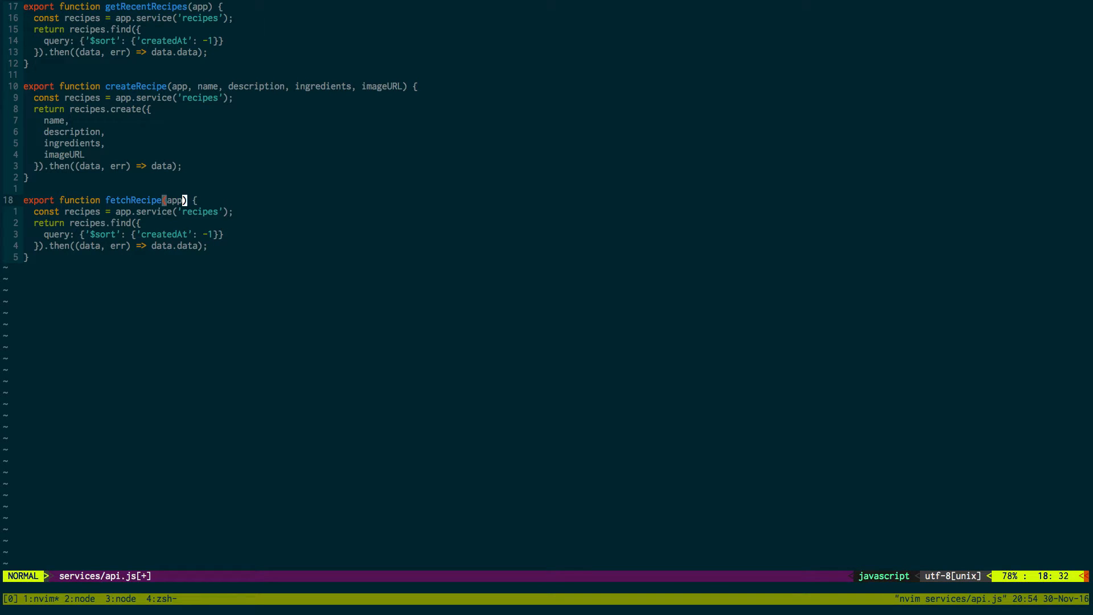
text(, id)
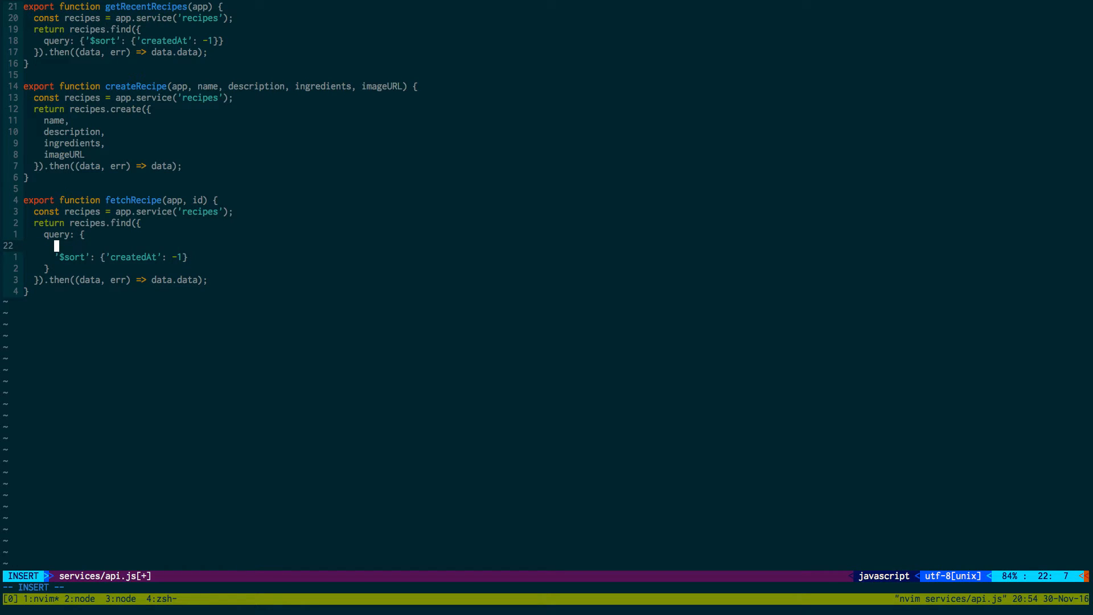
text('$li)
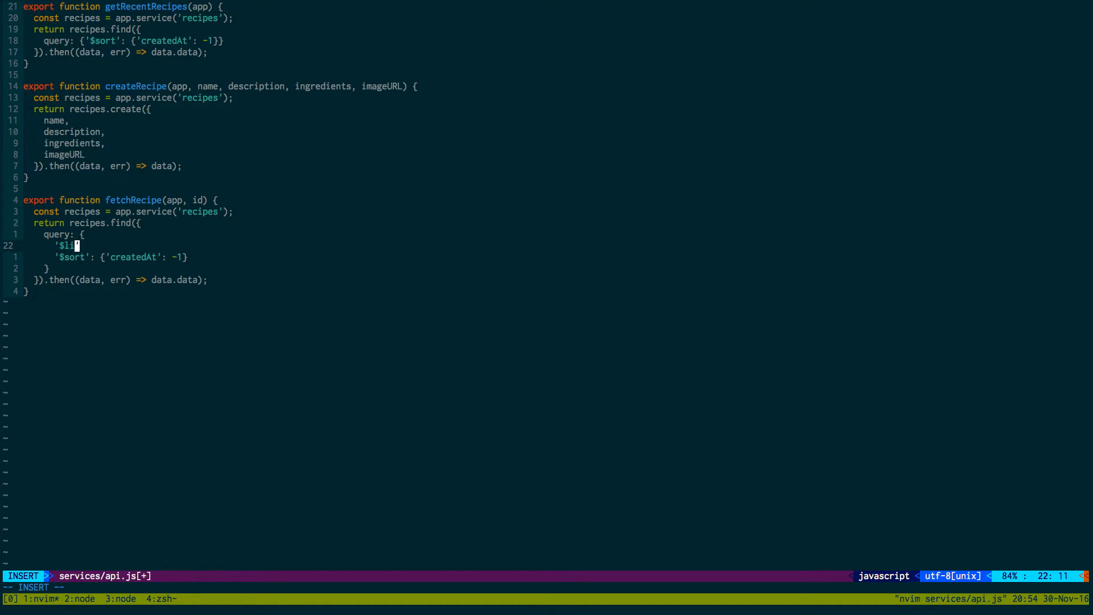
text(mit':)
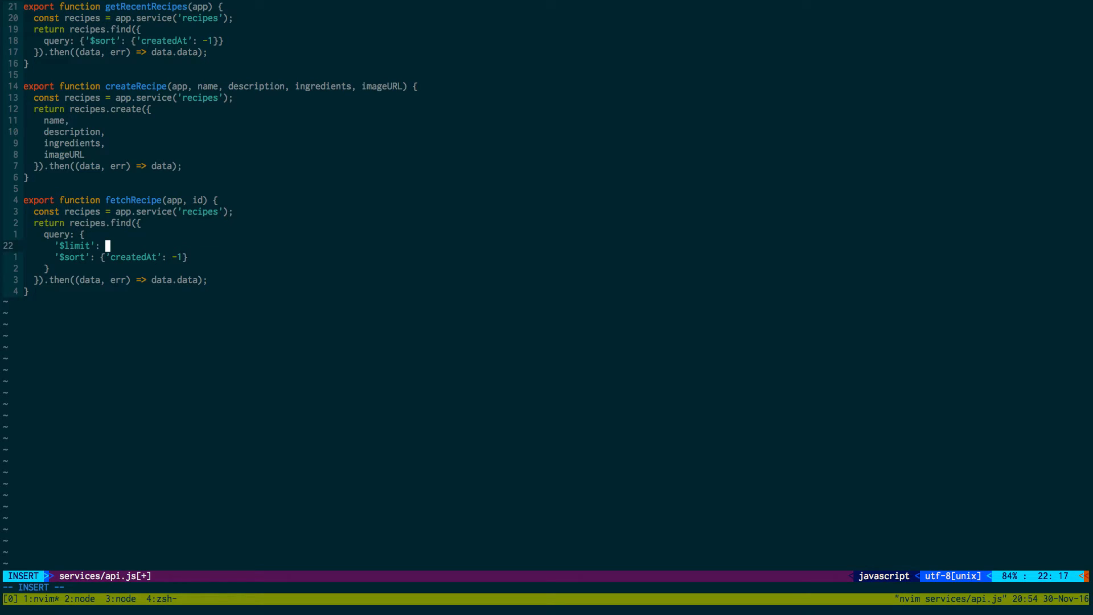
key(Escape)
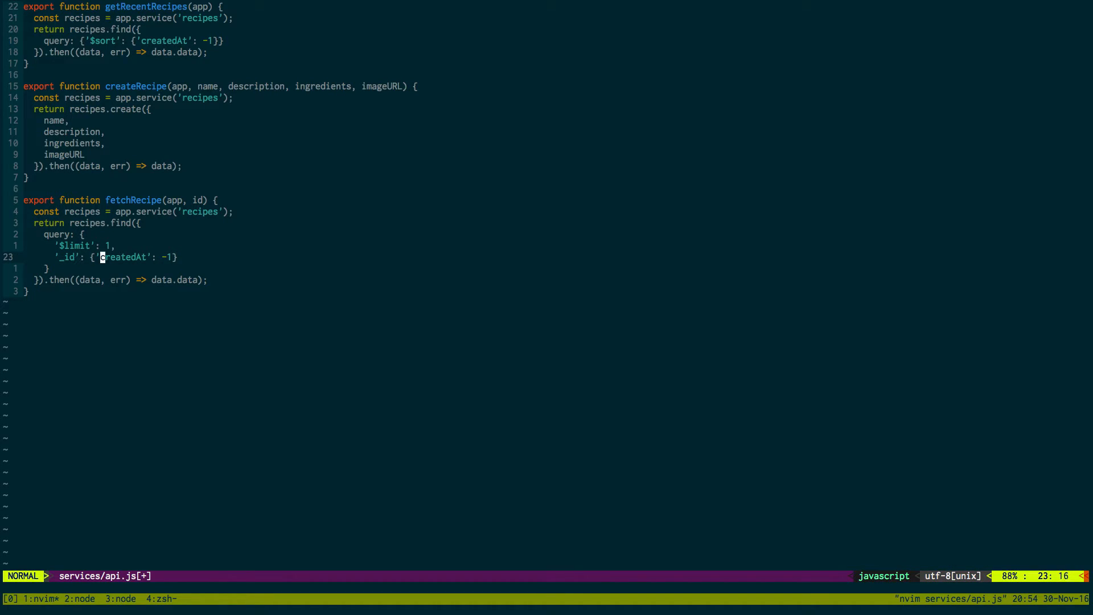
text(id)
text(vim re)
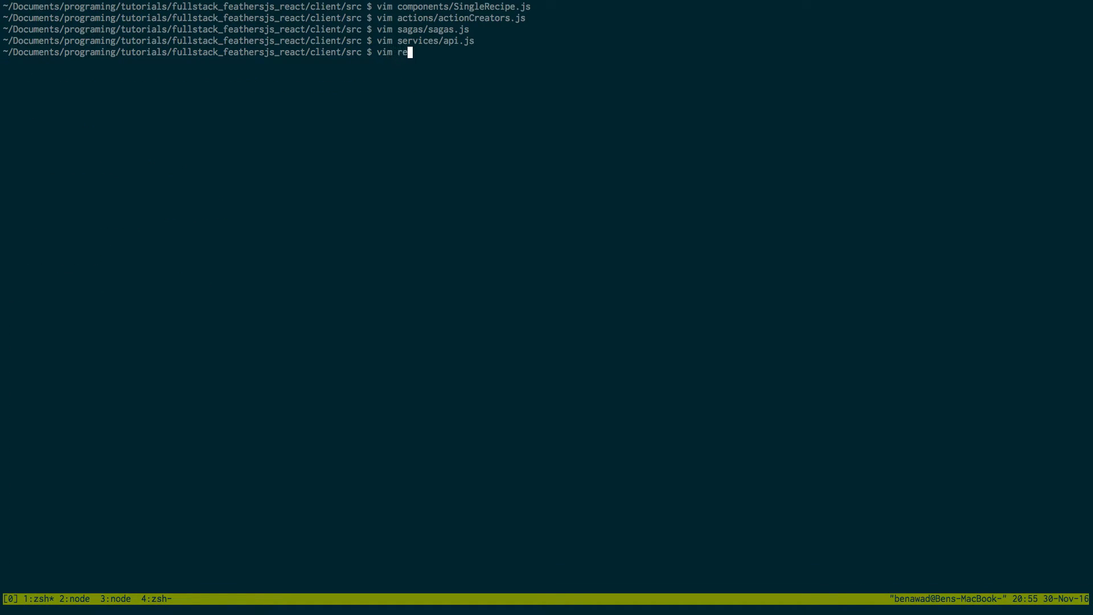
- Create reducers/currRecipe.js with a currRecipe(state, action) function containing a switch
text(ducers/)
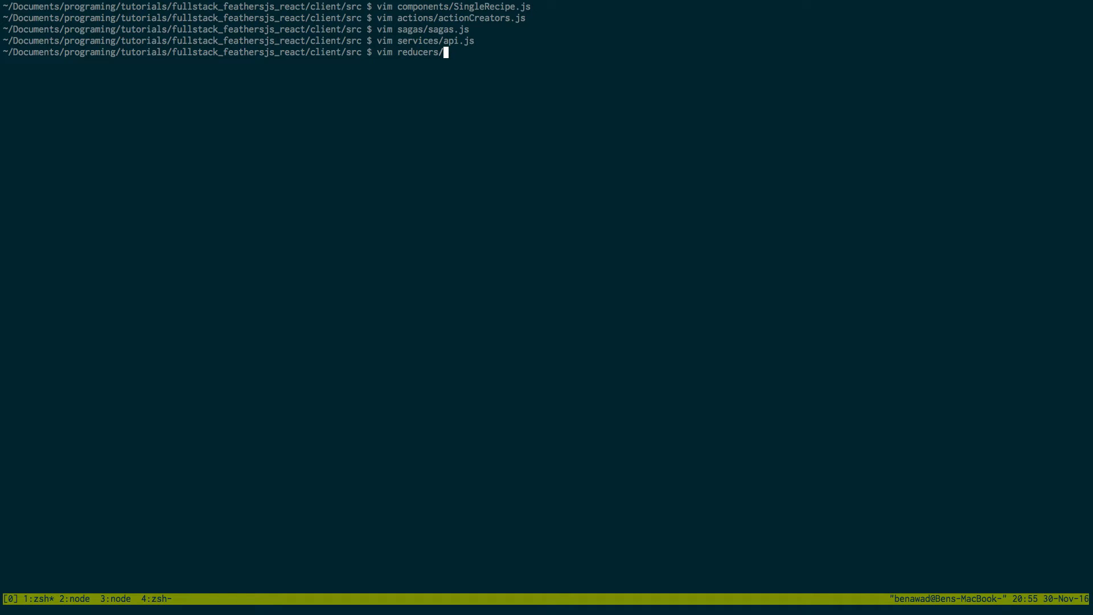
text(c)
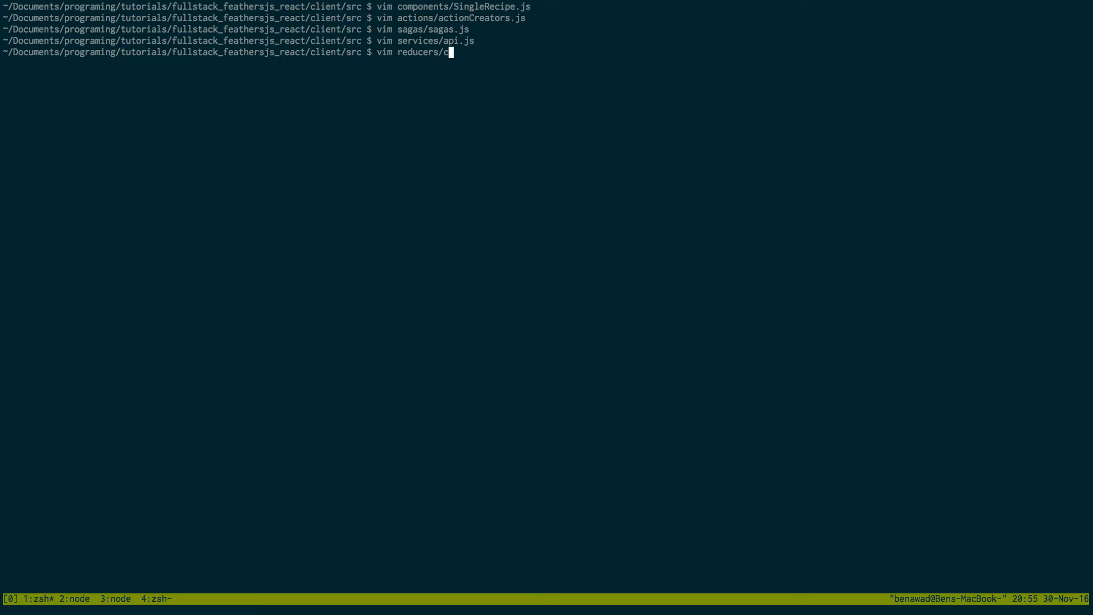
text(urrRecipe)
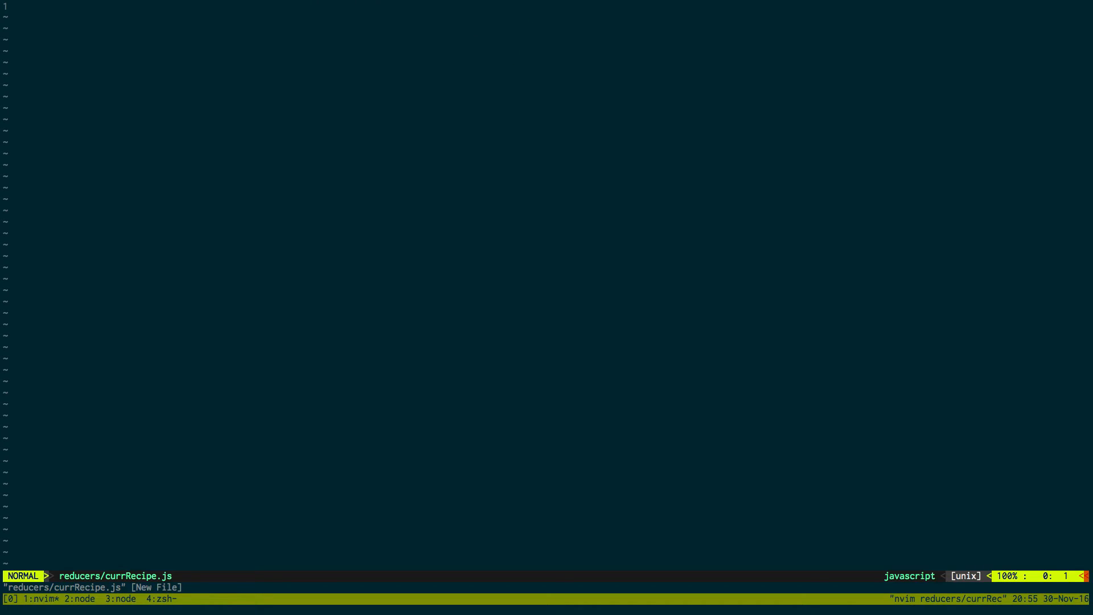
text(function)
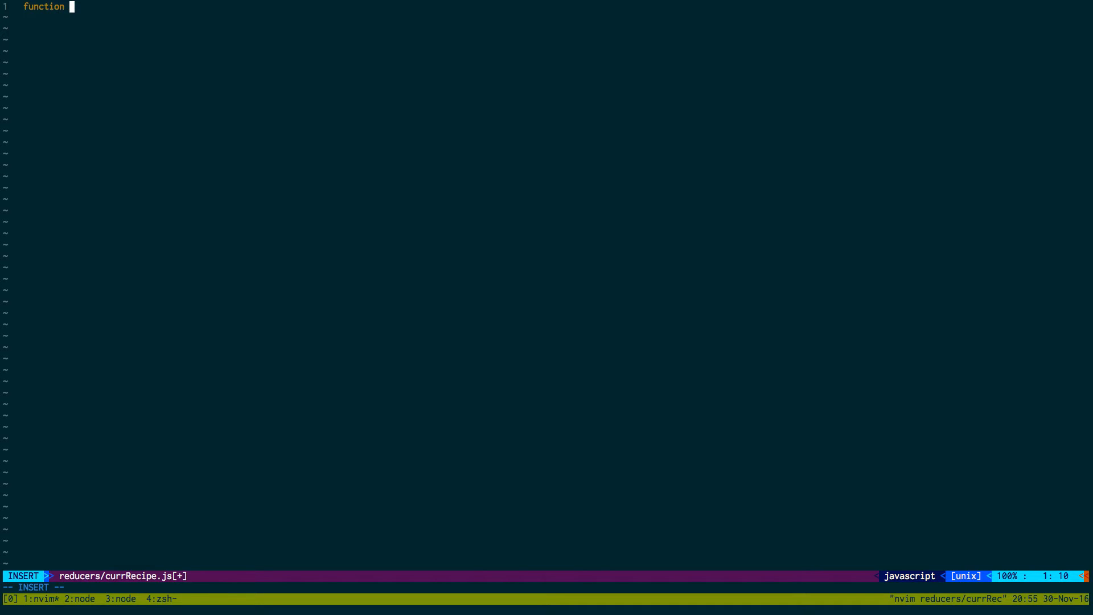
text(currRecipe)
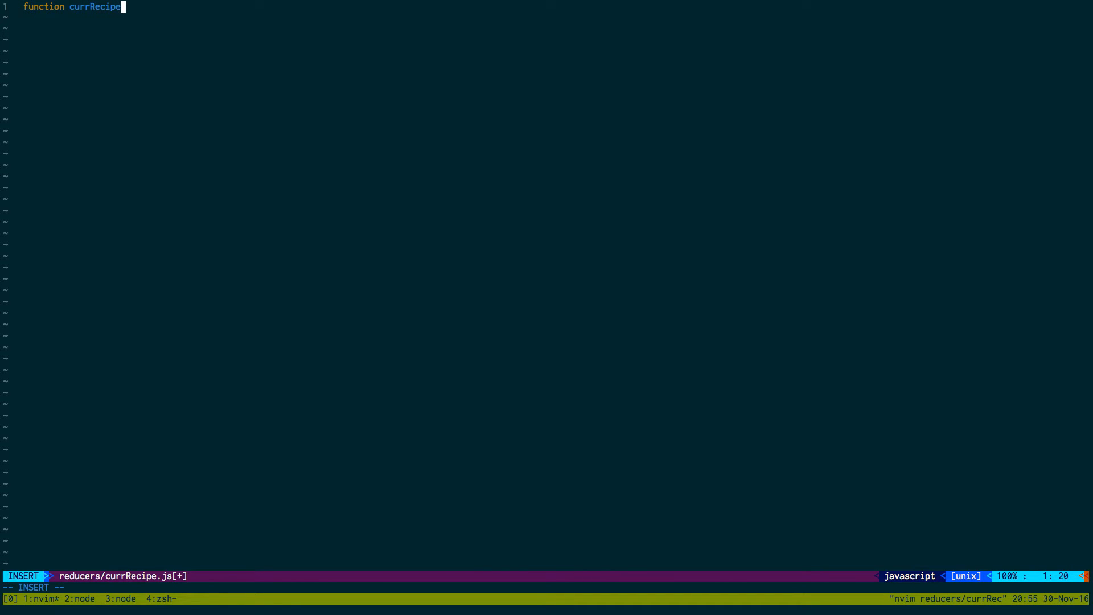
text((state))
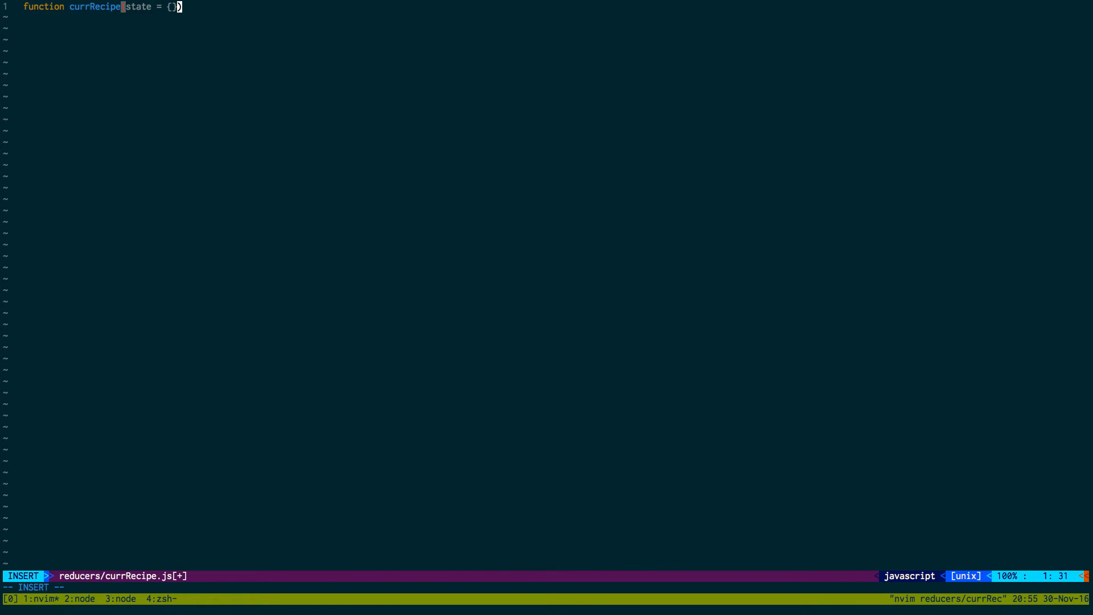
text(, action)
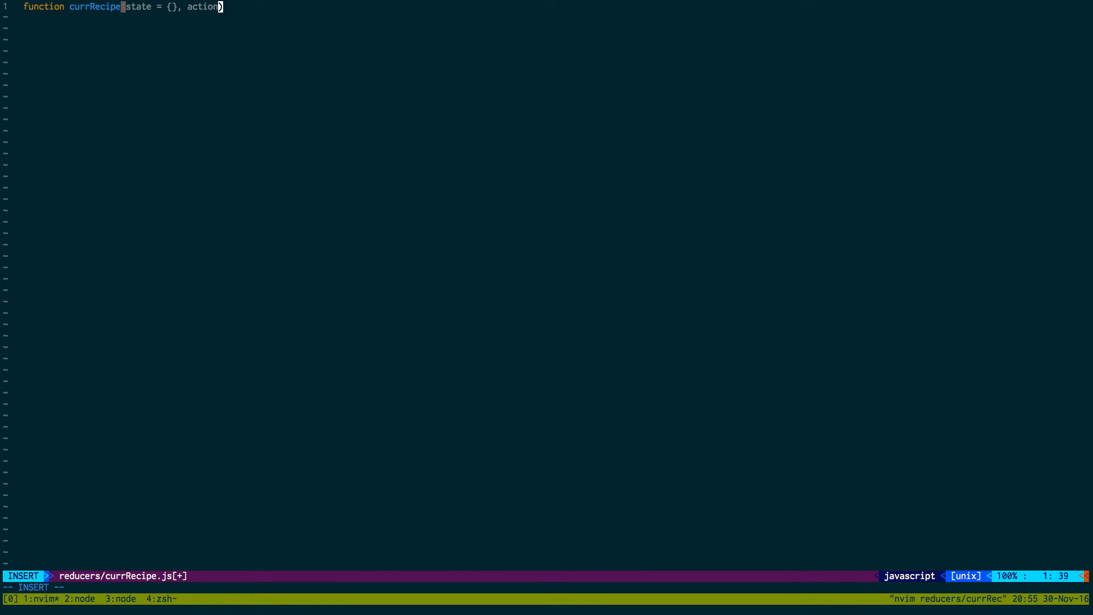
text({)
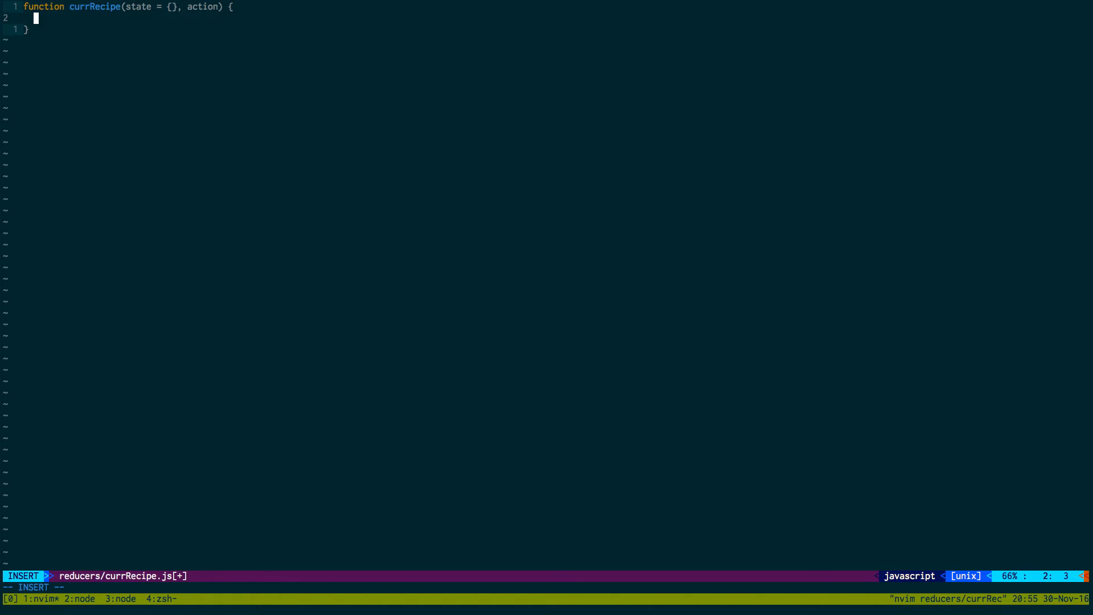
text(switch ())
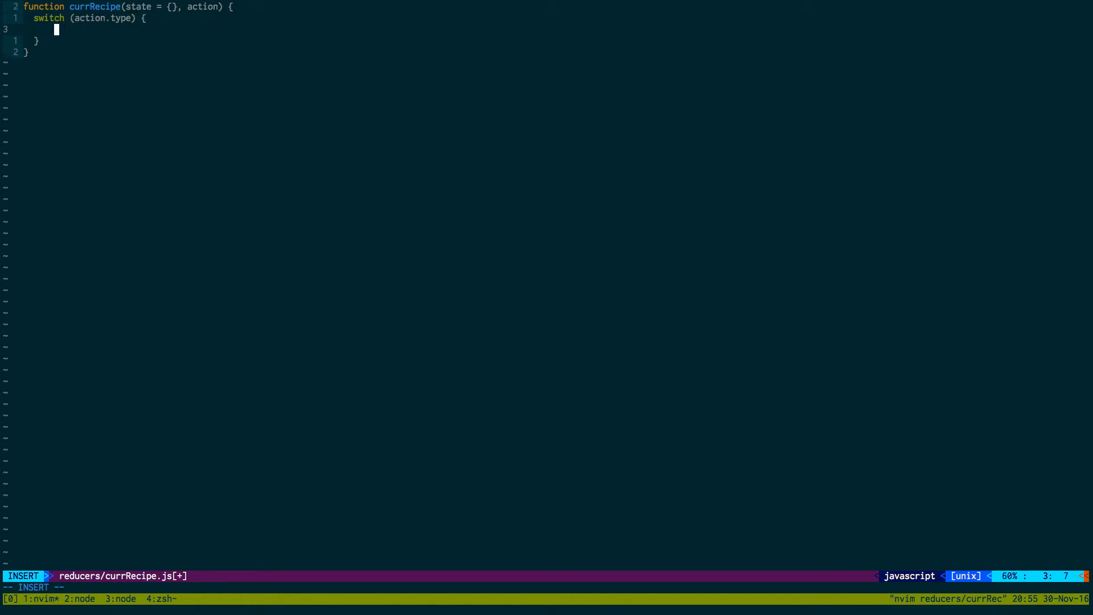
- Add a RECIPE_FETCH_DONE case returning action.recipe[0] if recipes exist, otherwise {}
text(case "RE)
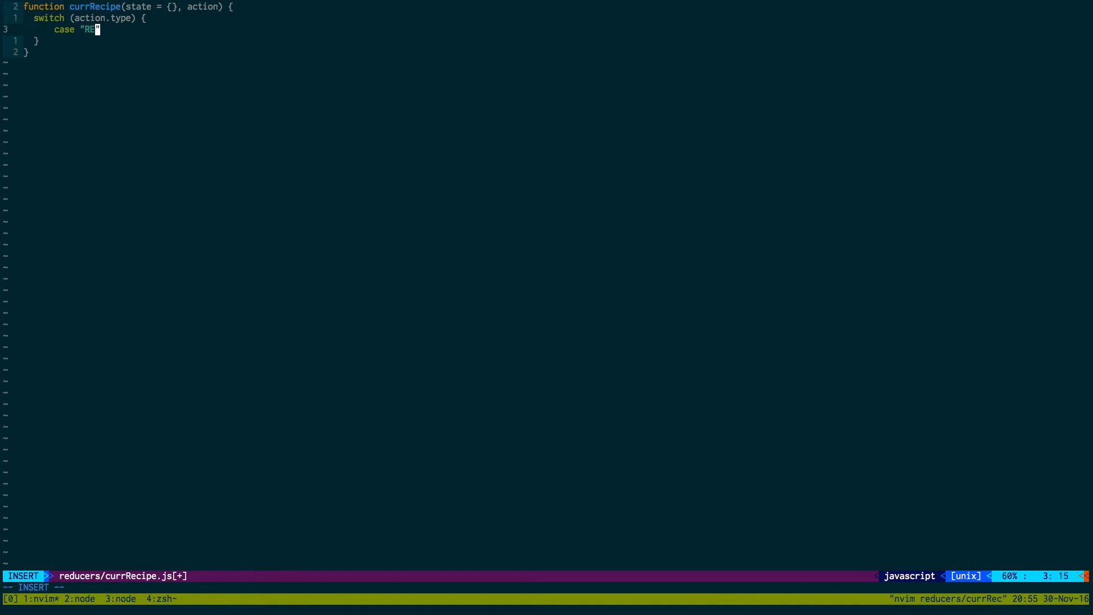
text(CIPE_FETCH_DONE)
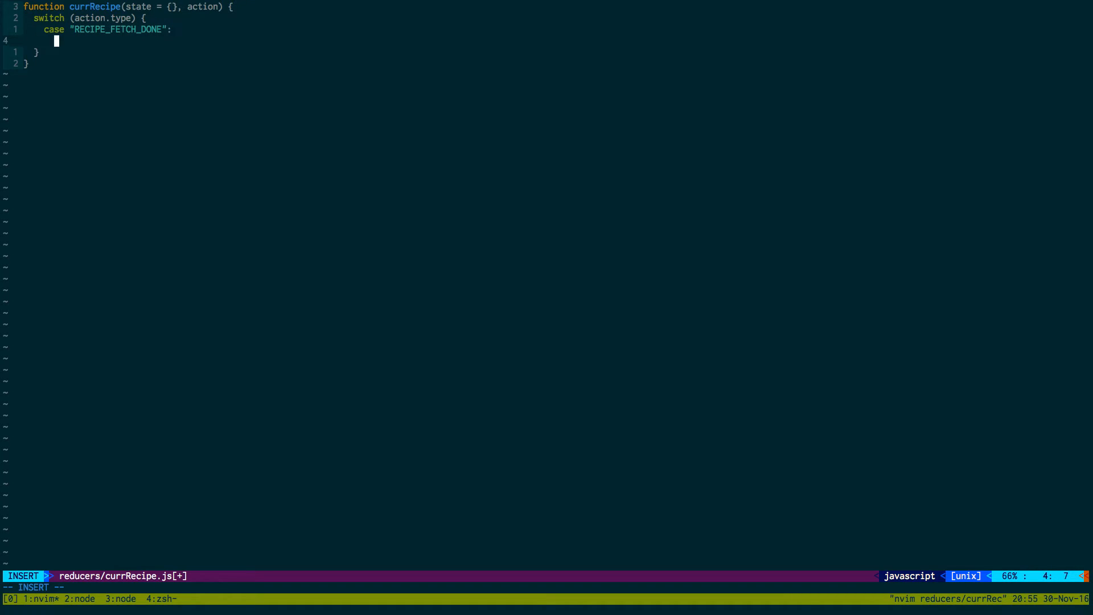
text(return a)
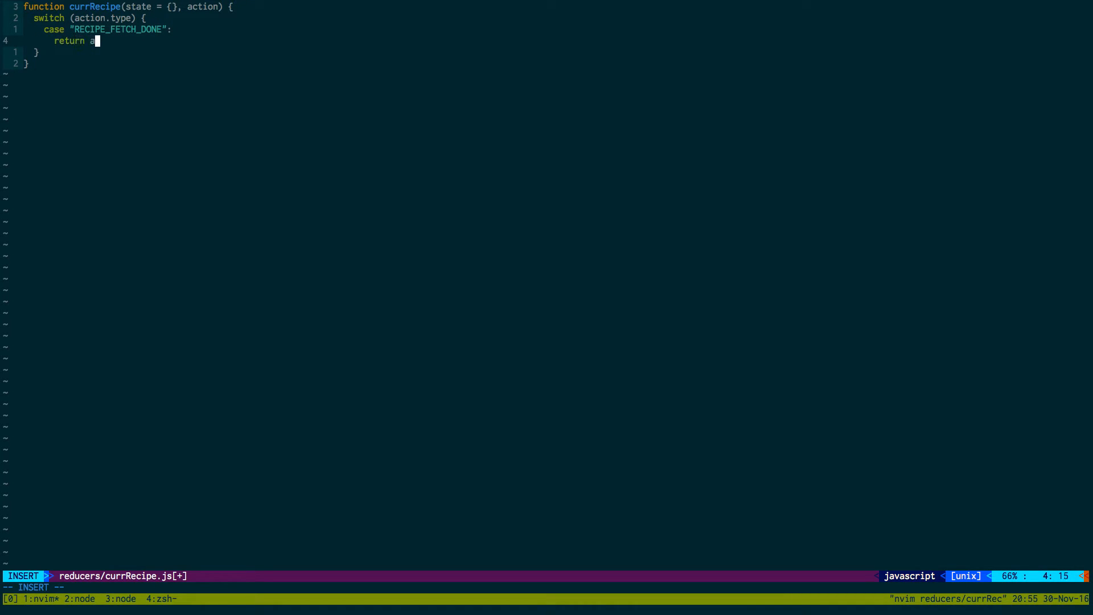
text(ction.recipe)
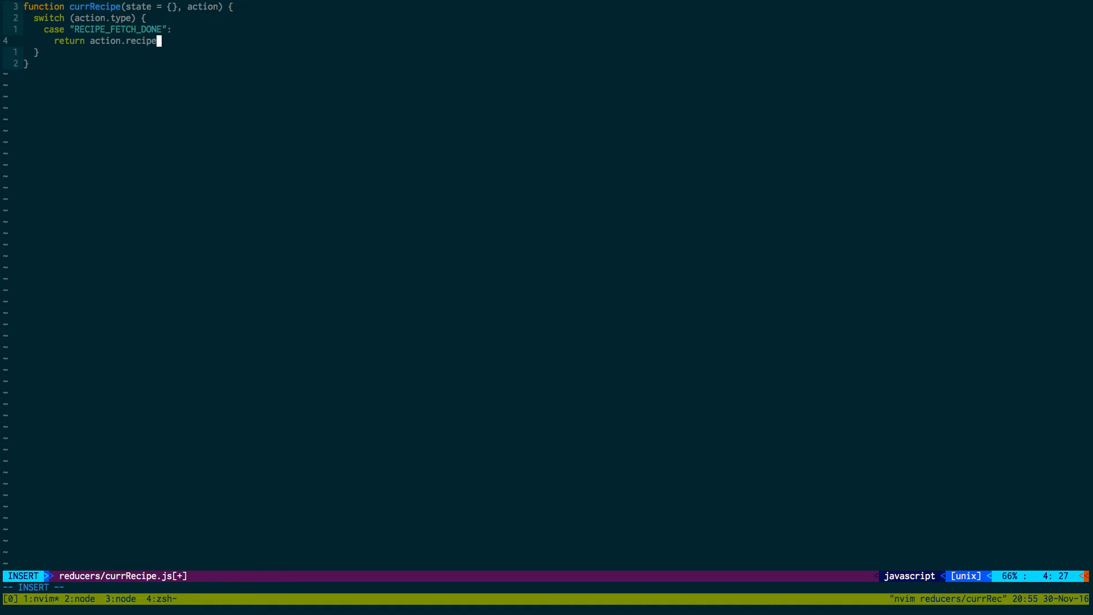
text(.l)
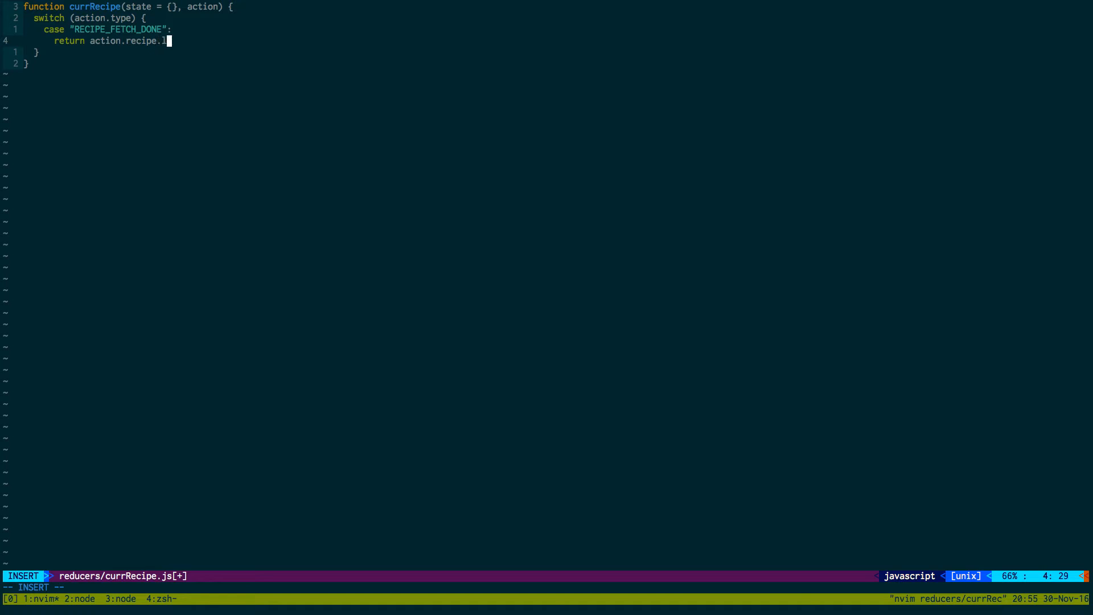
text(ength)
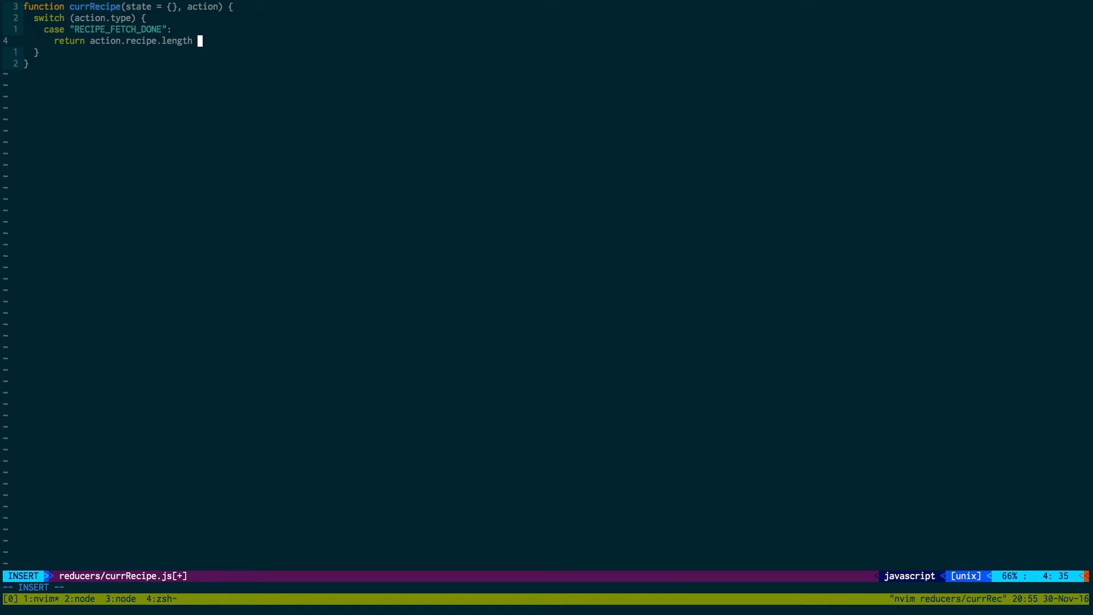
text(?)
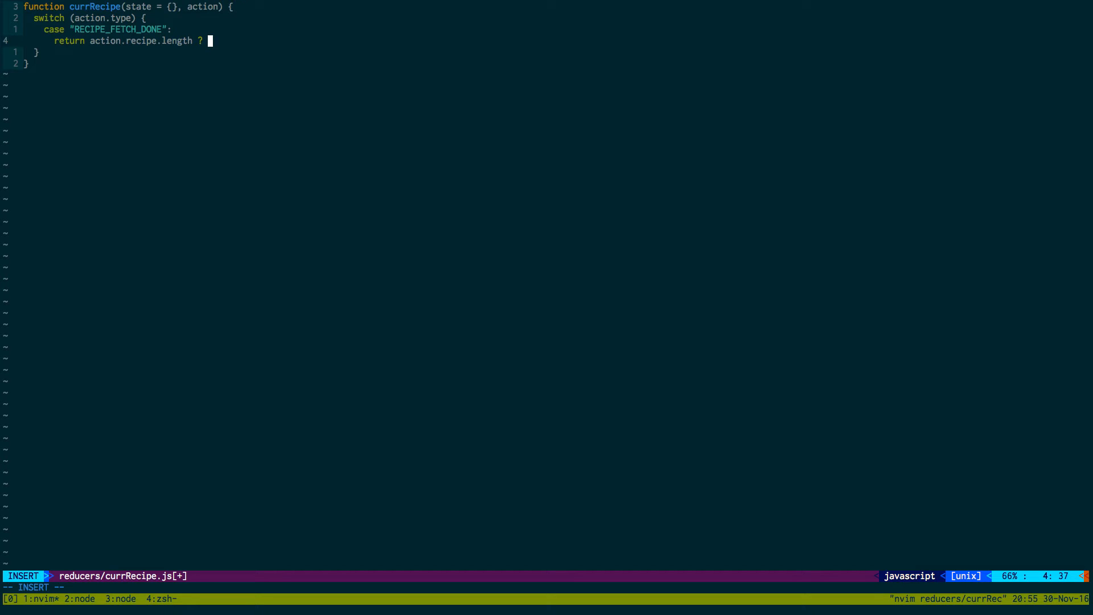
text(action.re)
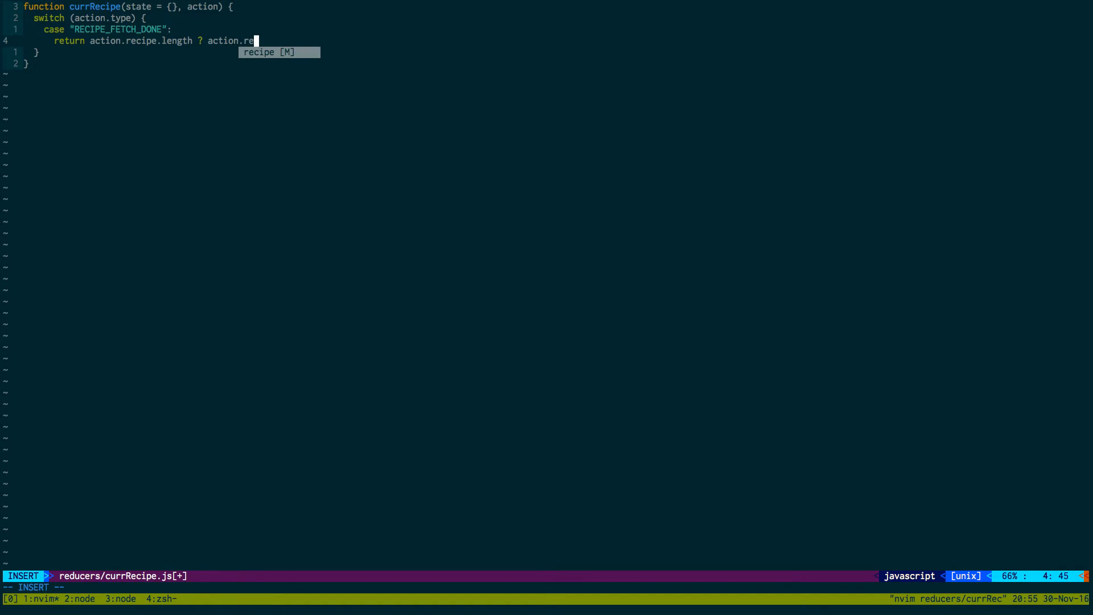
text(cipe[0] :)
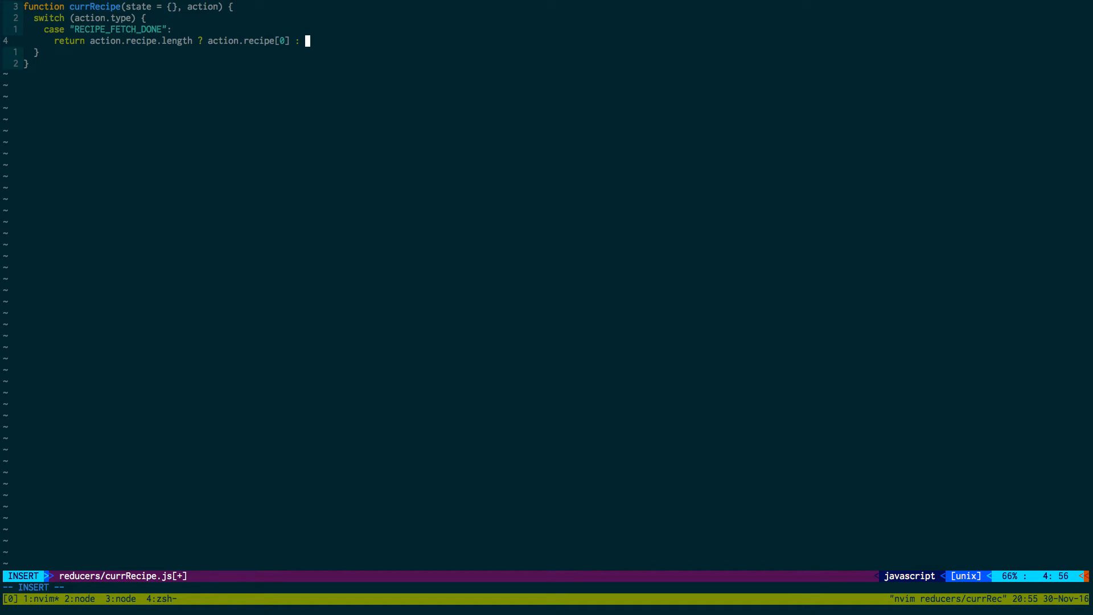
text({})
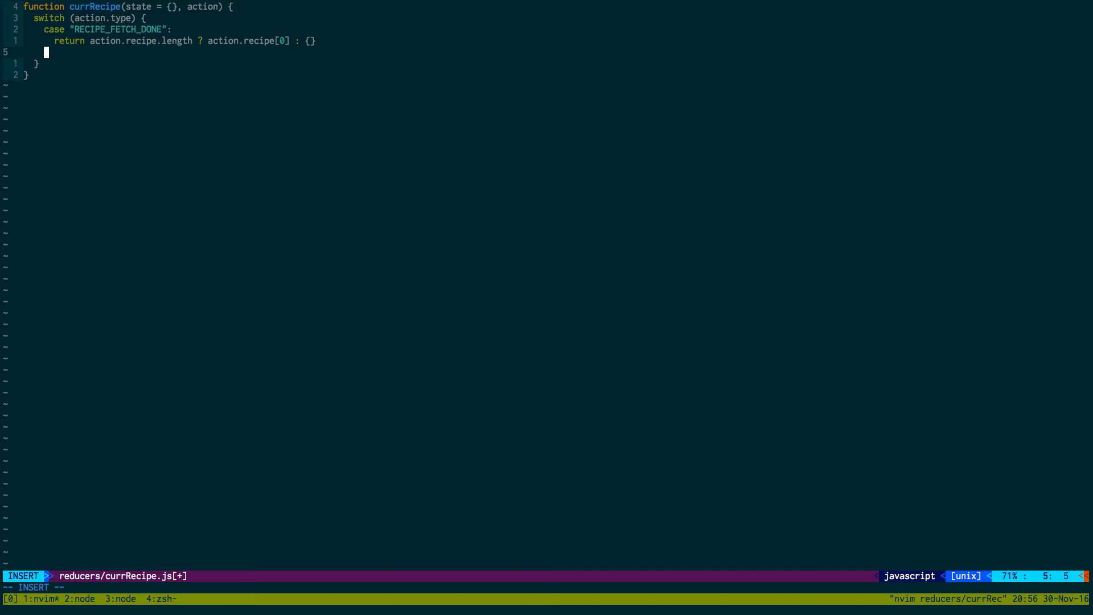
- Add a default case returning state and export currRecipe as default
text(default:)
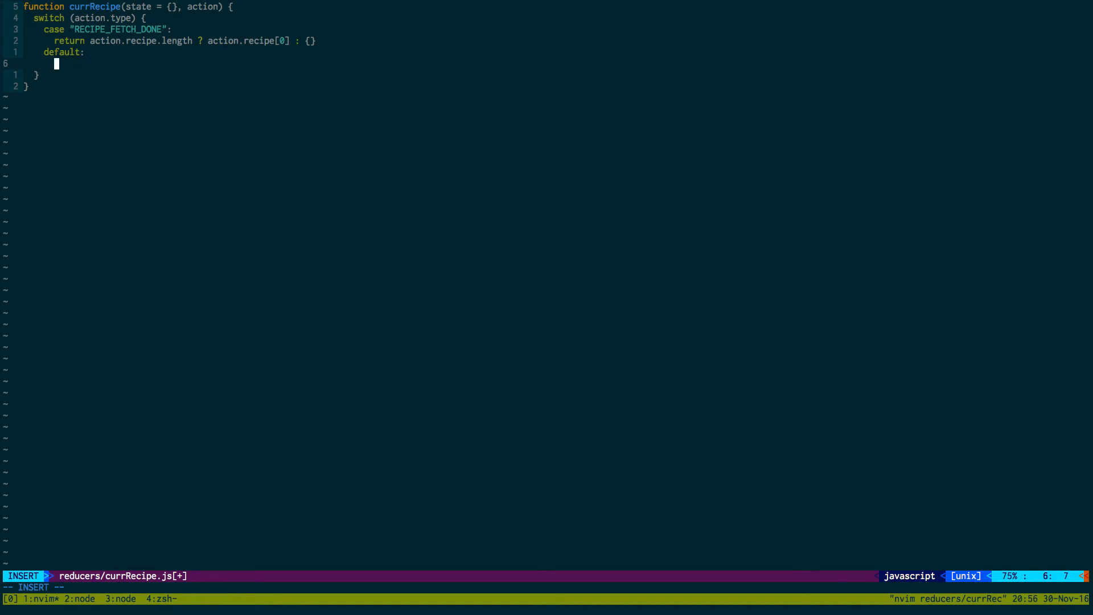
text(return state;)
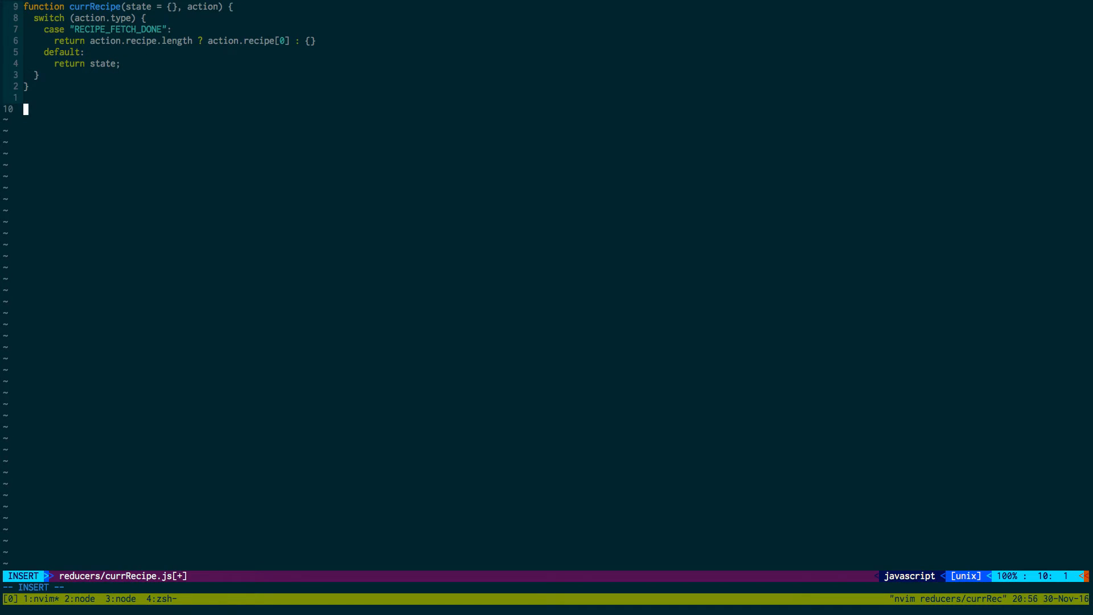
text(export default)
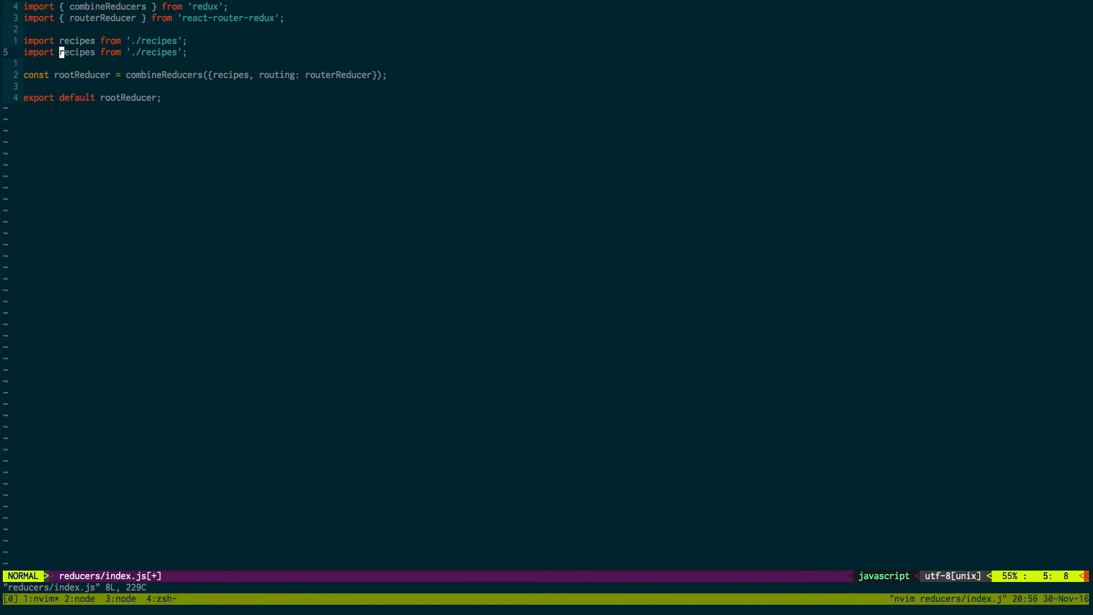
- Import currRecipe from './currRecipe' and add it to combineReducers in reducers/index.js
text(currR)
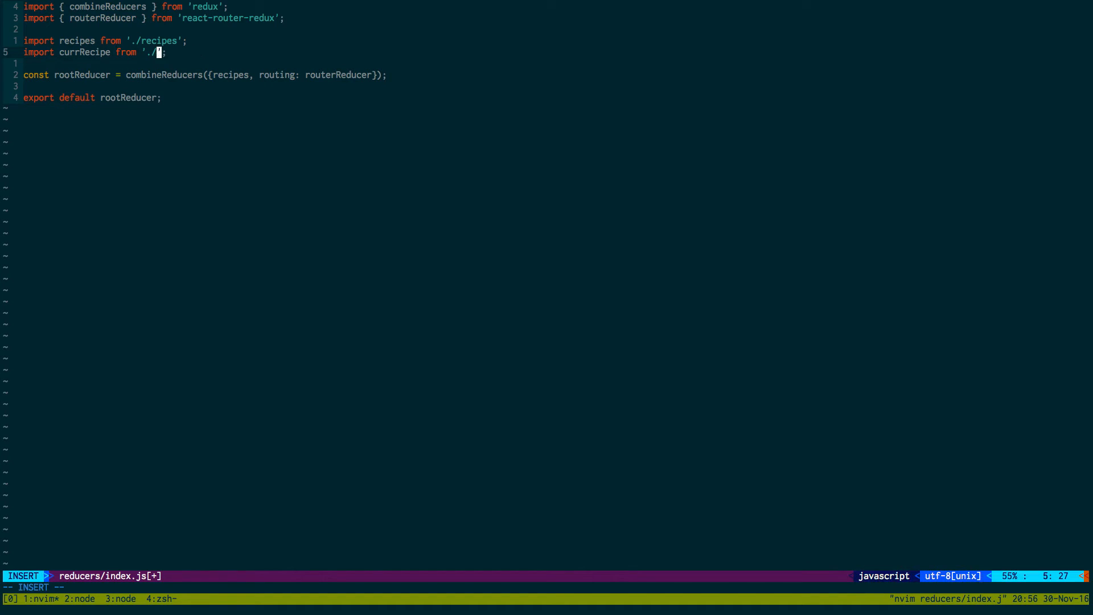
text(currRecipe)
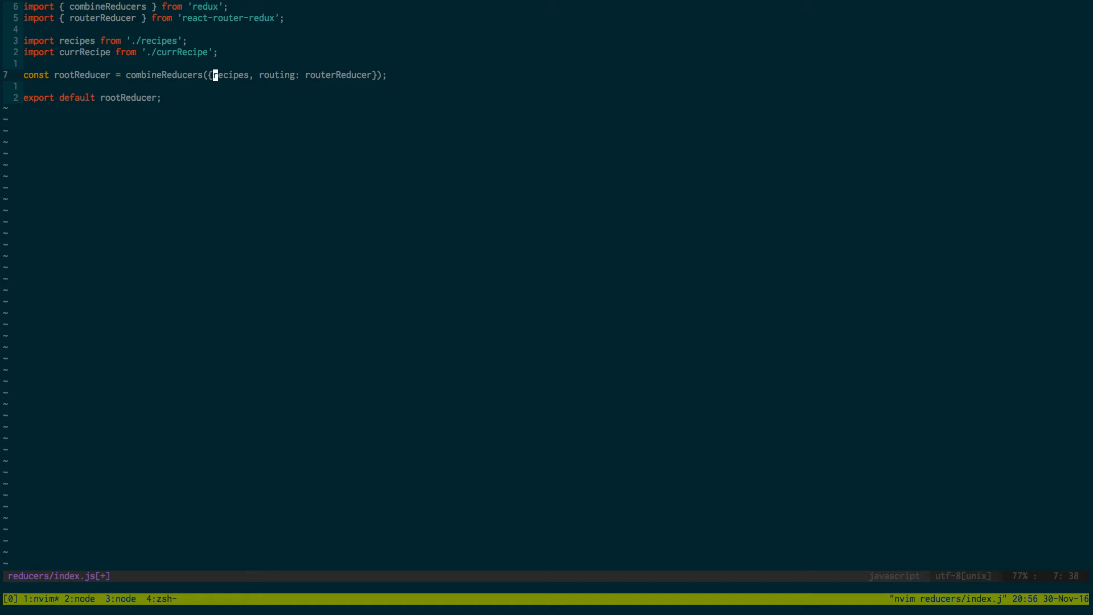
text(currRecipe,)
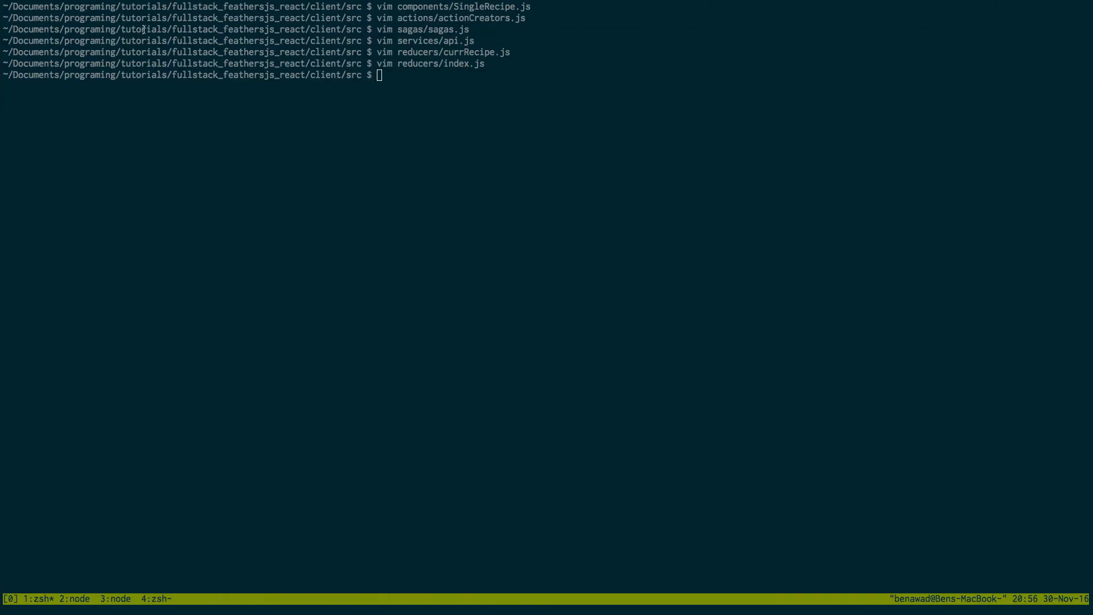
- In index.js, route '/view/:recipeId' to SingleRecipe and import the SingleRecipe component
text(vim index.js)
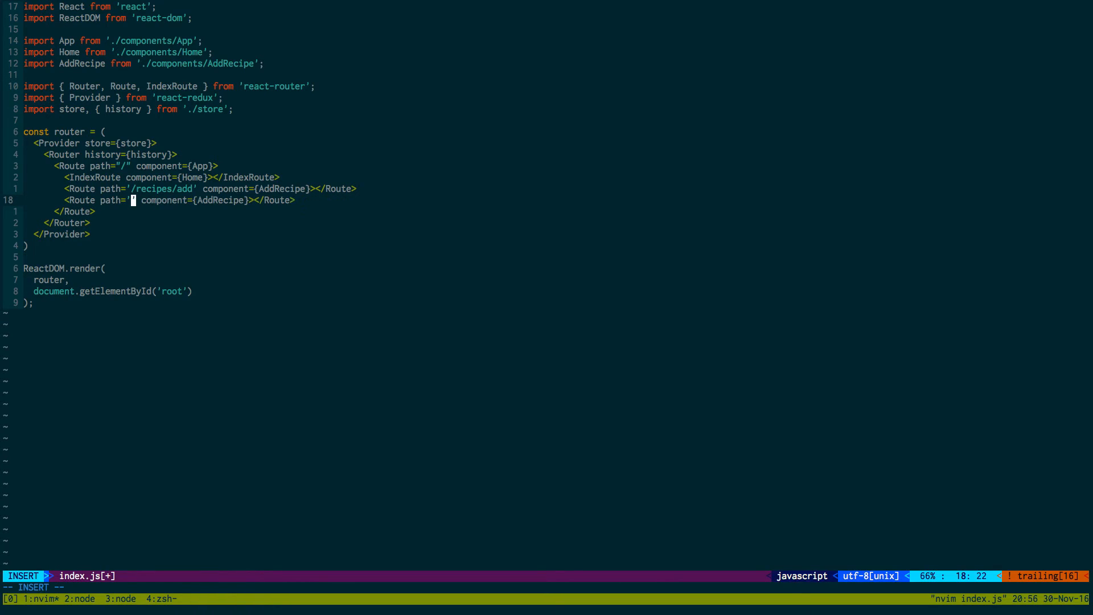
text(view/:)
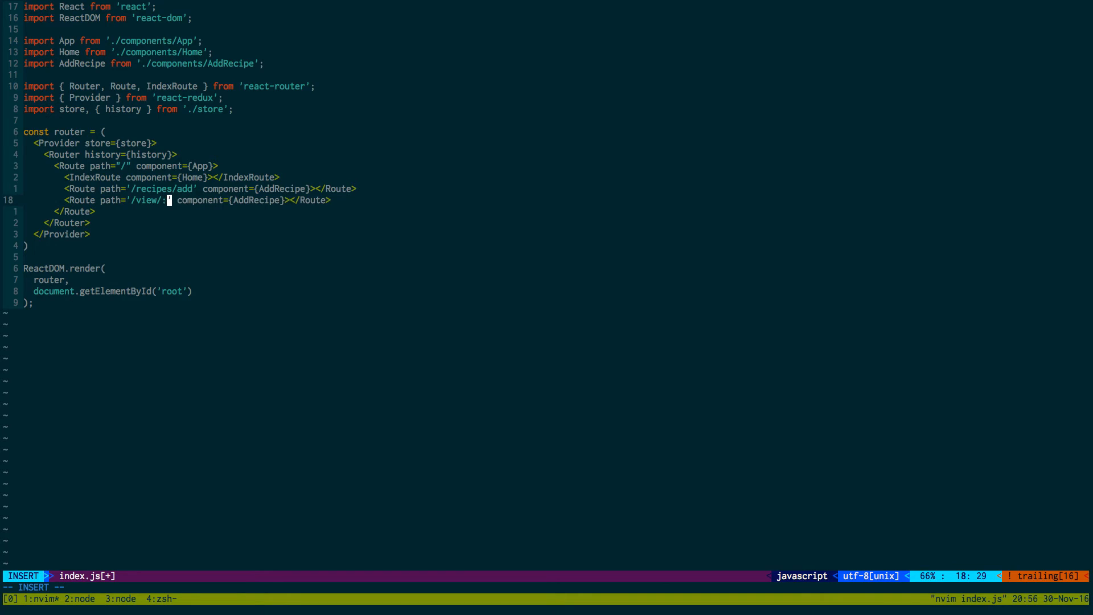
text(recipeId)
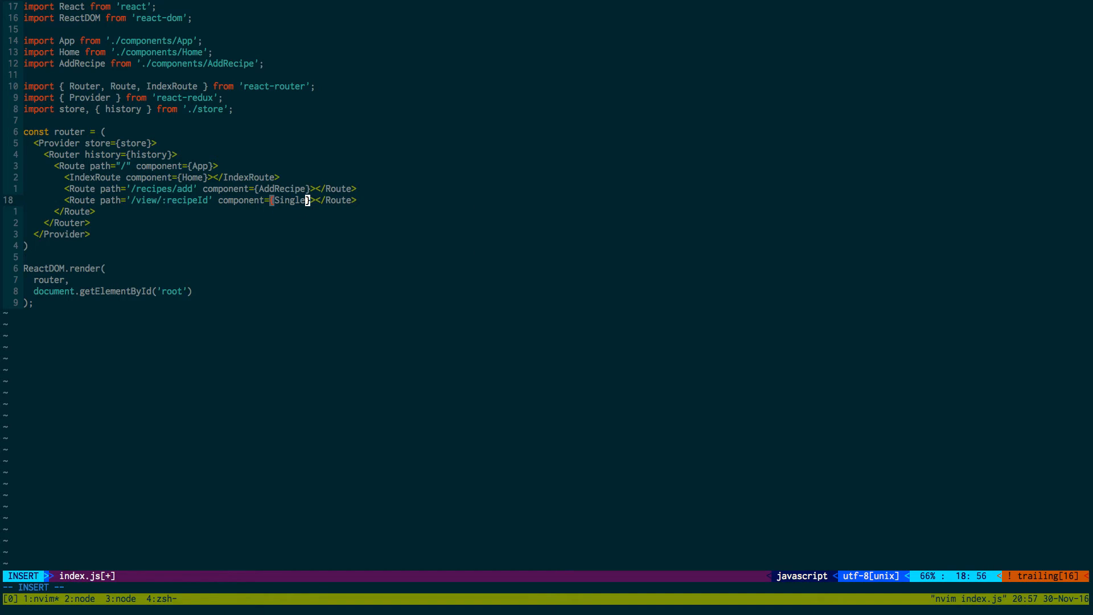
text(Recipe)
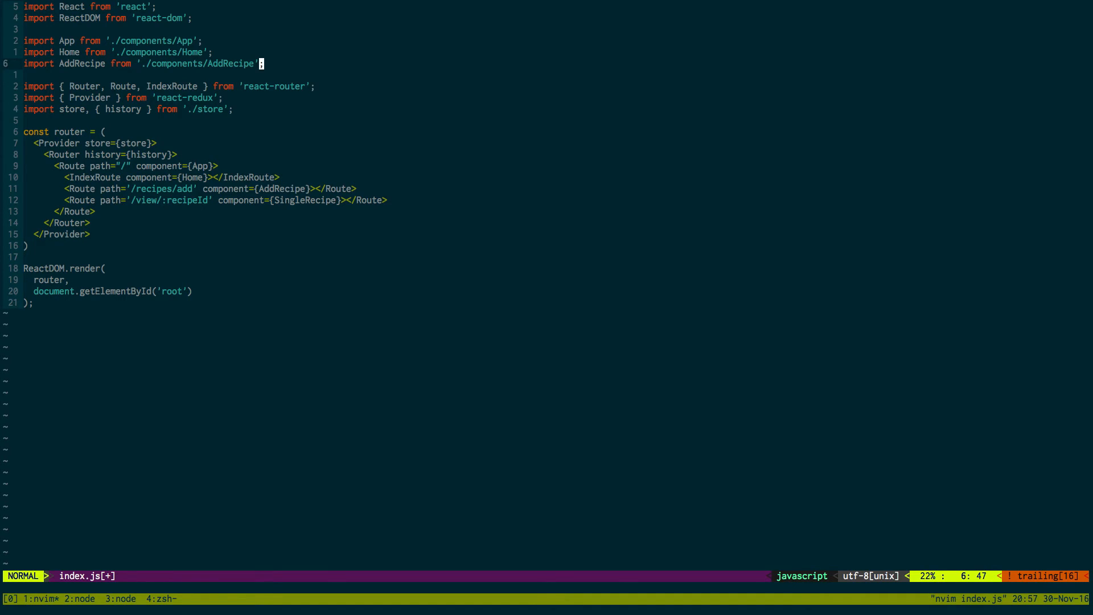
text(Re)
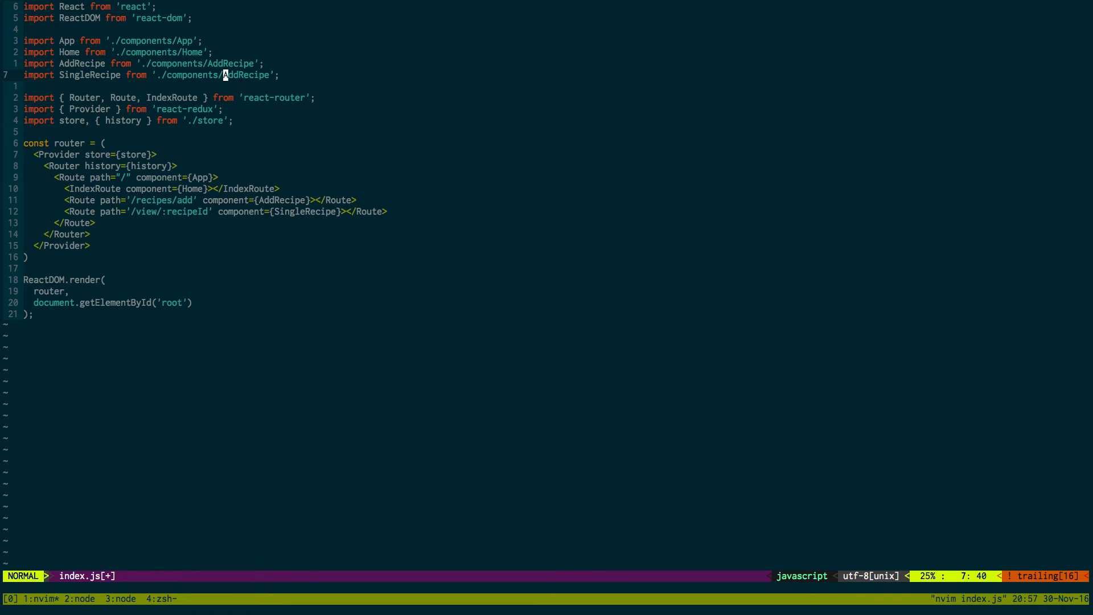
text(SingleRecipe)
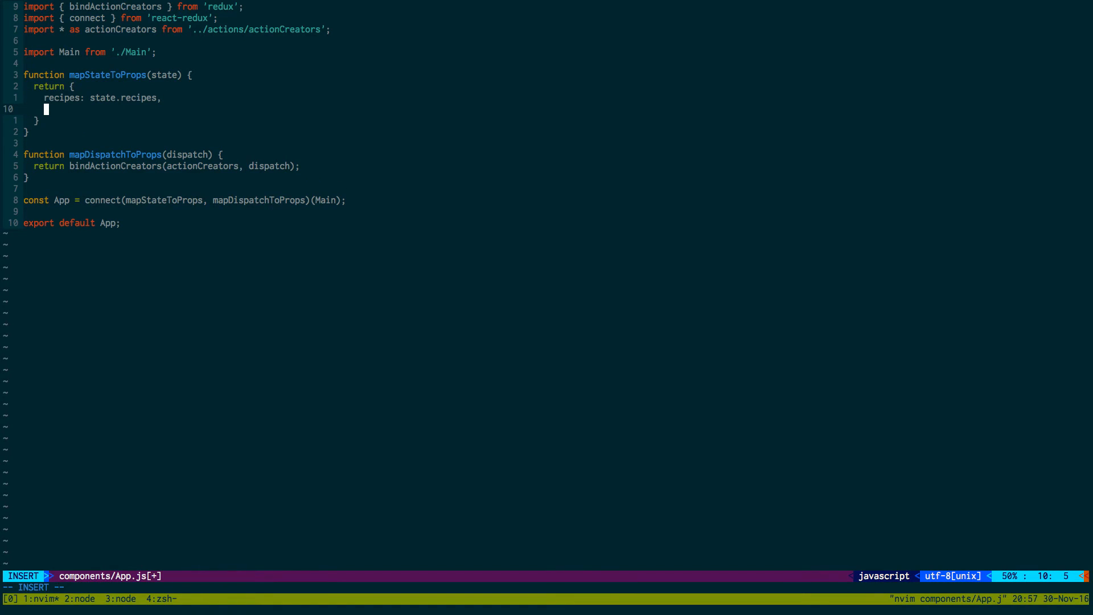
- Add currRecipe: state.currRecipe to App.js's mapStateToProps
text(currRecip)
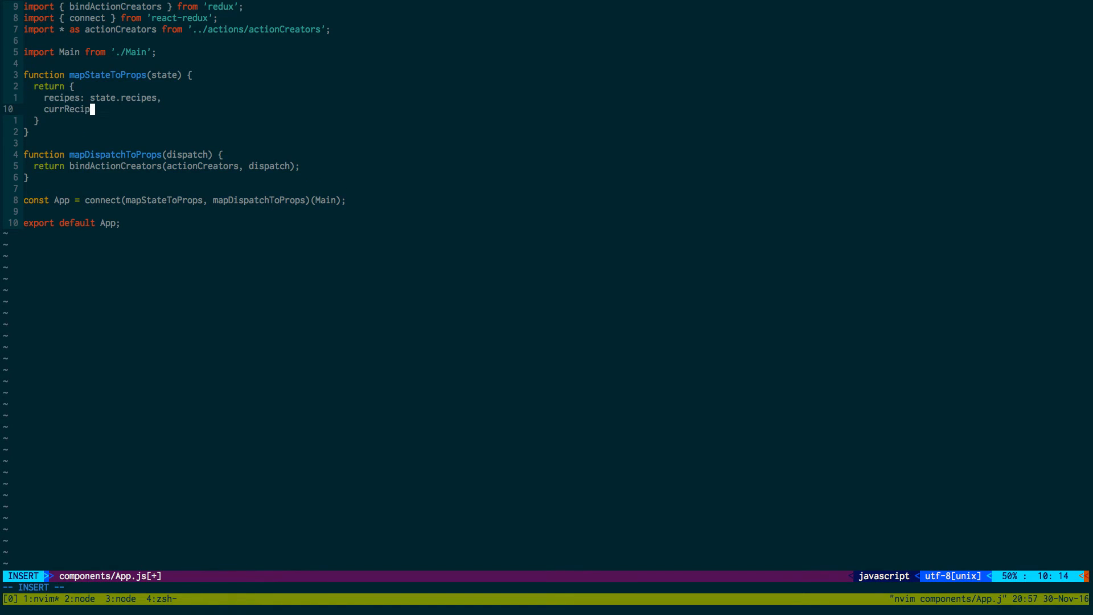
text(e: state.cu)
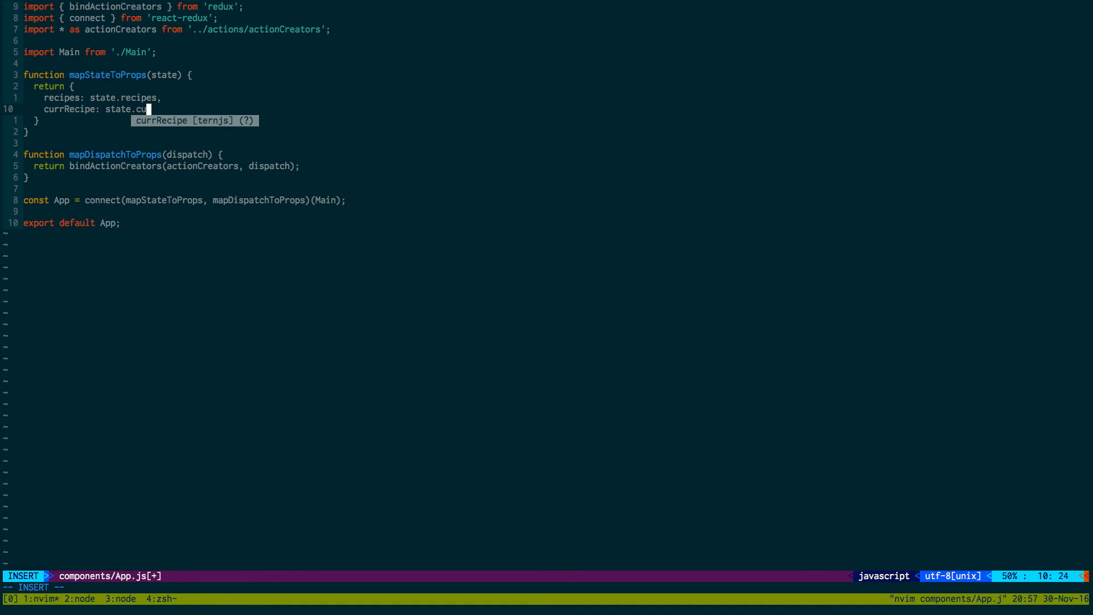
key(Escape)
text(vim components/)
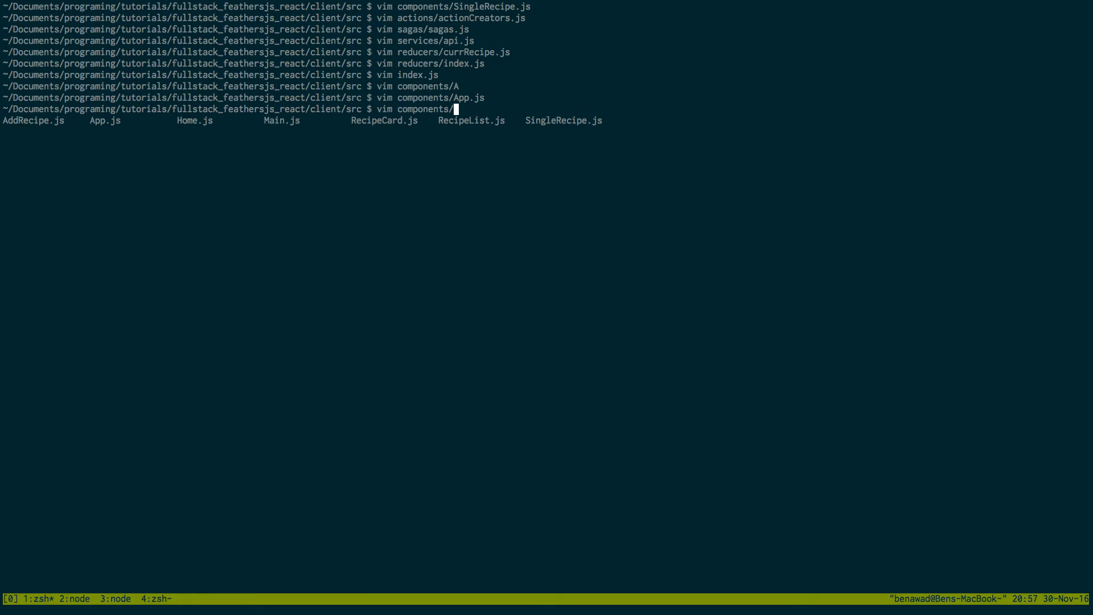
- In RecipeCard.js, give the Card an onClick arrow function calling browserHistory.push
text(RecipeC)
text(on)
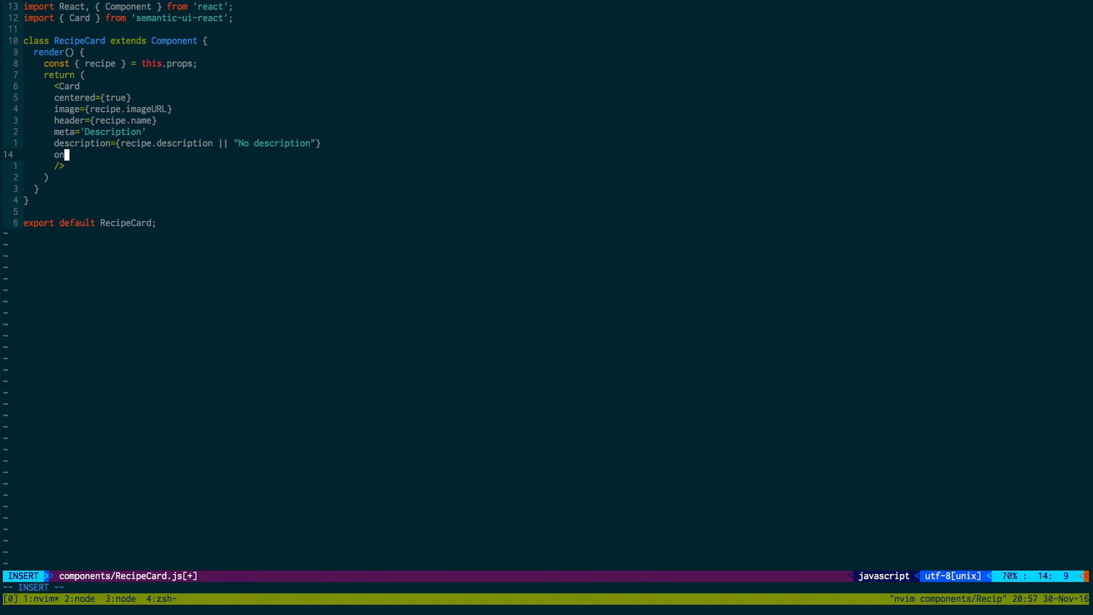
text(Click)
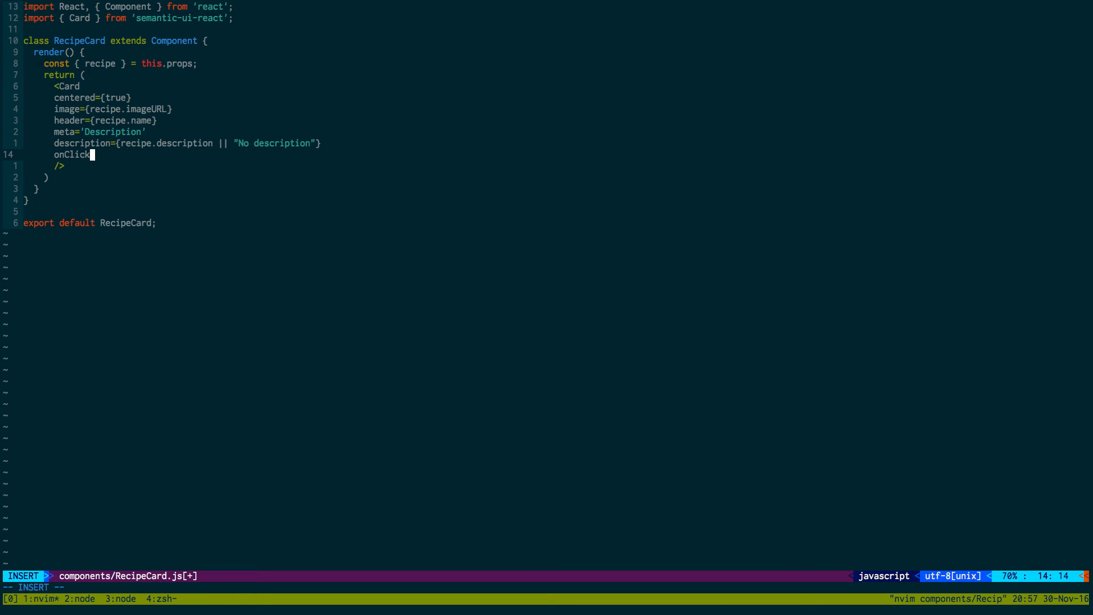
text({()})
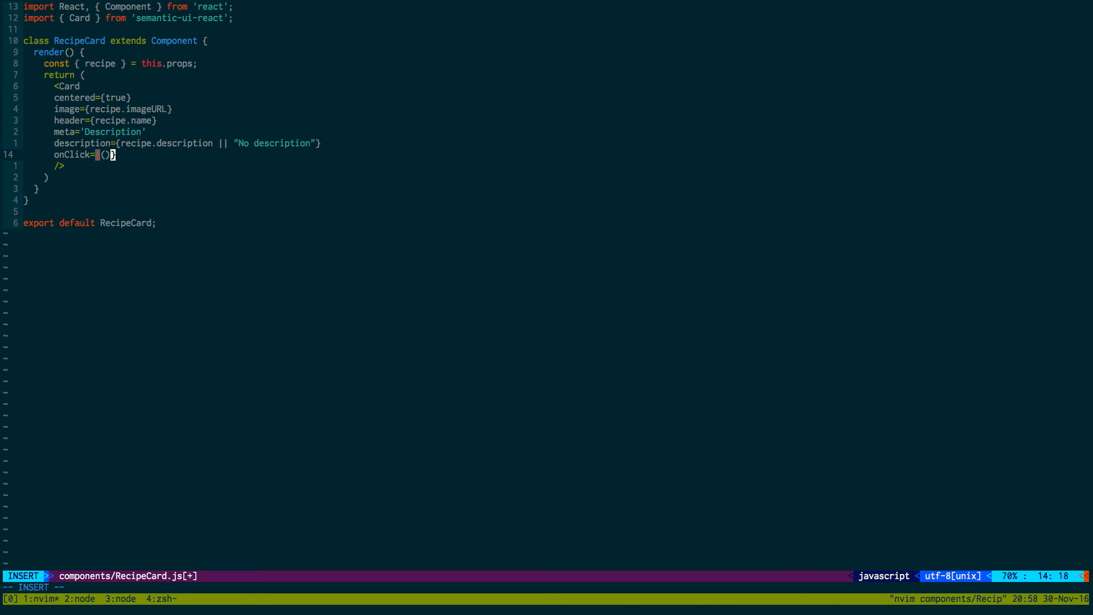
text(=>)
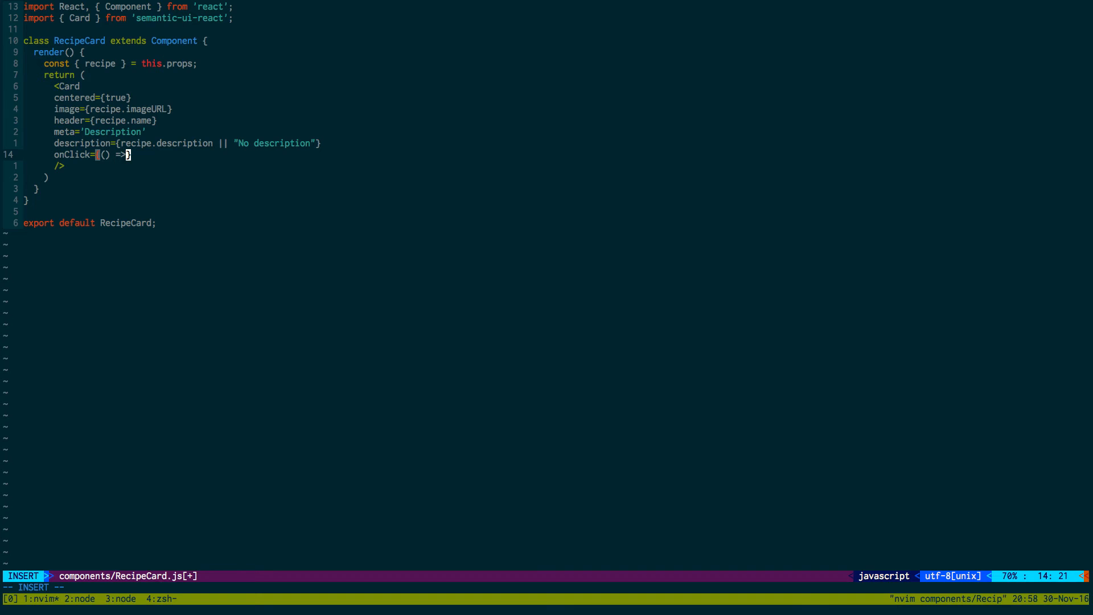
text(brwos)
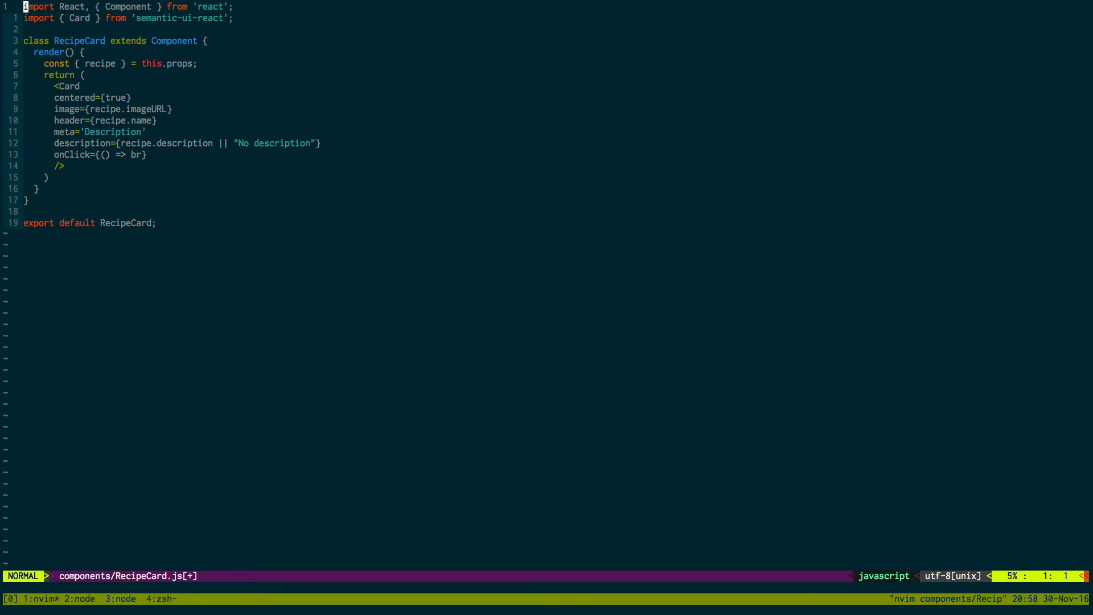
- Import { browserHistory } from 'react-router' and complete the view path
text(import { browserHist)
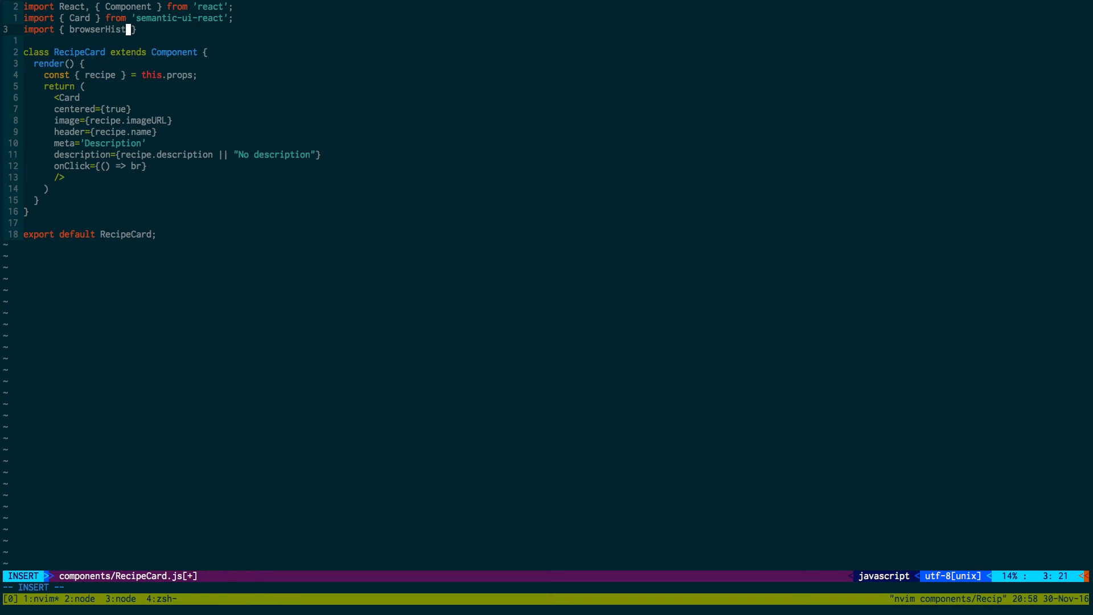
text(ory } from 'react-router';)
click(100, 165)
text(owserHistory.push(`view)
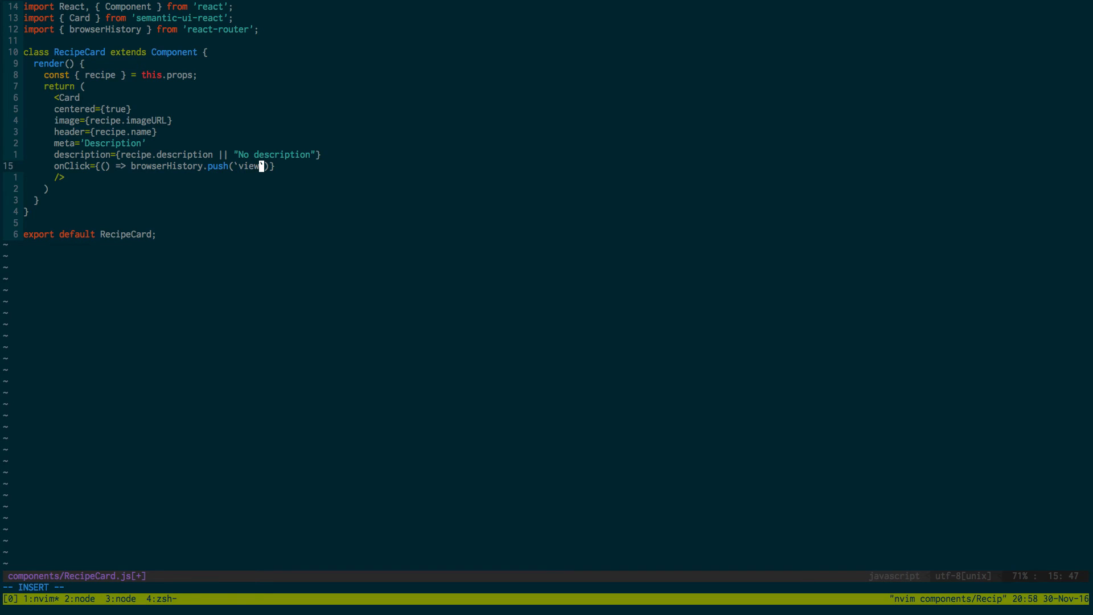
text(/)
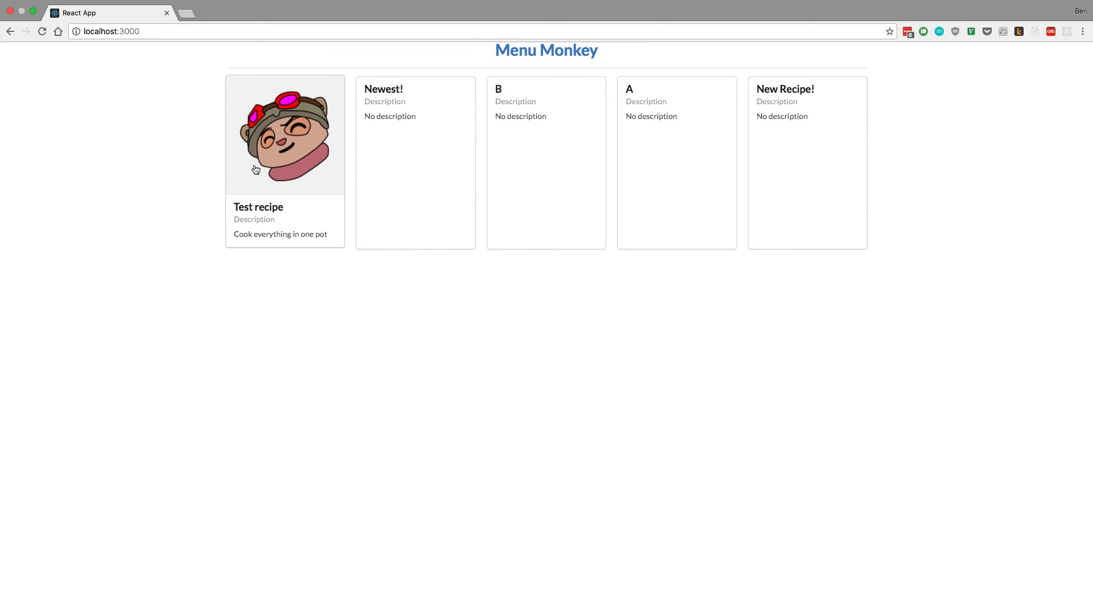
click(284, 134)
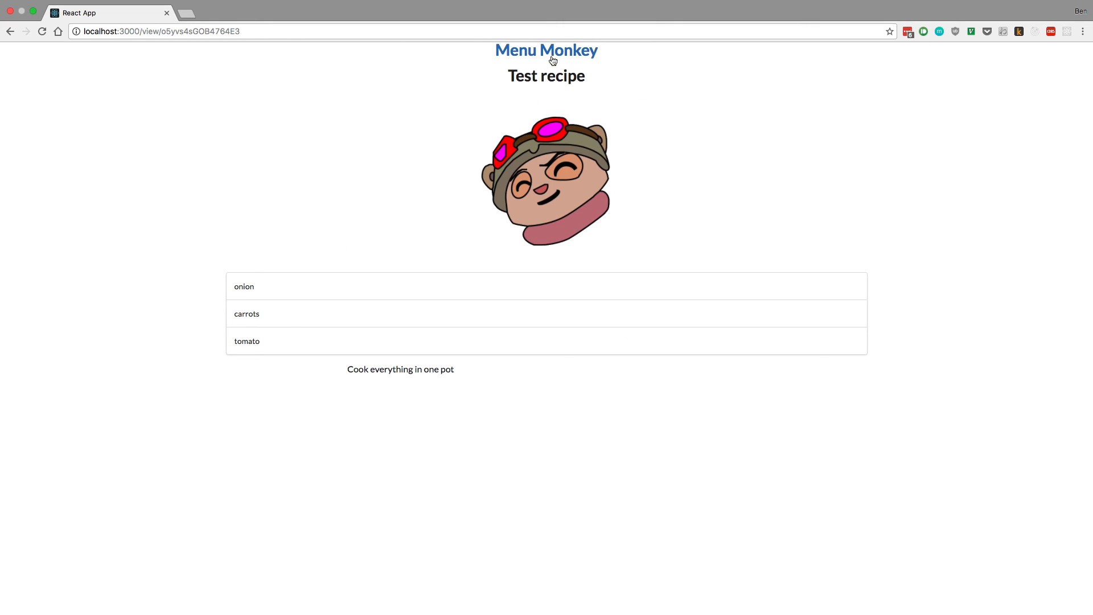
mouse_move(496, 251)
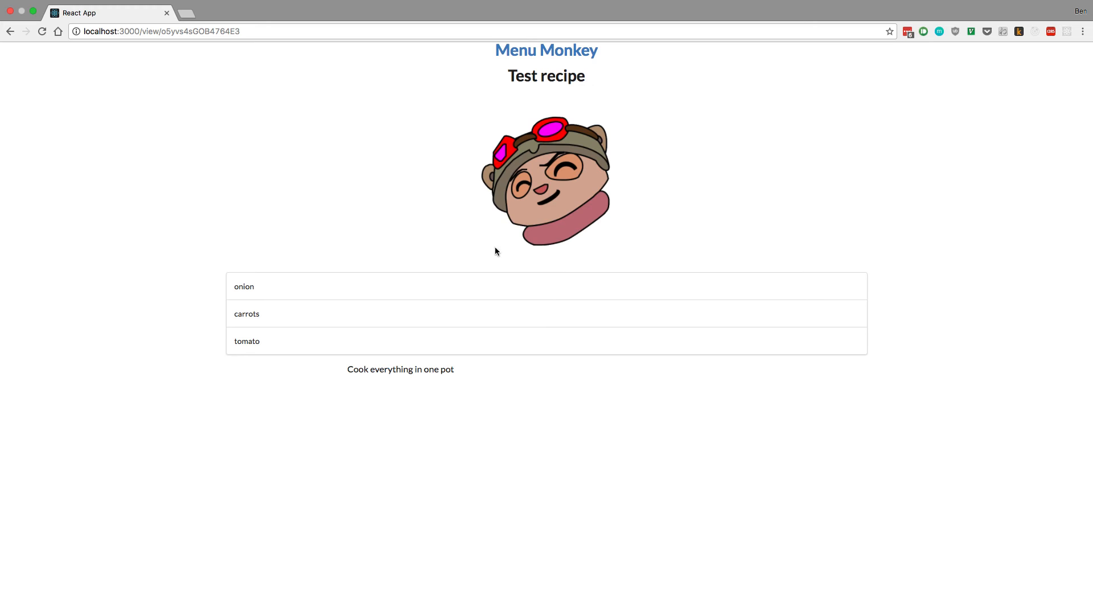
click(161, 31)
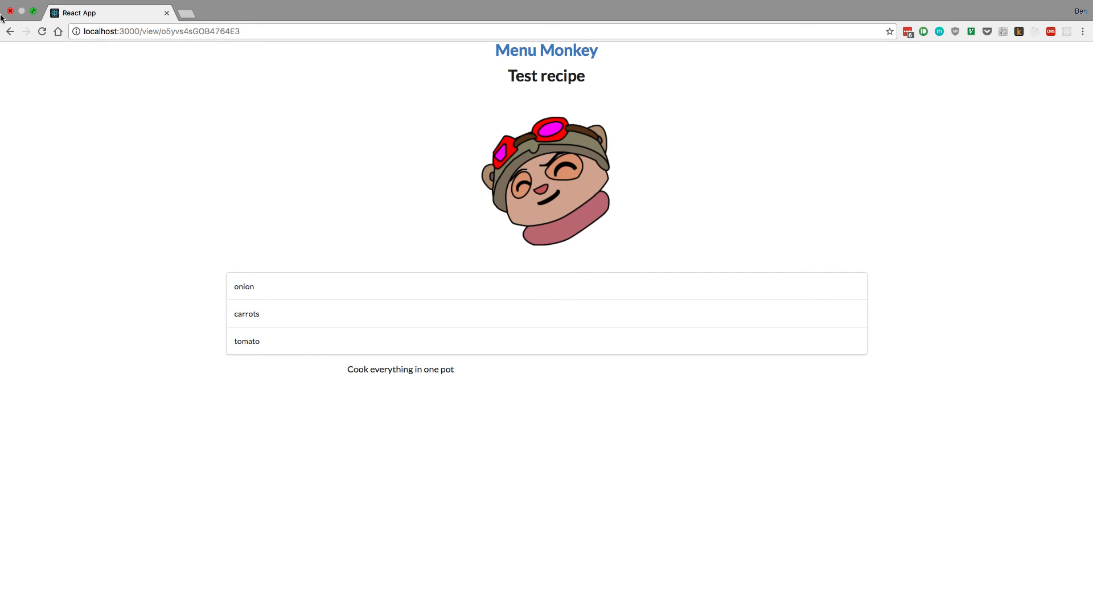
click(162, 30)
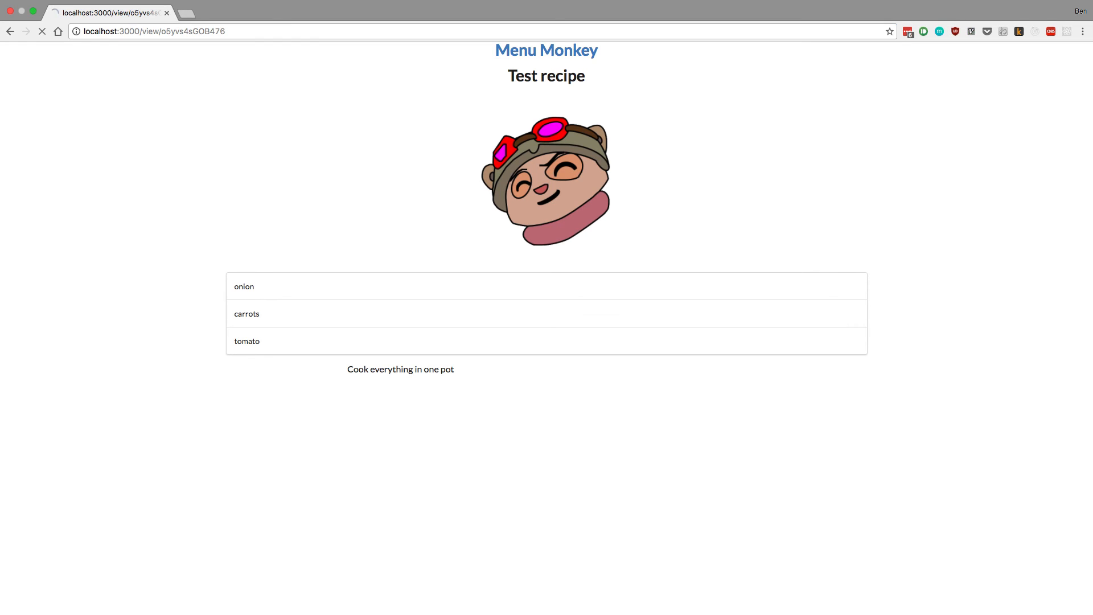
click(41, 31)
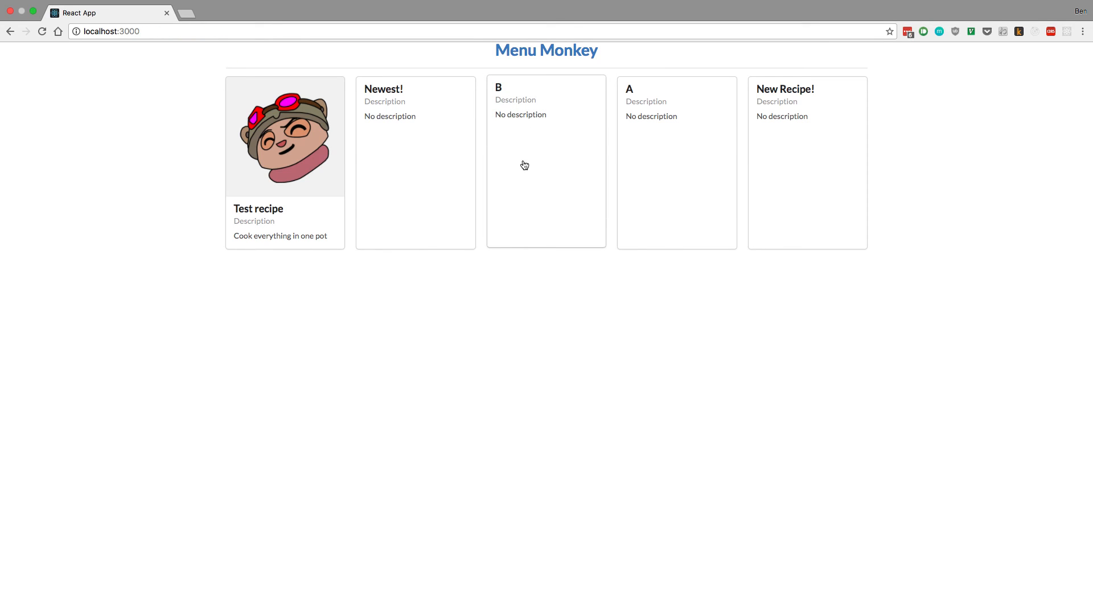
- Open the developer console on the stuck recipe page to see the 'split' of undefined error
right_click(524, 165)
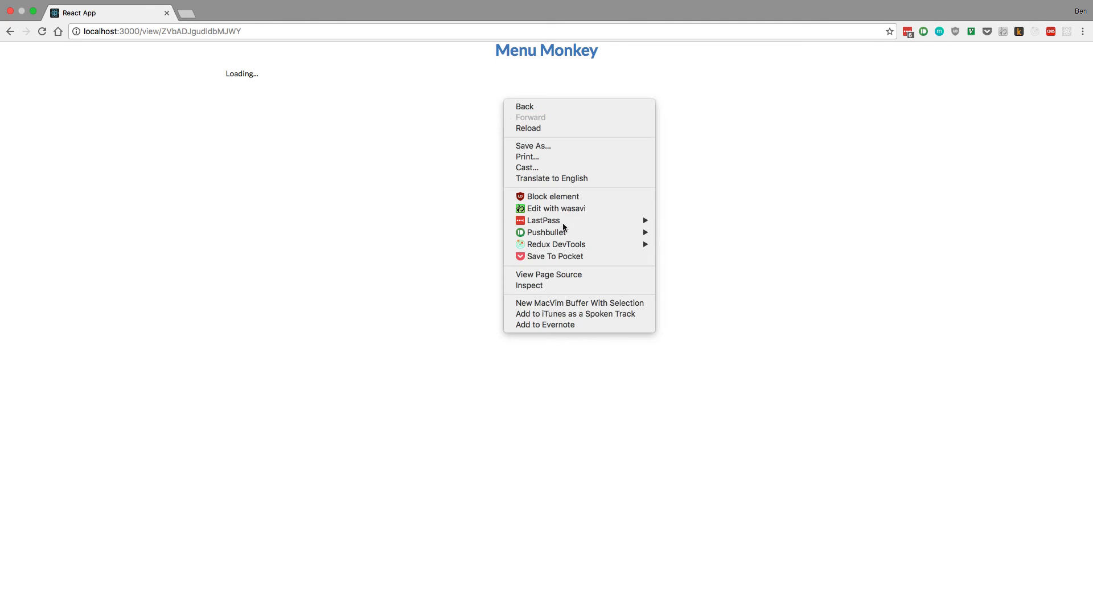
click(128, 298)
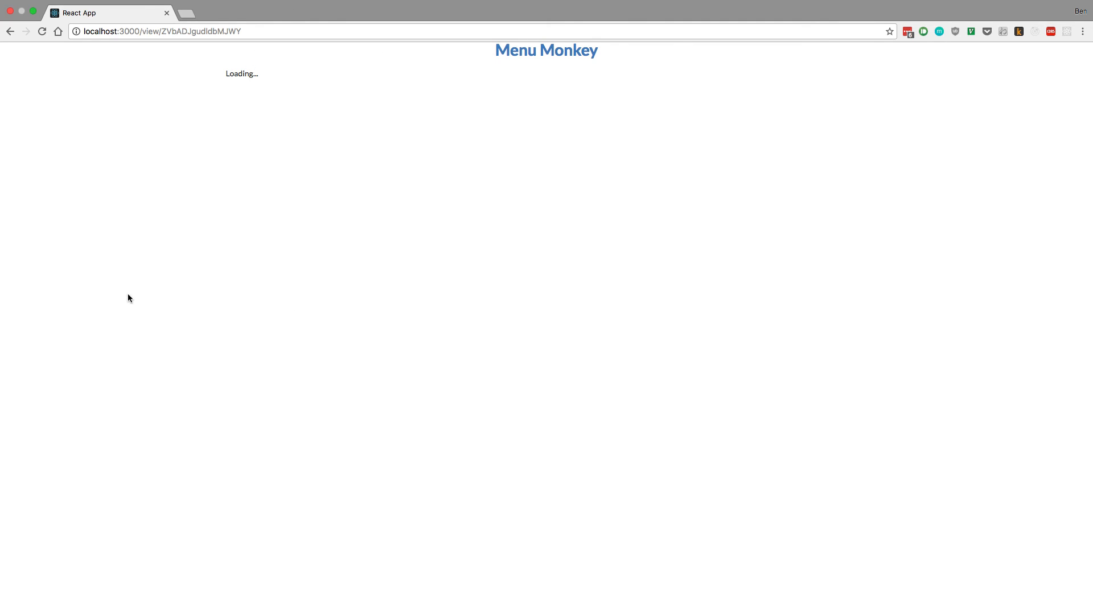
key(F12)
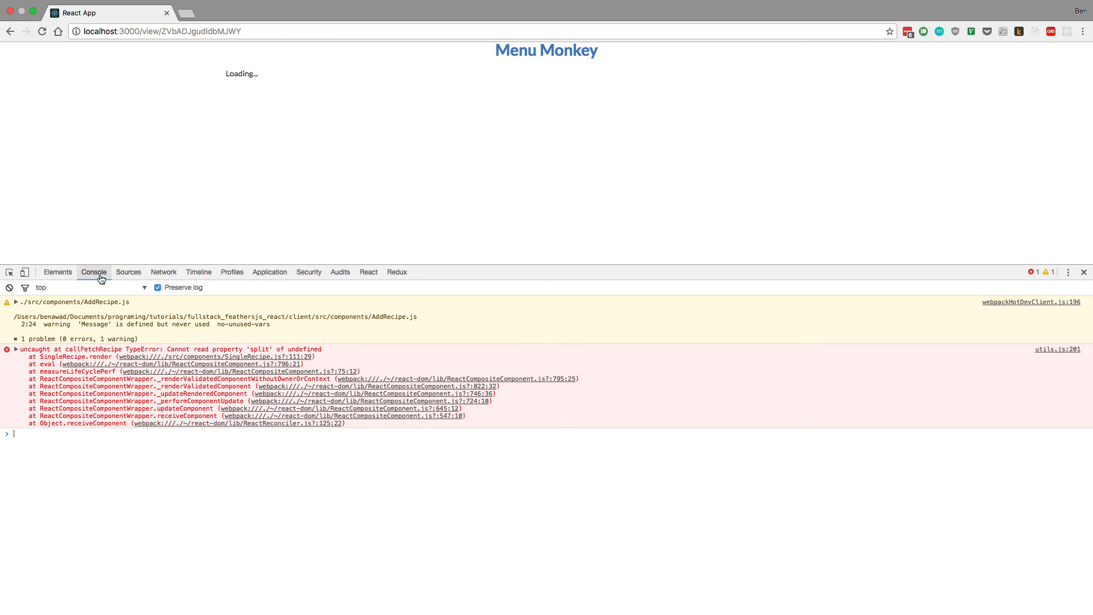
mouse_move(314, 356)
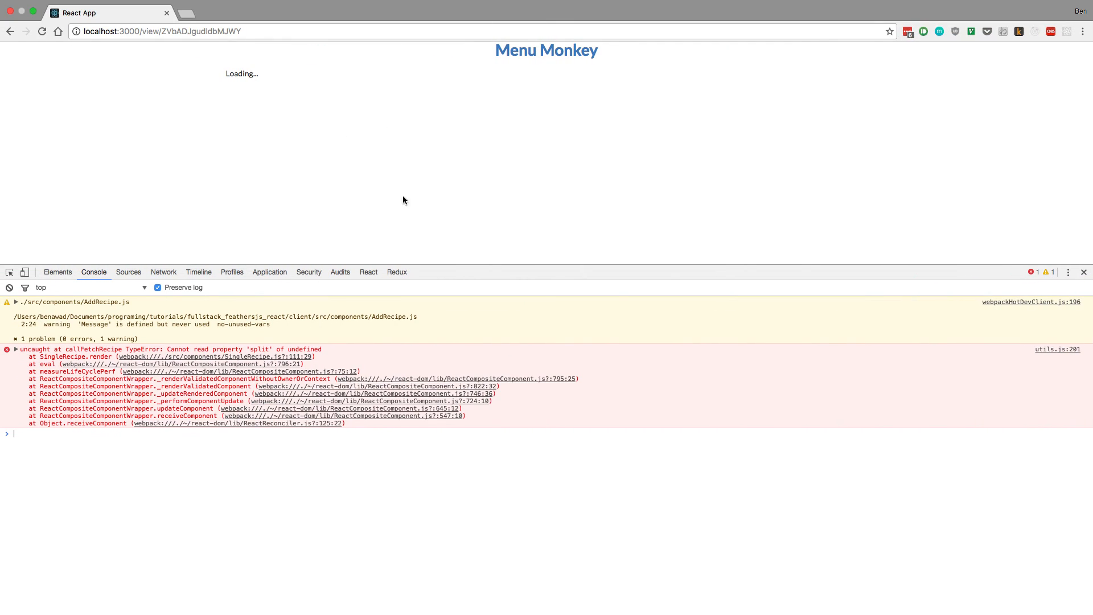
click(547, 50)
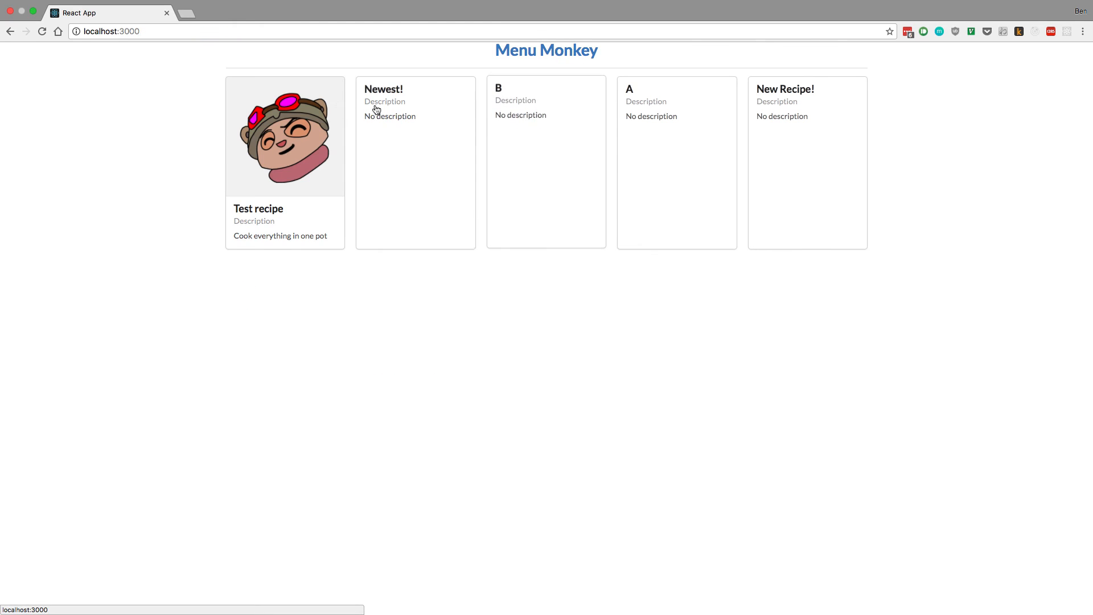
click(285, 136)
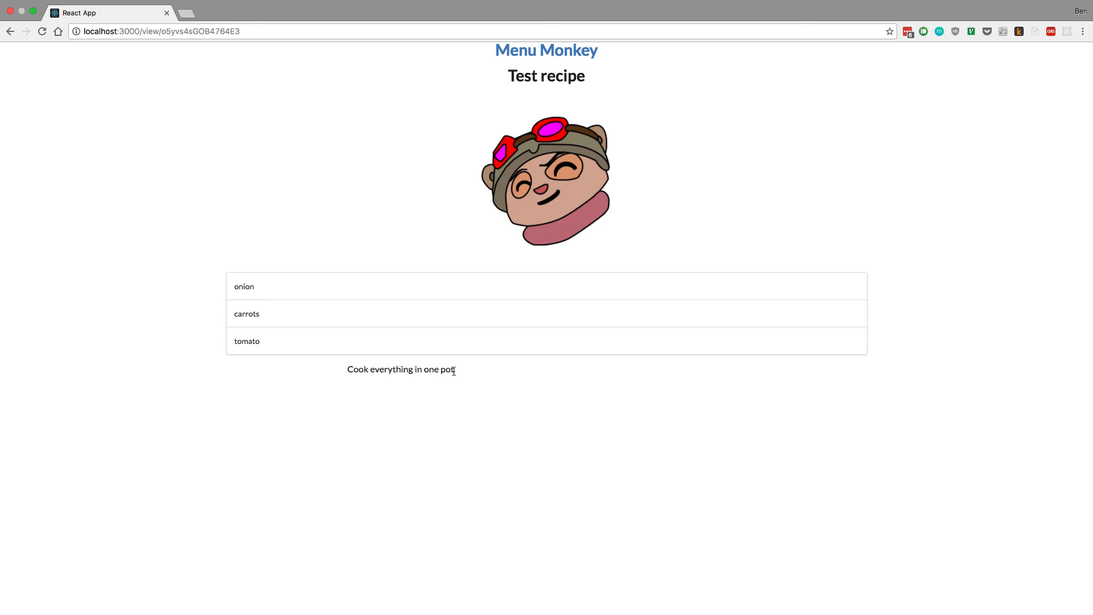
mouse_move(509, 394)
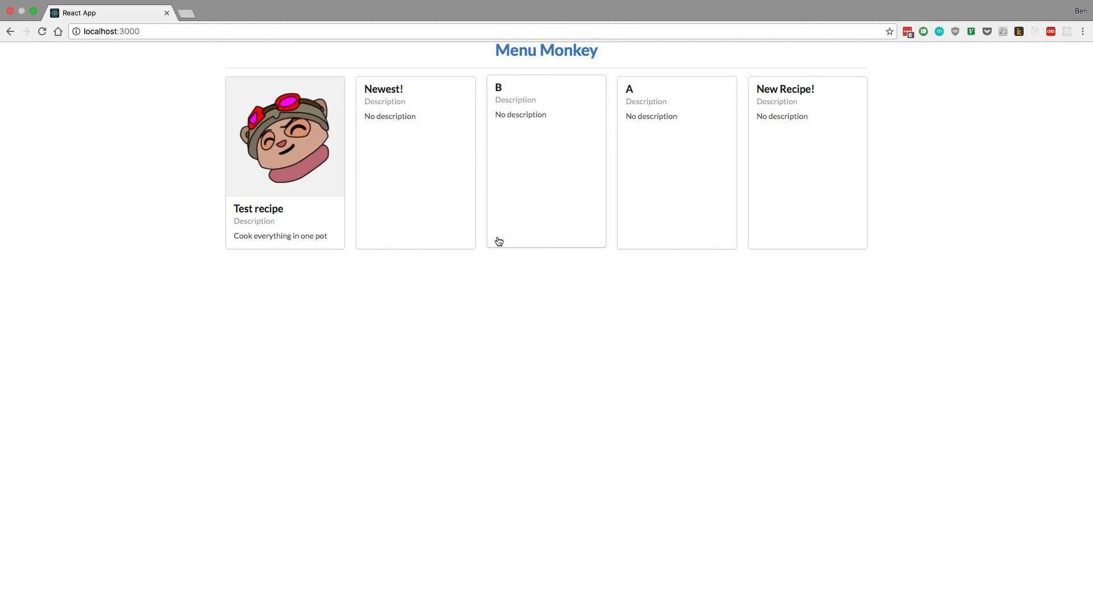
mouse_move(389, 153)
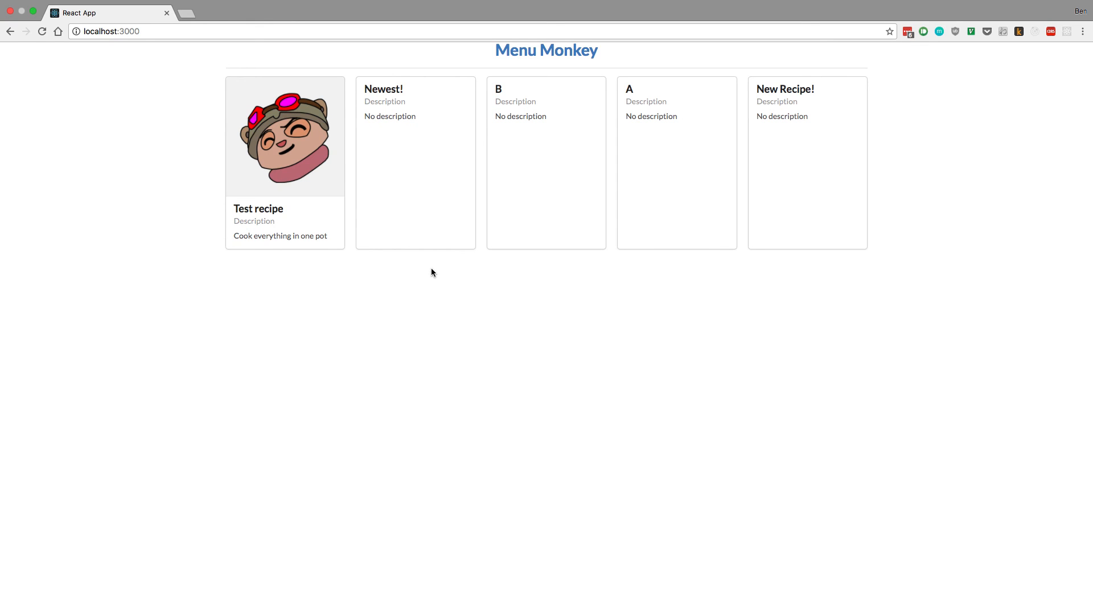
mouse_move(305, 285)
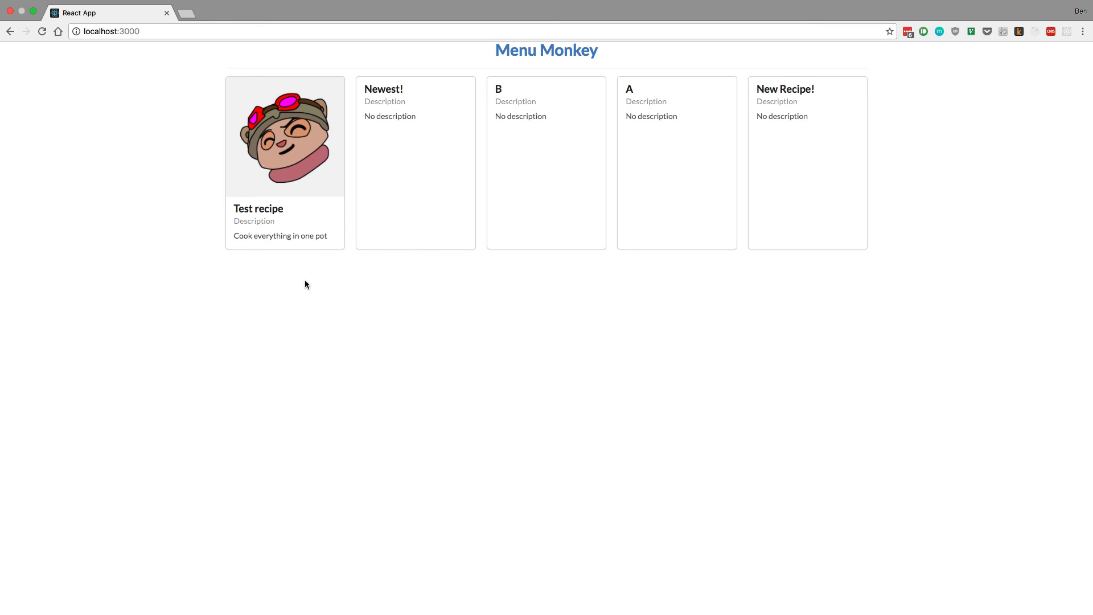
mouse_move(293, 291)
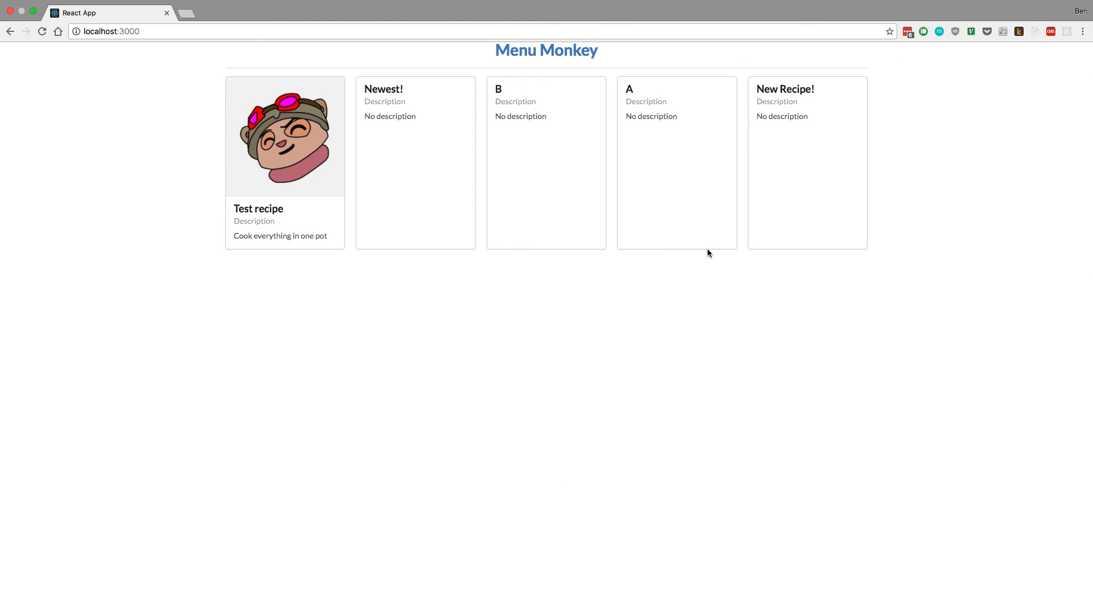
mouse_move(706, 266)
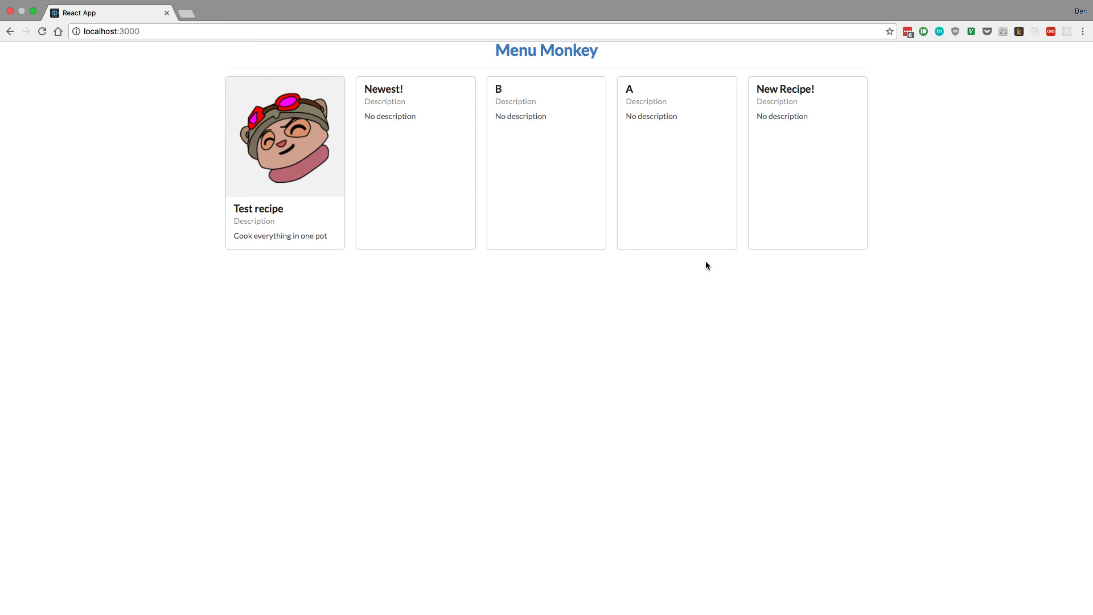